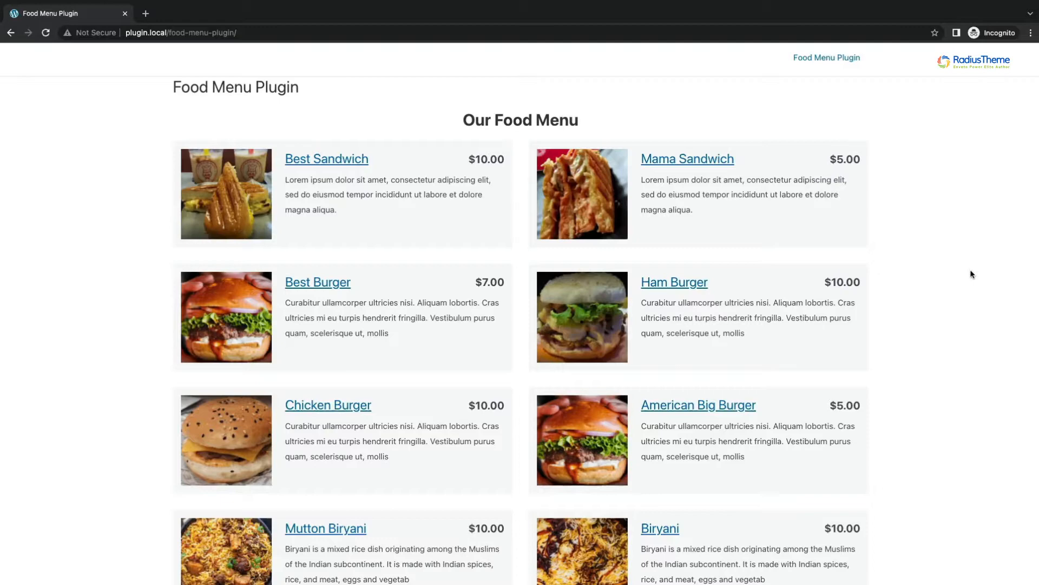
Scroll through the page, highlighting the Special Pizza Menu and Food Menu With Category headings.
{"action": "scroll", "scroll_direction": "down", "scroll_amount": 3}
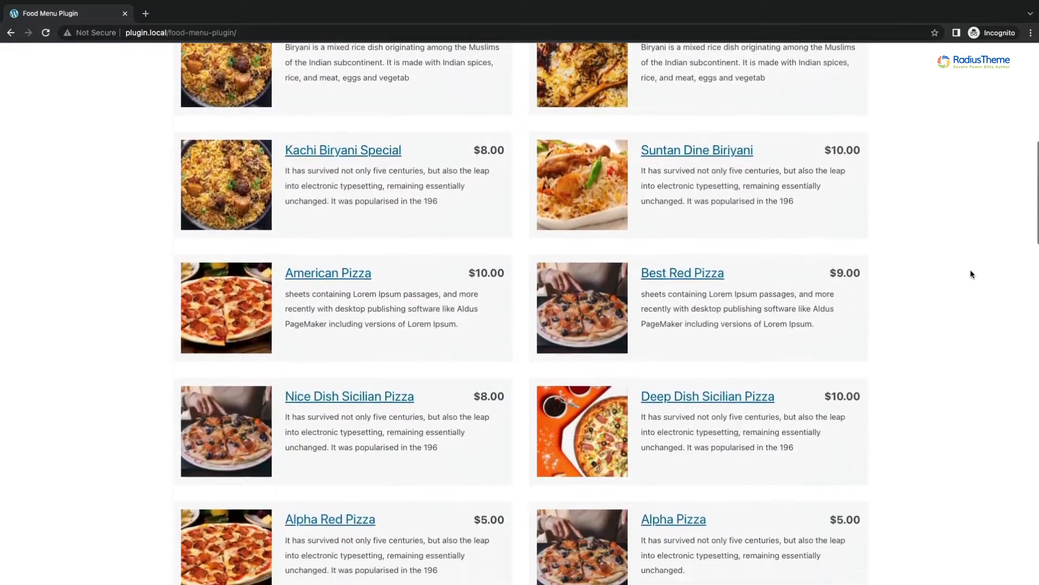
{"action": "scroll", "scroll_direction": "down", "scroll_amount": 3}
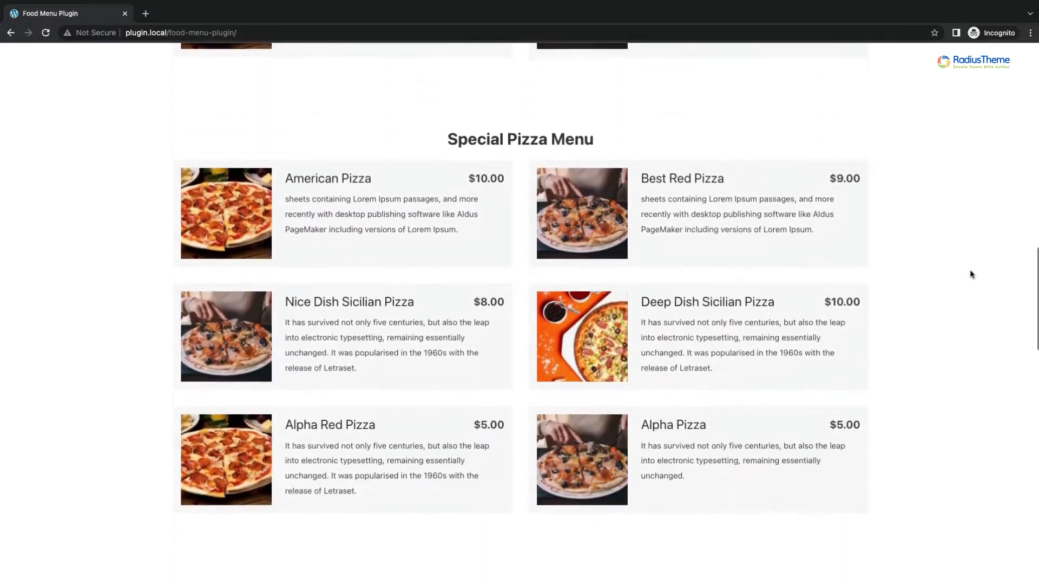
{"action": "scroll", "scroll_direction": "down", "scroll_amount": 3}
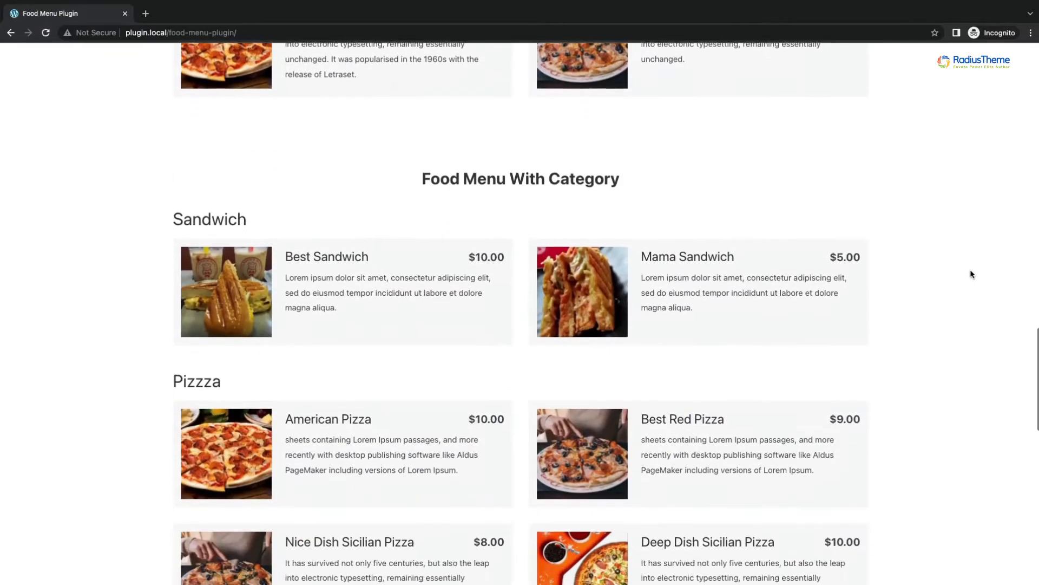
{"action": "scroll", "scroll_direction": "down", "scroll_amount": 3}
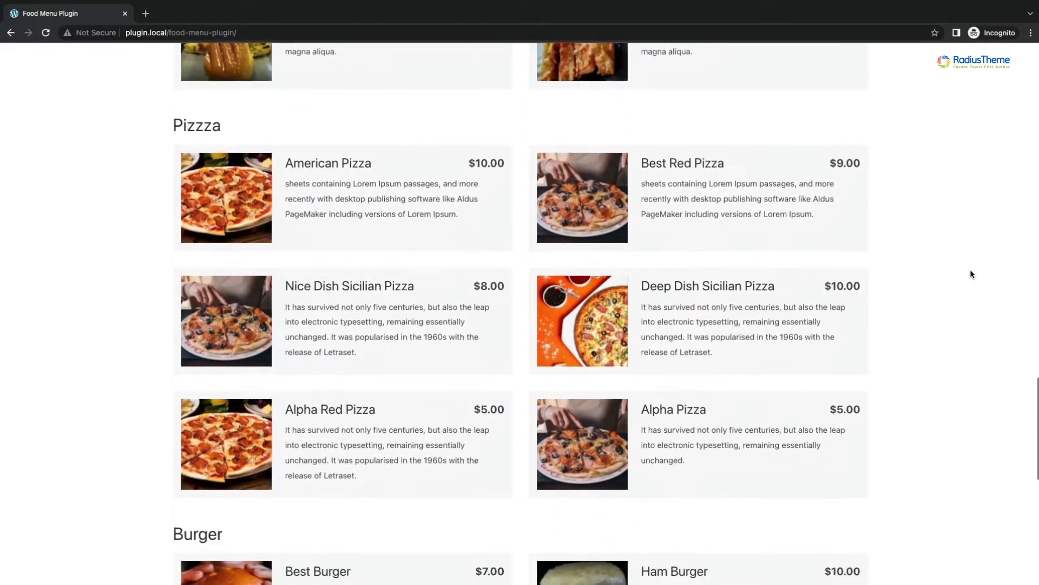
{"action": "scroll", "scroll_direction": "down", "scroll_amount": 3}
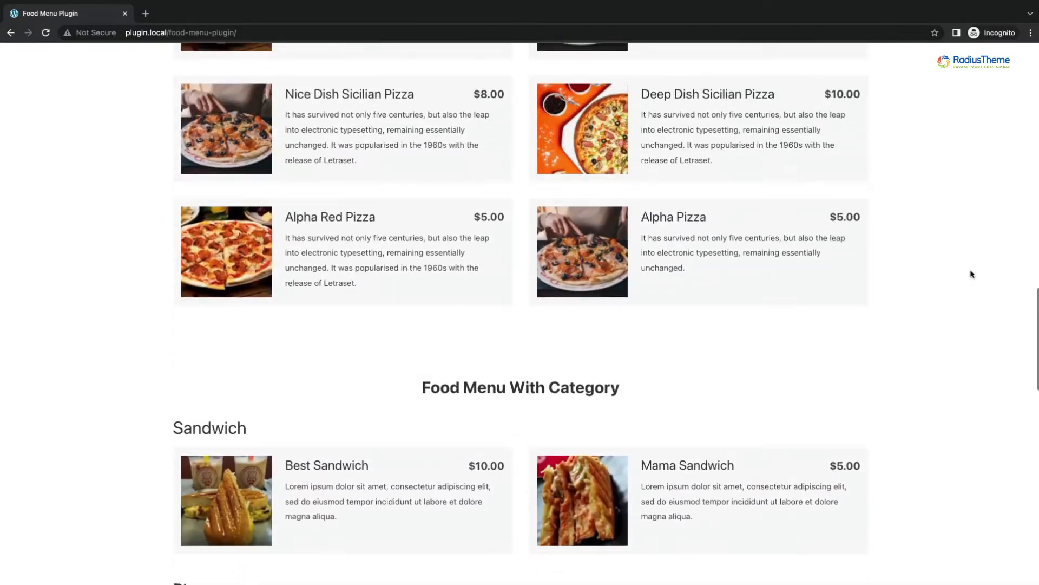
{"action": "scroll", "scroll_direction": "down", "scroll_amount": 3}
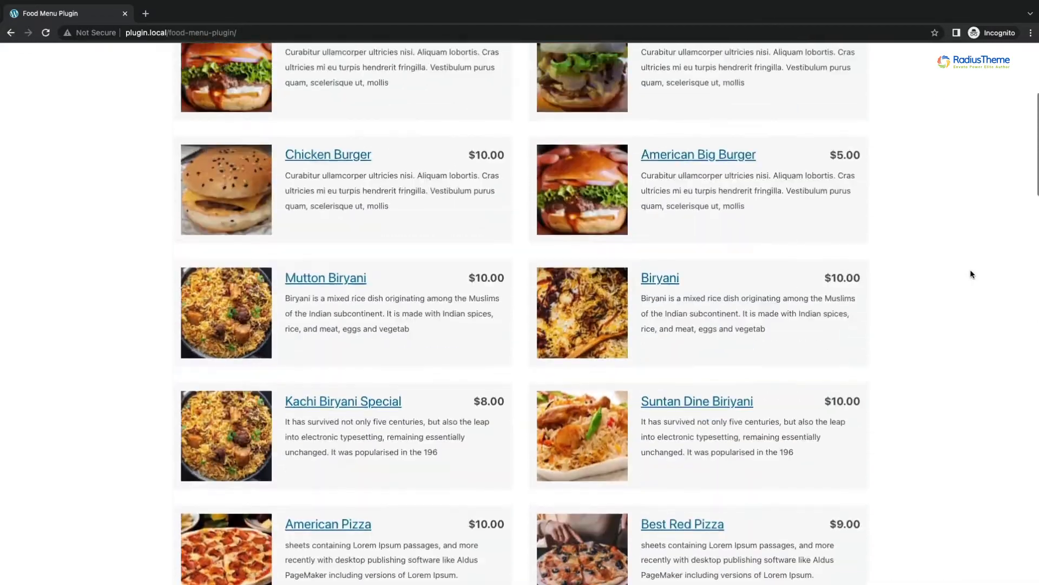
{"action": "scroll", "scroll_direction": "up", "scroll_amount": 3}
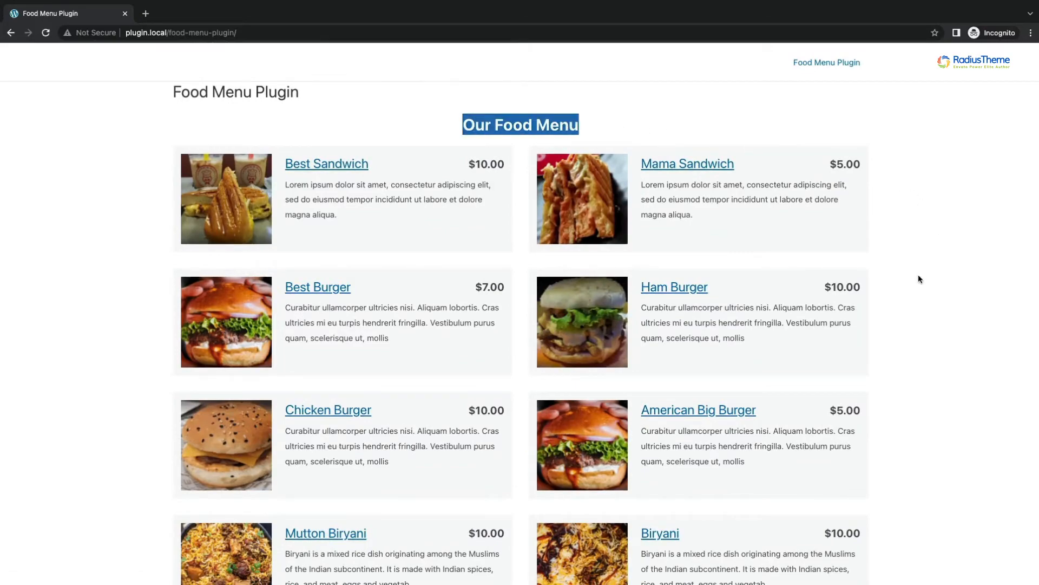
{"action": "scroll", "scroll_direction": "down", "scroll_amount": 3}
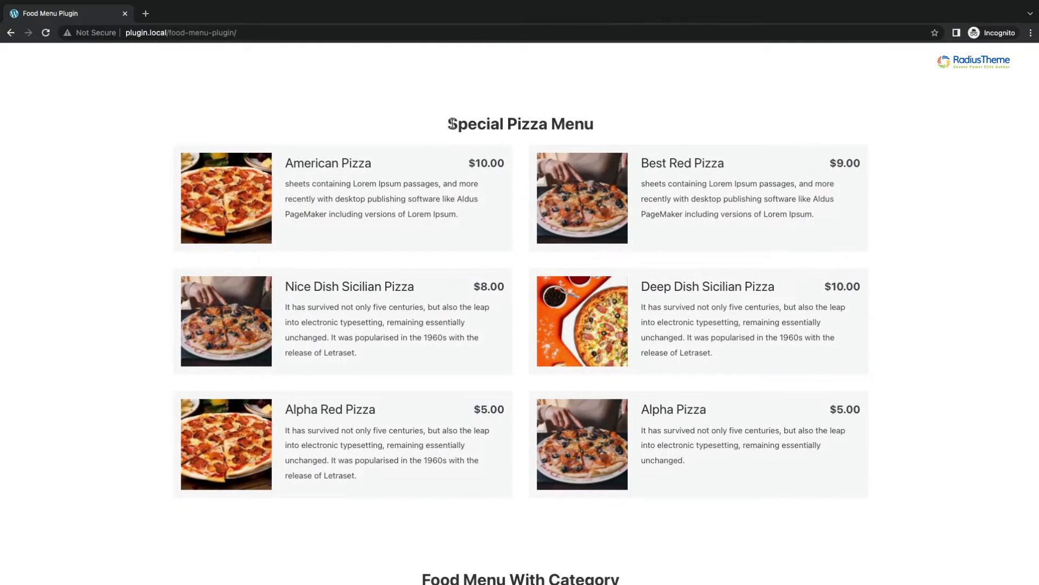
{"action": "triple_click", "coordinate": [520, 124]}
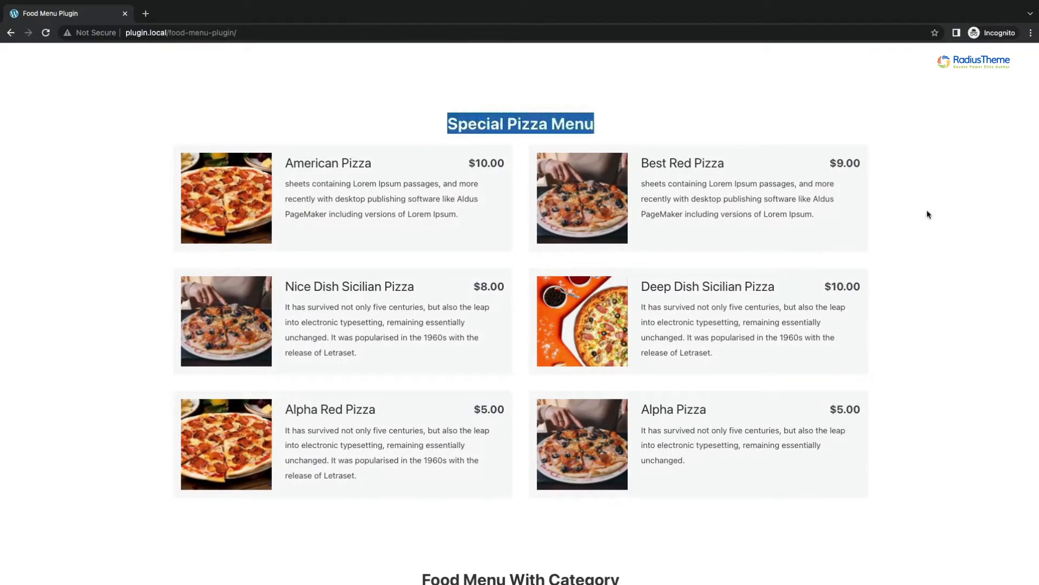
{"action": "scroll", "scroll_direction": "down", "scroll_amount": 3}
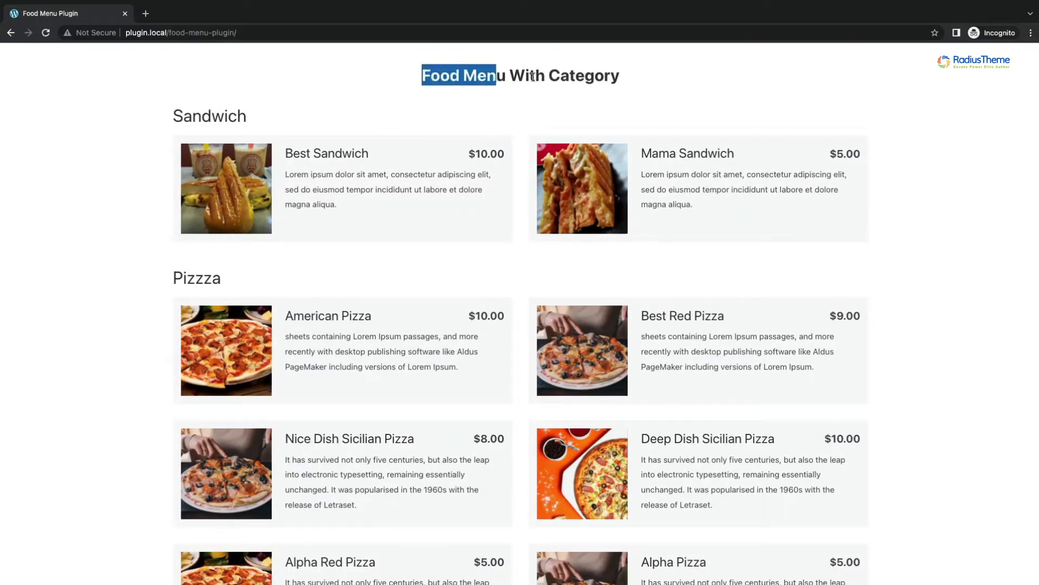
{"action": "triple_click", "coordinate": [524, 75]}
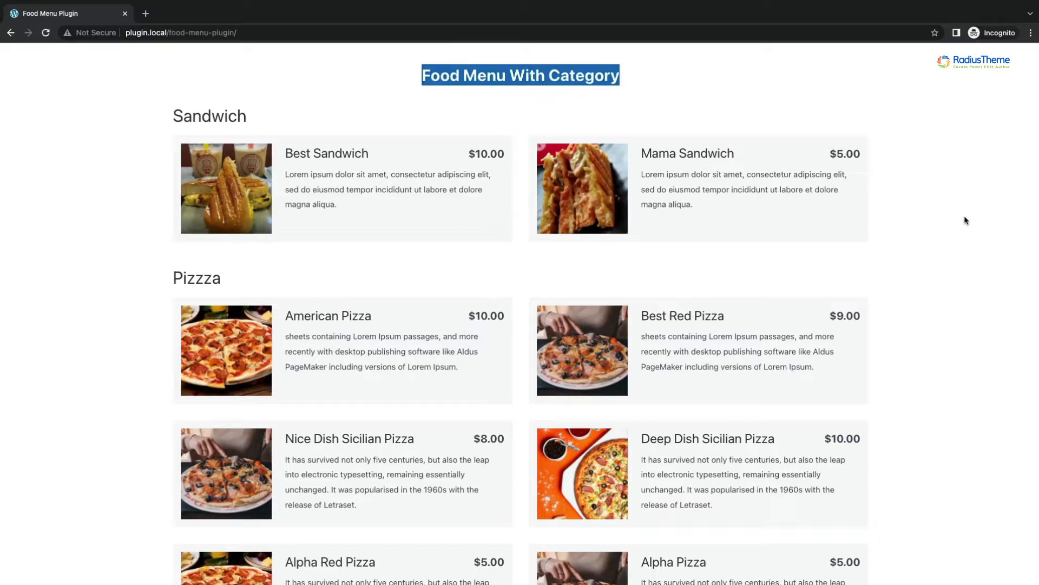
{"action": "scroll", "scroll_direction": "down", "scroll_amount": 3}
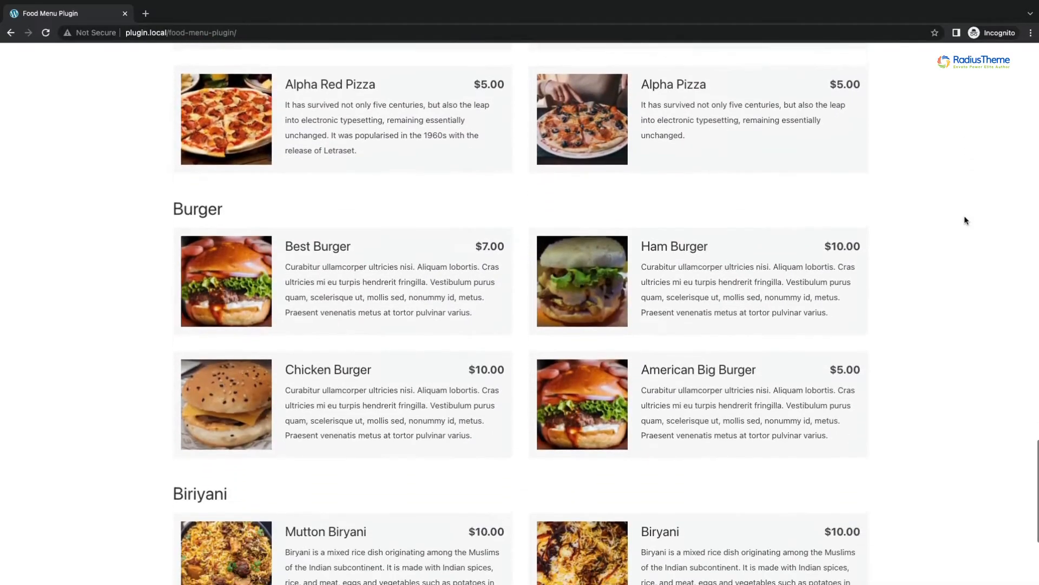
{"action": "scroll", "scroll_direction": "down", "scroll_amount": 3}
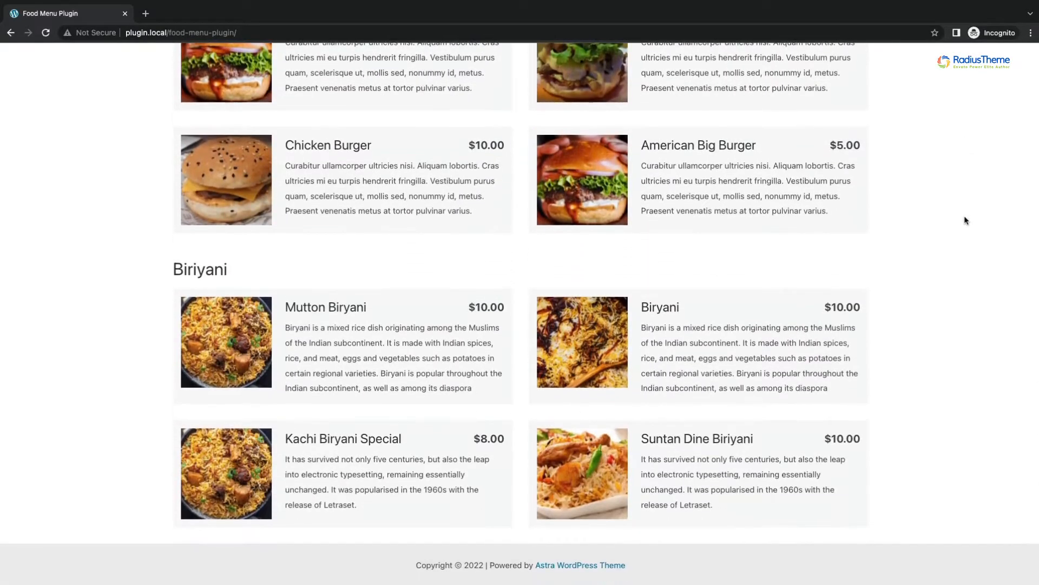
{"action": "scroll", "scroll_direction": "up", "scroll_amount": 3}
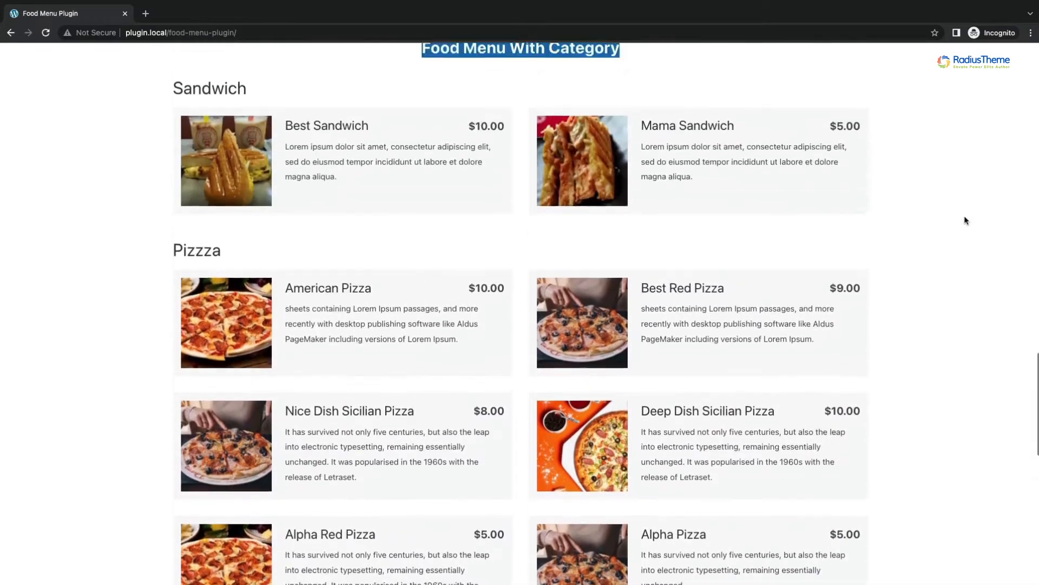
{"action": "scroll", "scroll_direction": "down", "scroll_amount": 3}
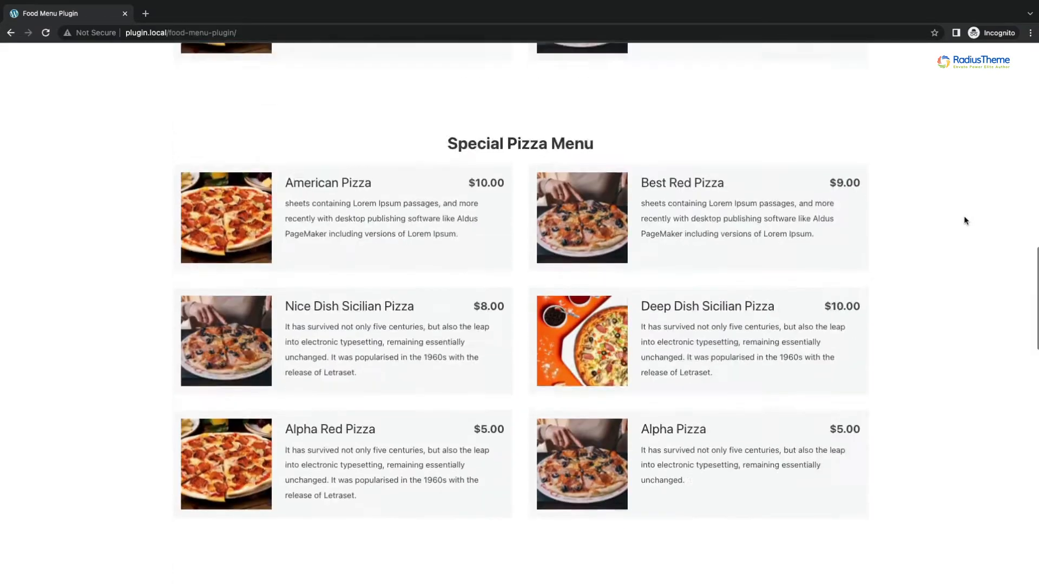
{"action": "scroll", "scroll_direction": "down", "scroll_amount": 3}
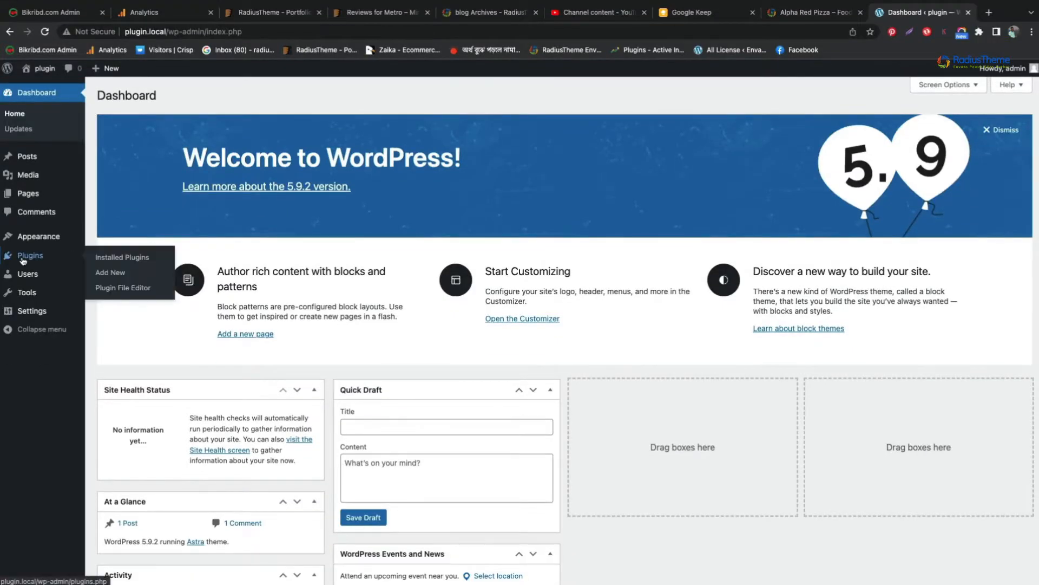
Search plugins for 'food menu by Radiustheme' and install the RadiusTheme Food Menu plugin.
{"action": "left_click", "coordinate": [109, 275]}
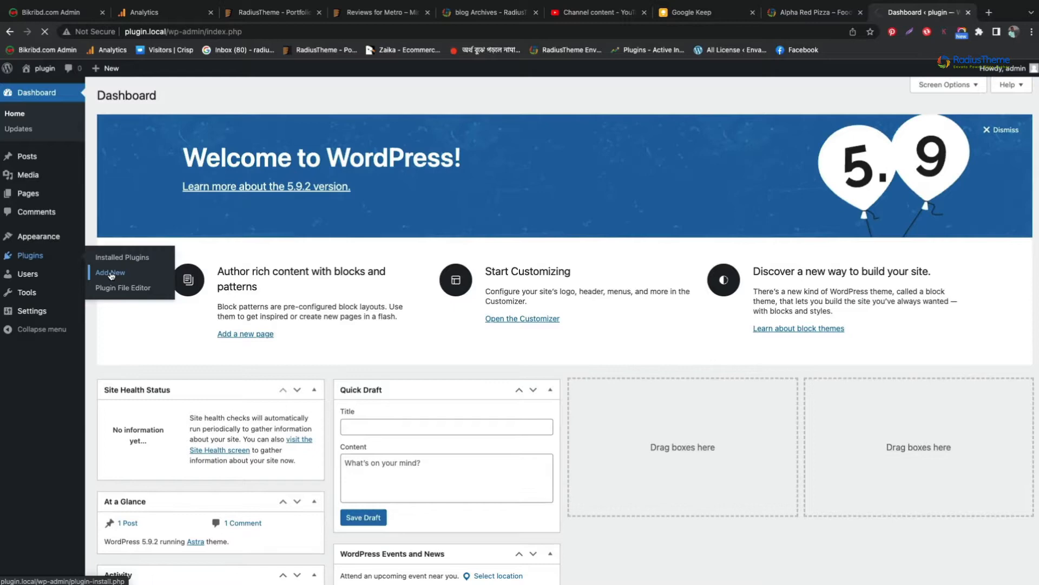
{"action": "left_click", "coordinate": [109, 272]}
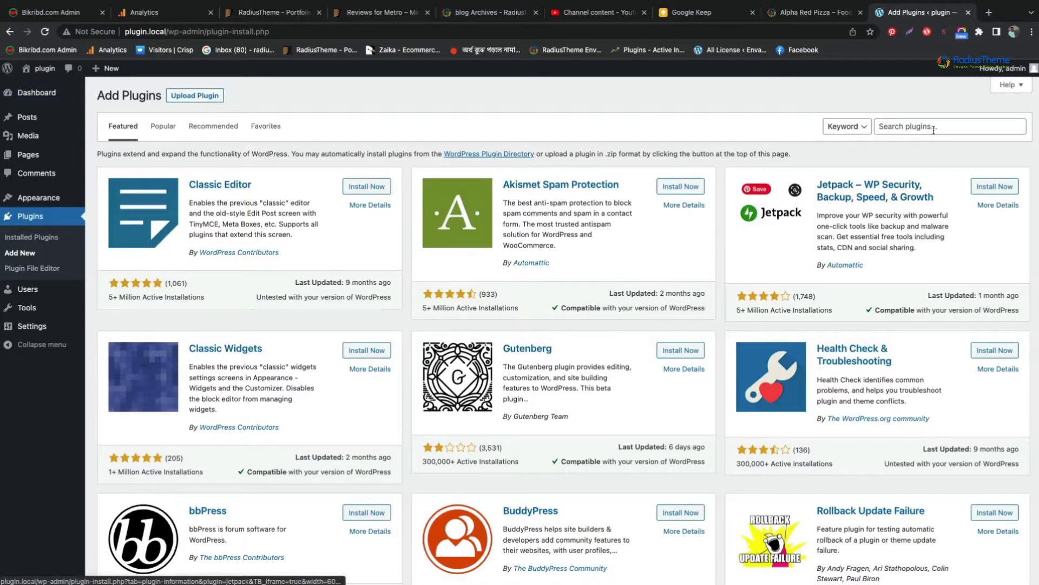
{"action": "left_click", "coordinate": [949, 126]}
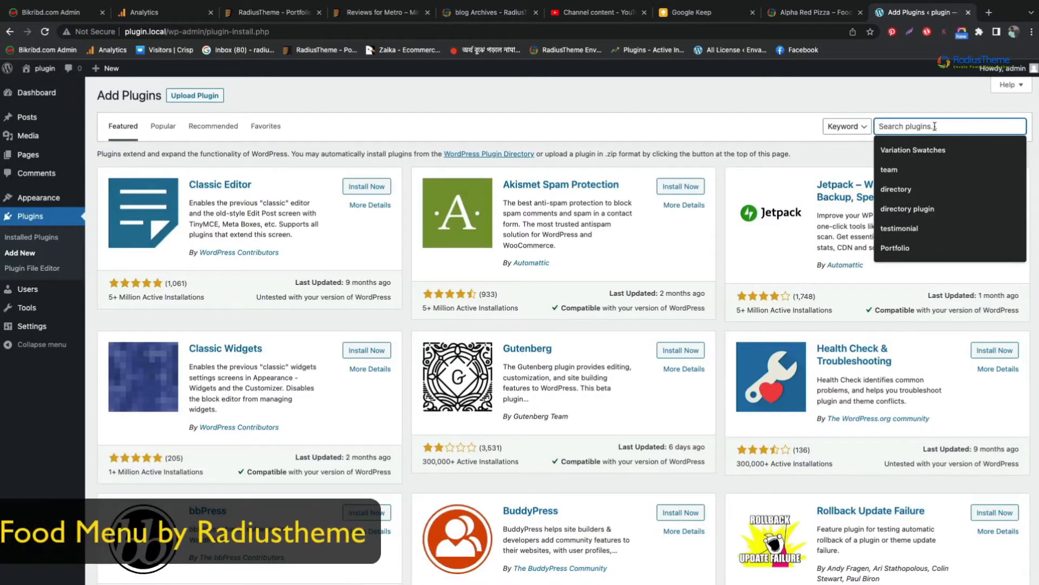
{"action": "type", "text": "food"}
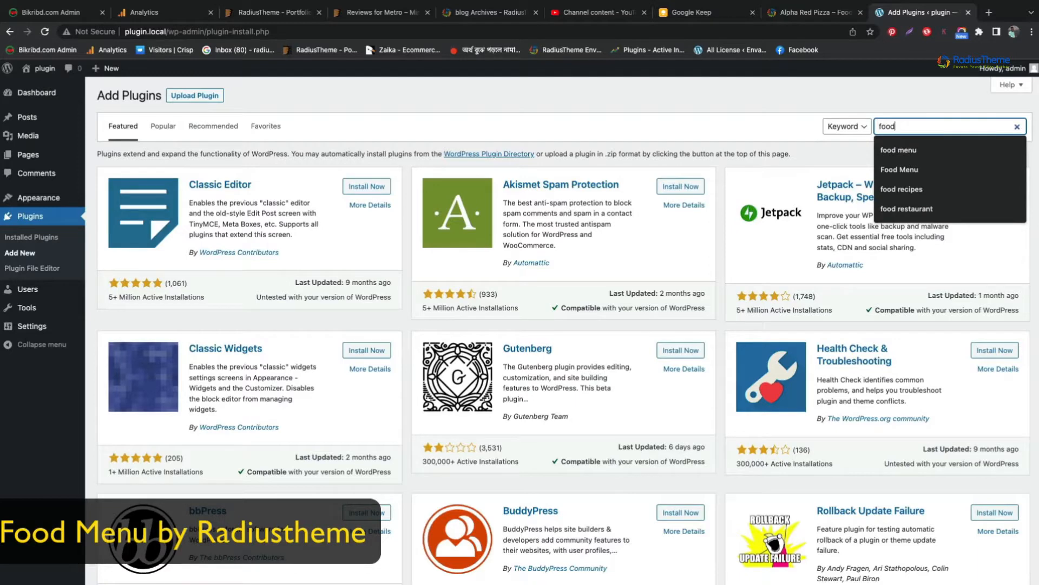
{"action": "left_click", "coordinate": [899, 150]}
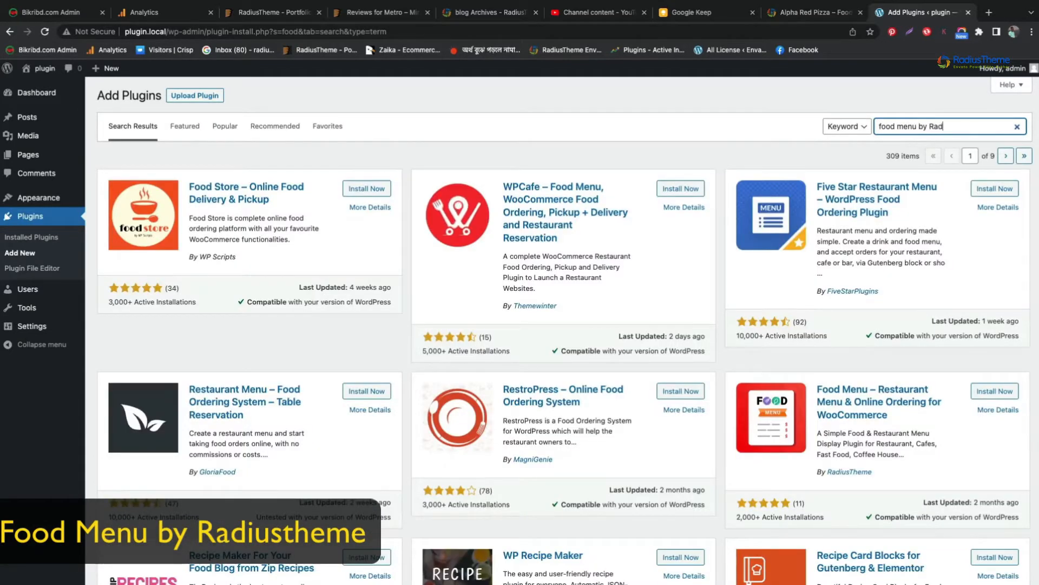
{"action": "type", "text": "iustheme"}
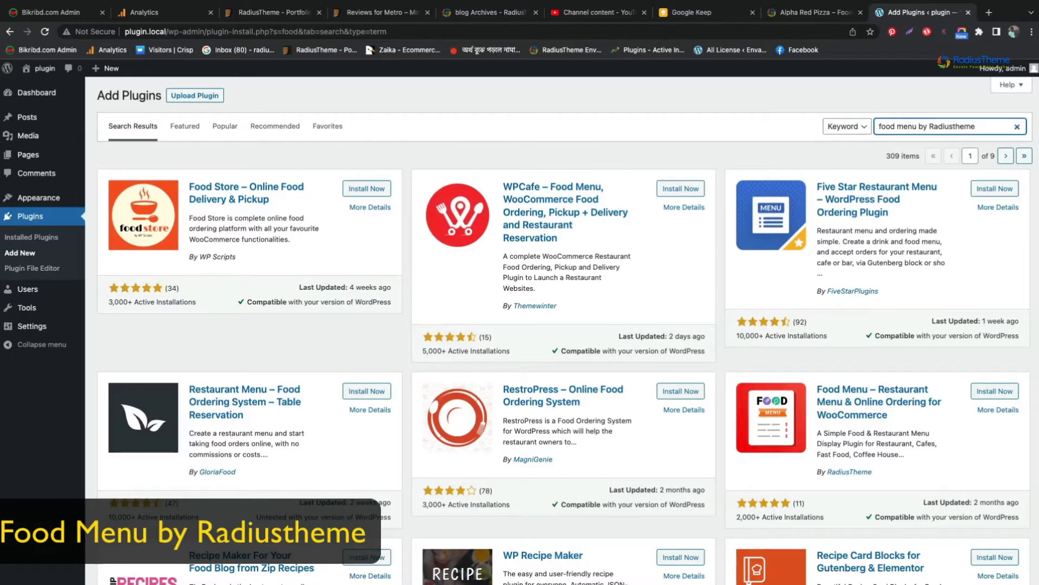
{"action": "key", "text": "Return"}
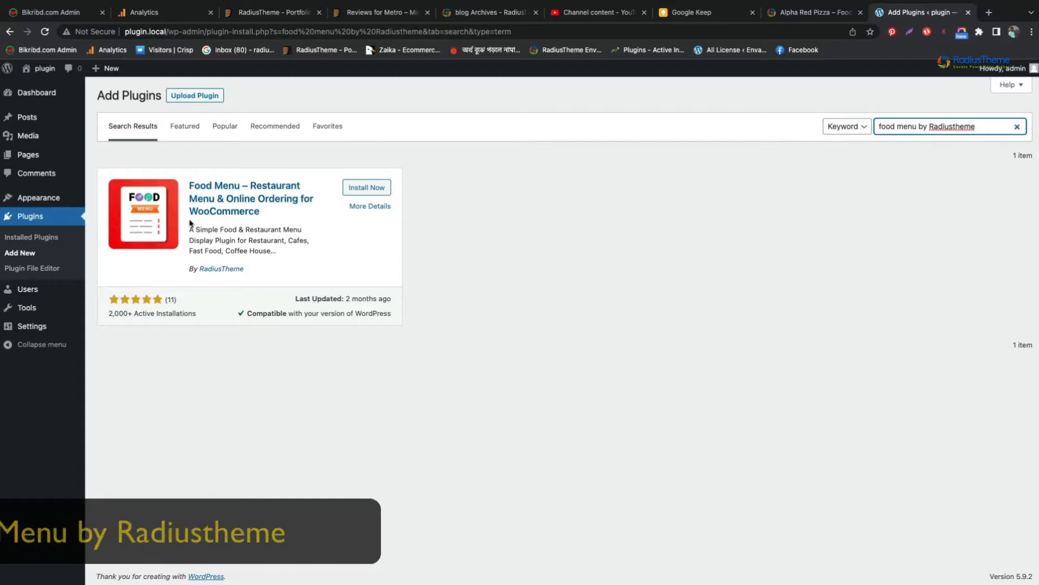
{"action": "left_click", "coordinate": [366, 187]}
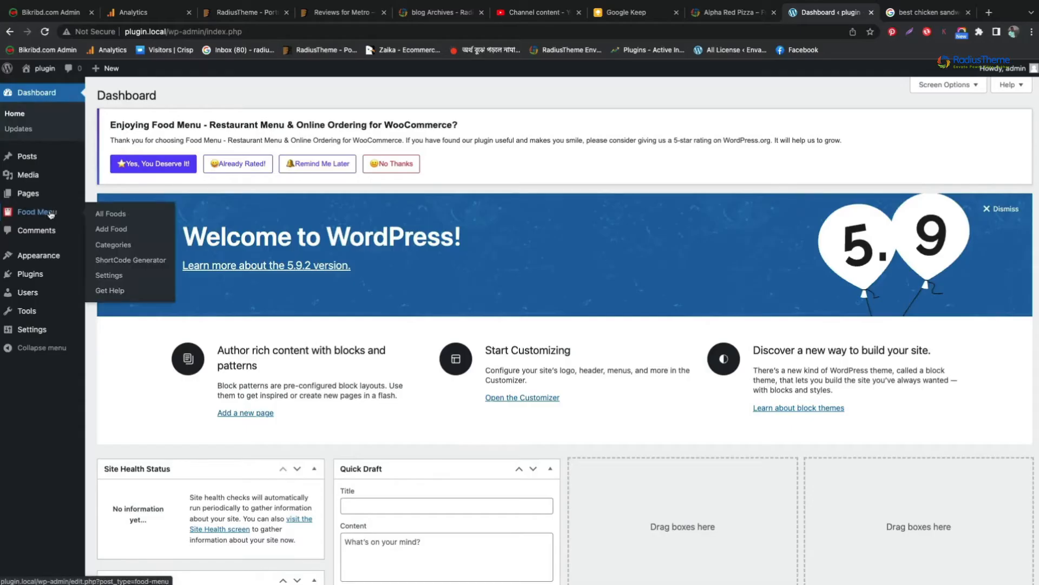
Create a Sandwich category on the Food Menu Categories page.
{"action": "left_click", "coordinate": [112, 244]}
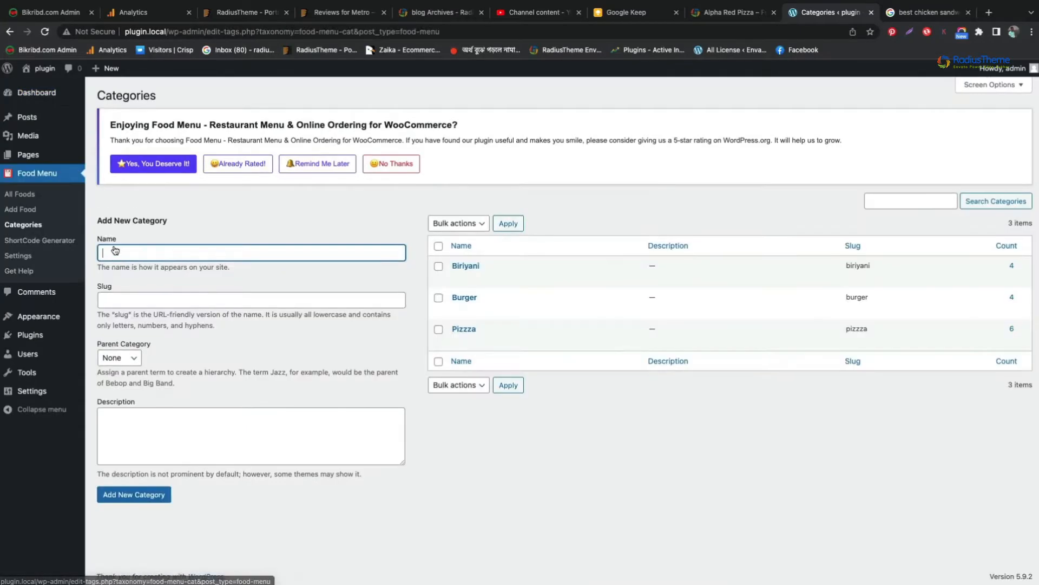
{"action": "mouse_move", "coordinate": [182, 256]}
{"action": "type", "text": "Sandwich"}
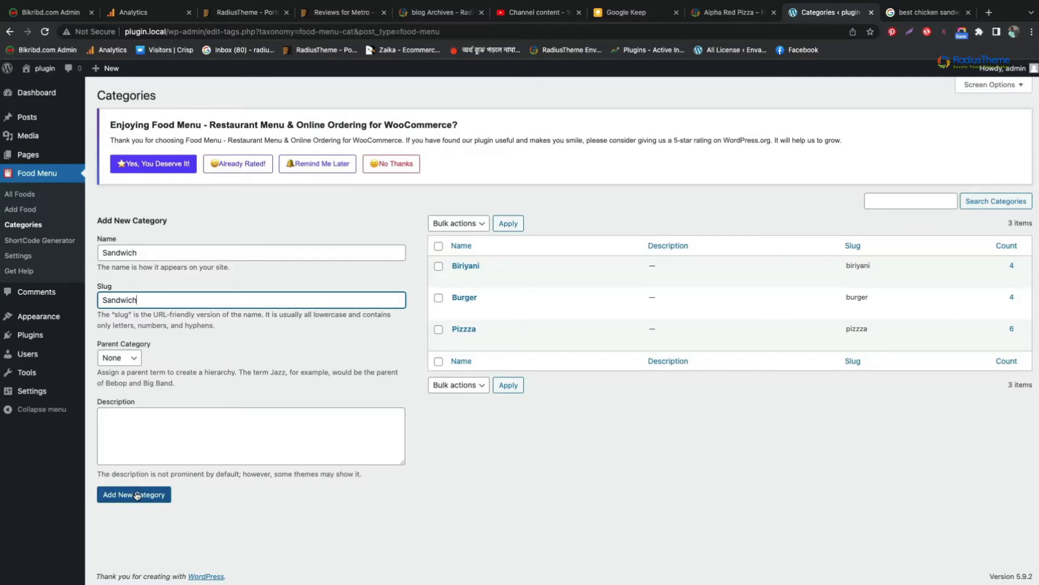
{"action": "left_click", "coordinate": [134, 494]}
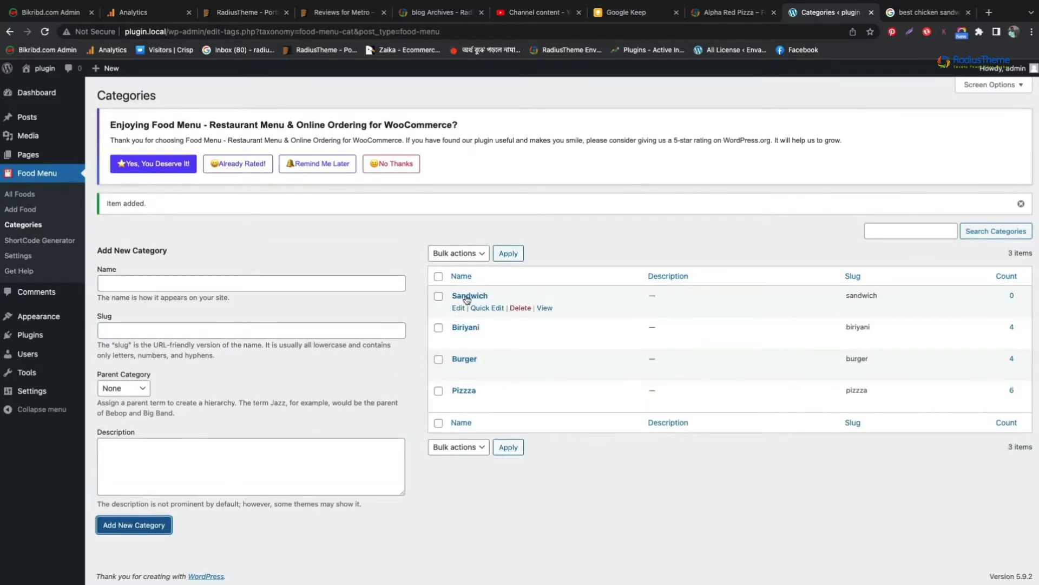
{"action": "mouse_move", "coordinate": [494, 303]}
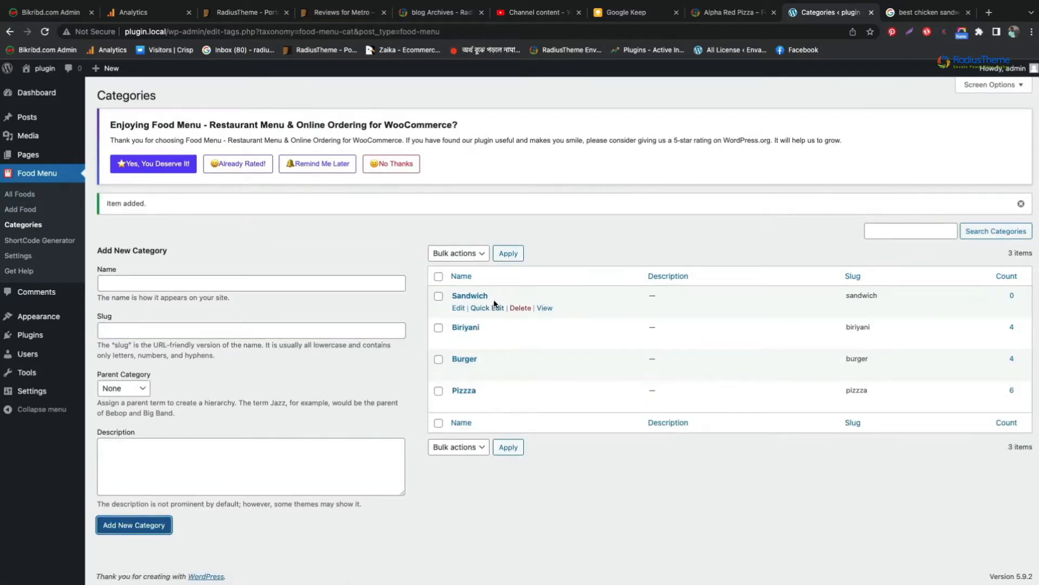
{"action": "mouse_move", "coordinate": [403, 231]}
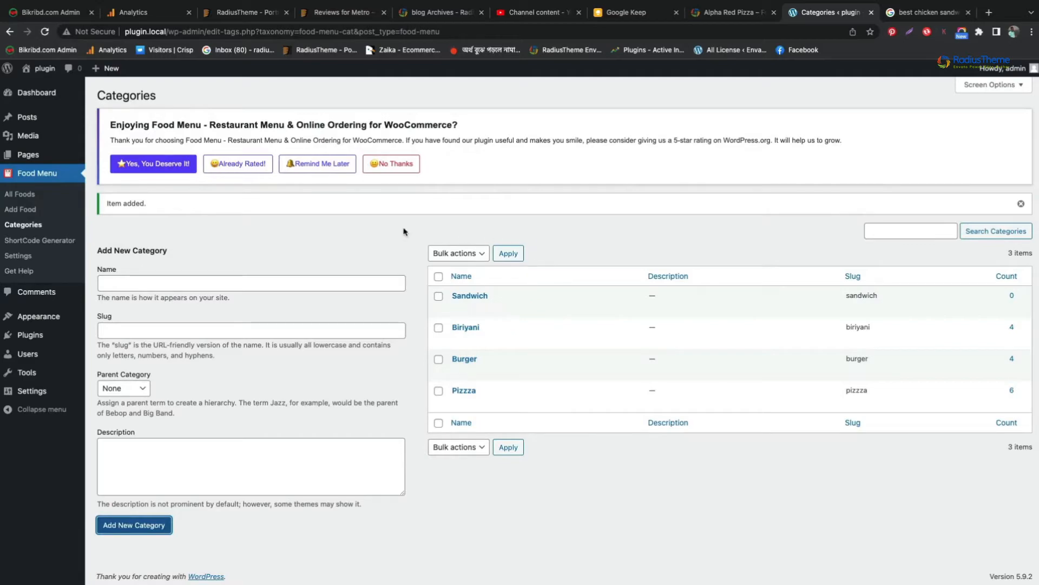
{"action": "left_click", "coordinate": [36, 92]}
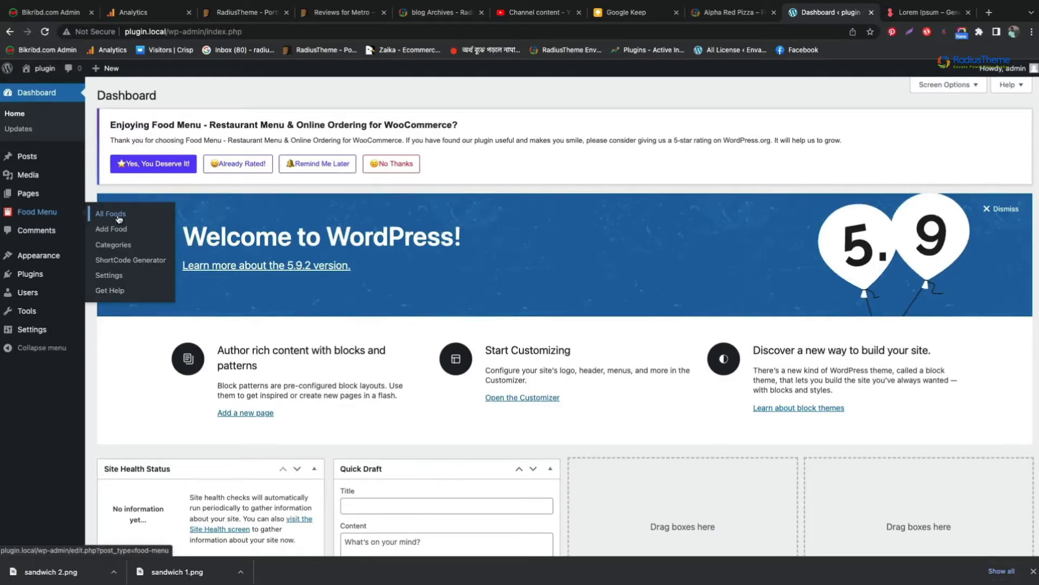
Start a new food item titled 'Mama Sandwich'.
{"action": "left_click", "coordinate": [110, 214]}
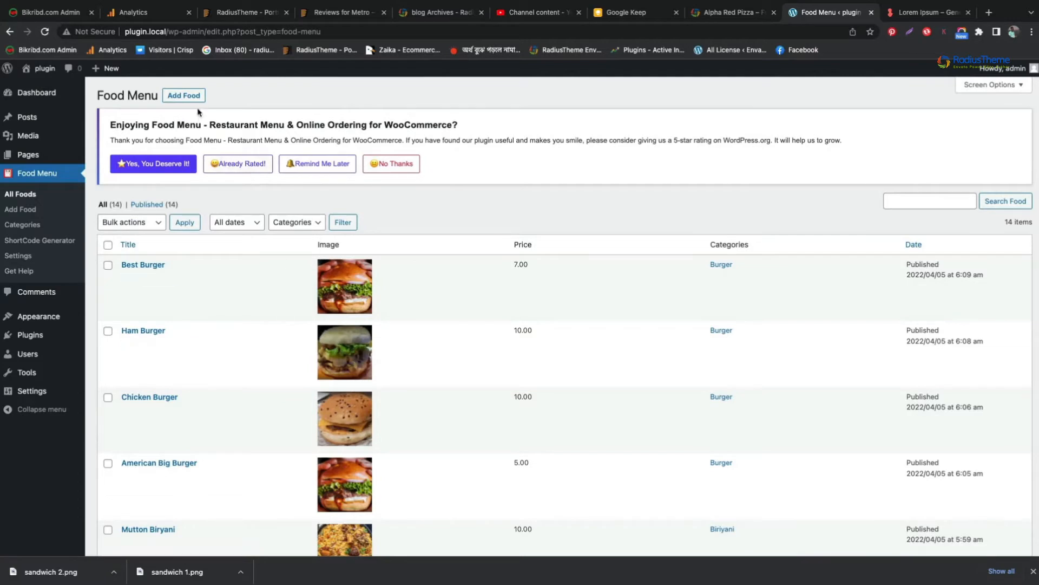
{"action": "left_click", "coordinate": [183, 95]}
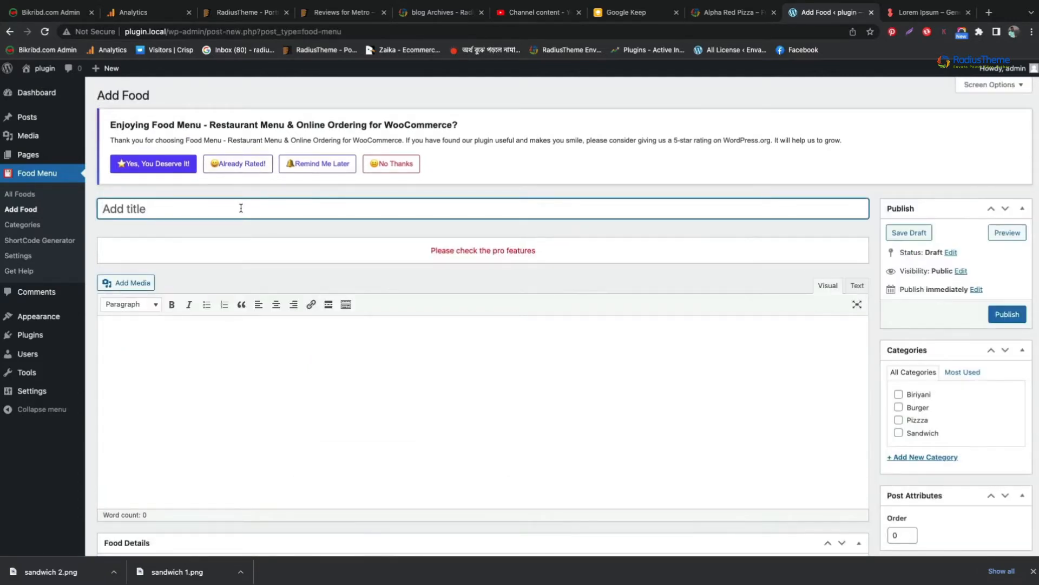
{"action": "type", "text": "Mama"}
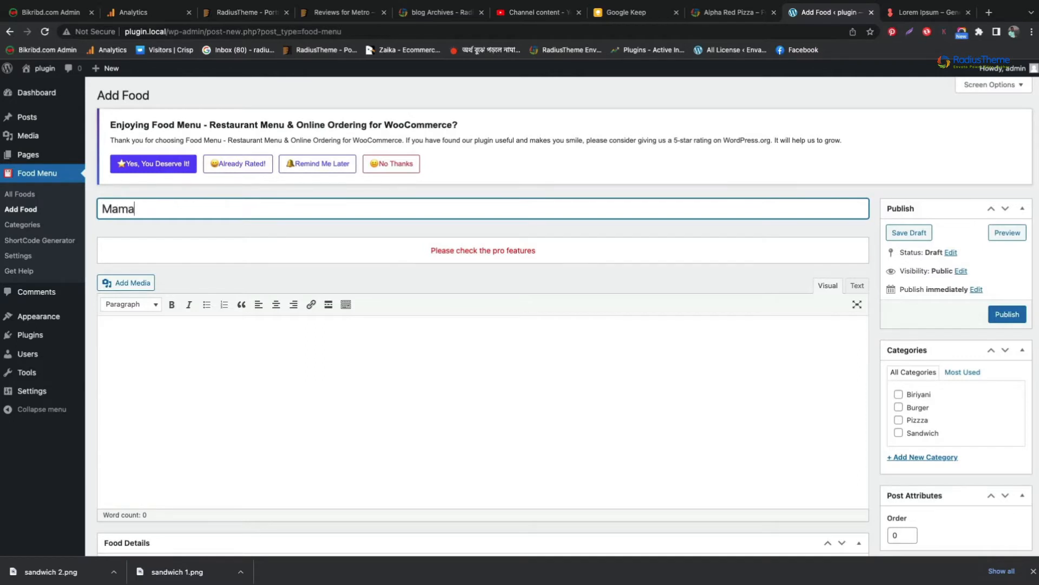
{"action": "type", "text": "San"}
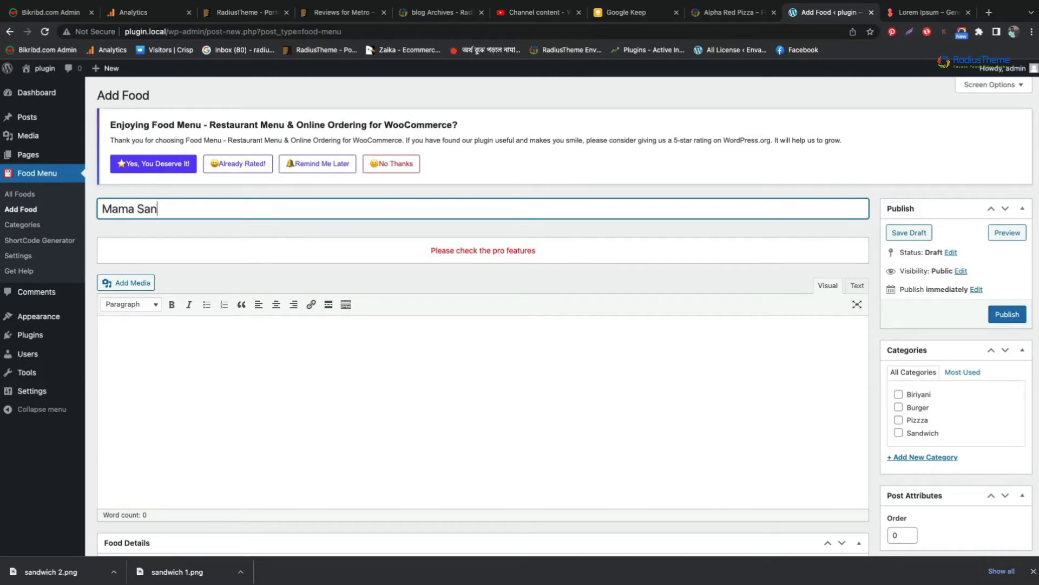
{"action": "type", "text": "dwich"}
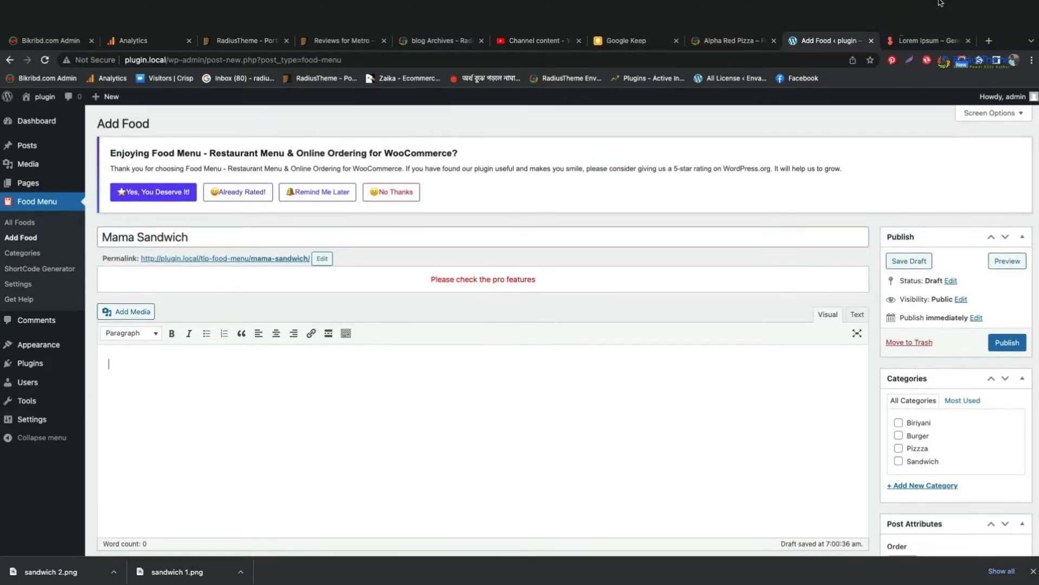
Bring lorem ipsum placeholder text into the item's description.
{"action": "left_click", "coordinate": [928, 12]}
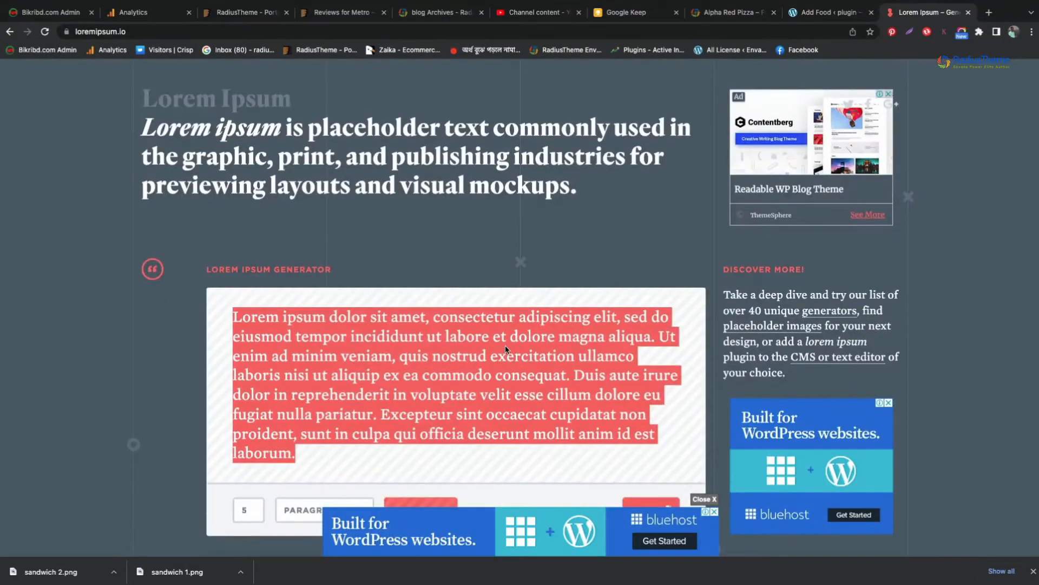
{"action": "left_click", "coordinate": [829, 12]}
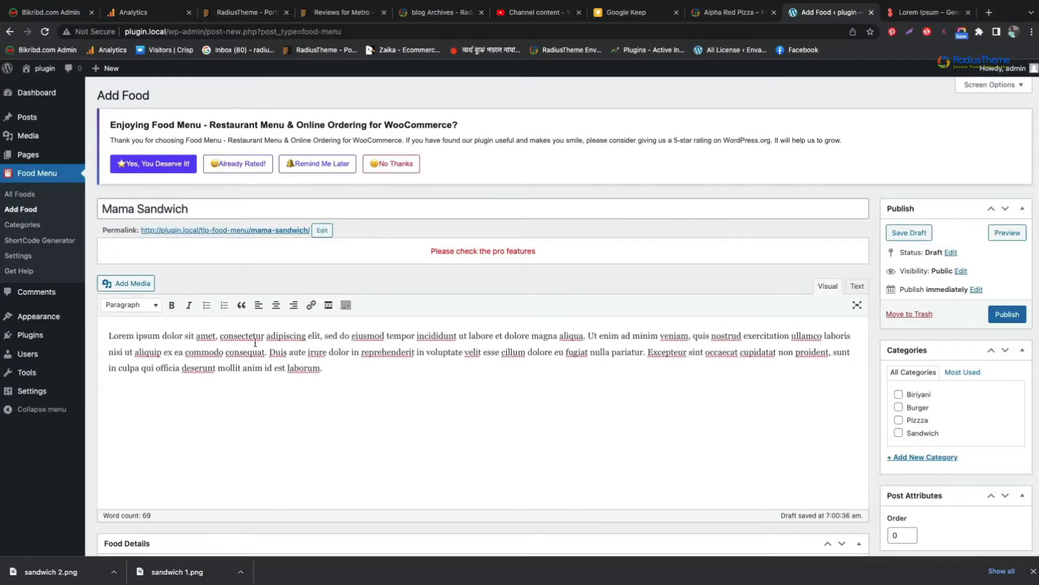
{"action": "double_click", "coordinate": [163, 336]}
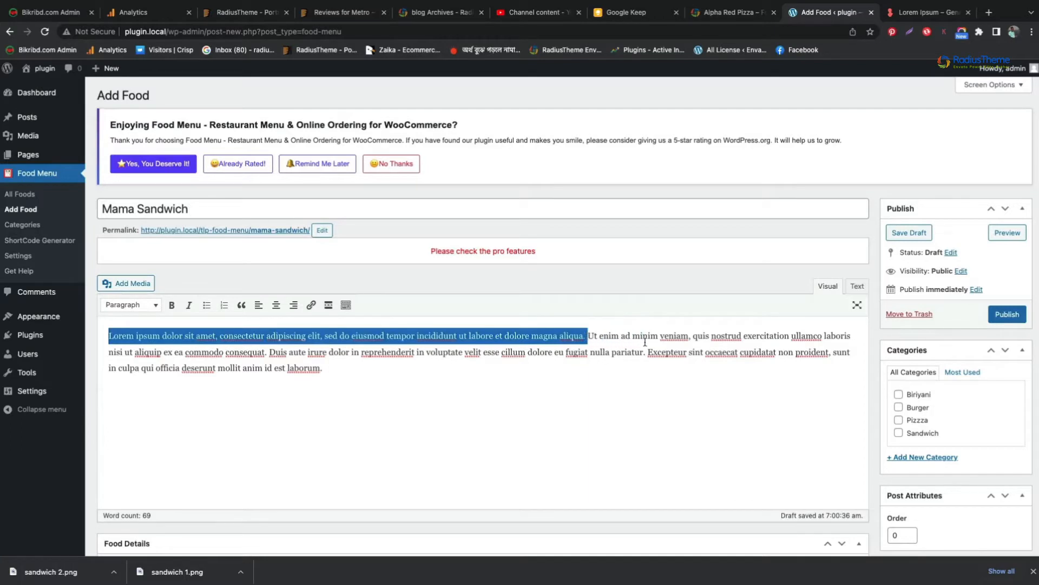
Set Mama Sandwich's price to 5.00, add a lorem ipsum excerpt, and tick Sandwich.
{"action": "scroll", "scroll_direction": "down", "scroll_amount": 3}
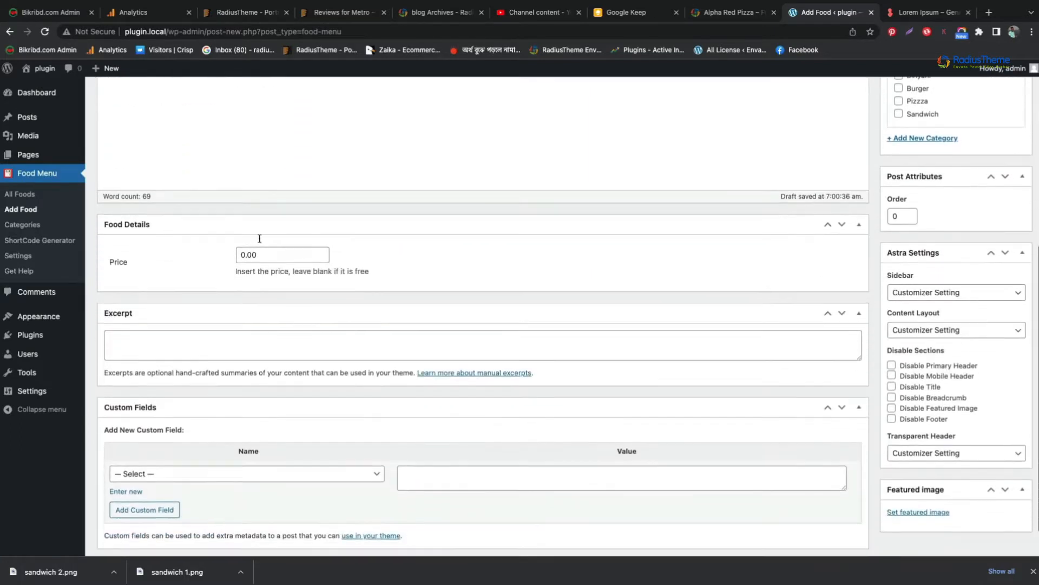
{"action": "left_click", "coordinate": [281, 254]}
{"action": "type", "text": "5"}
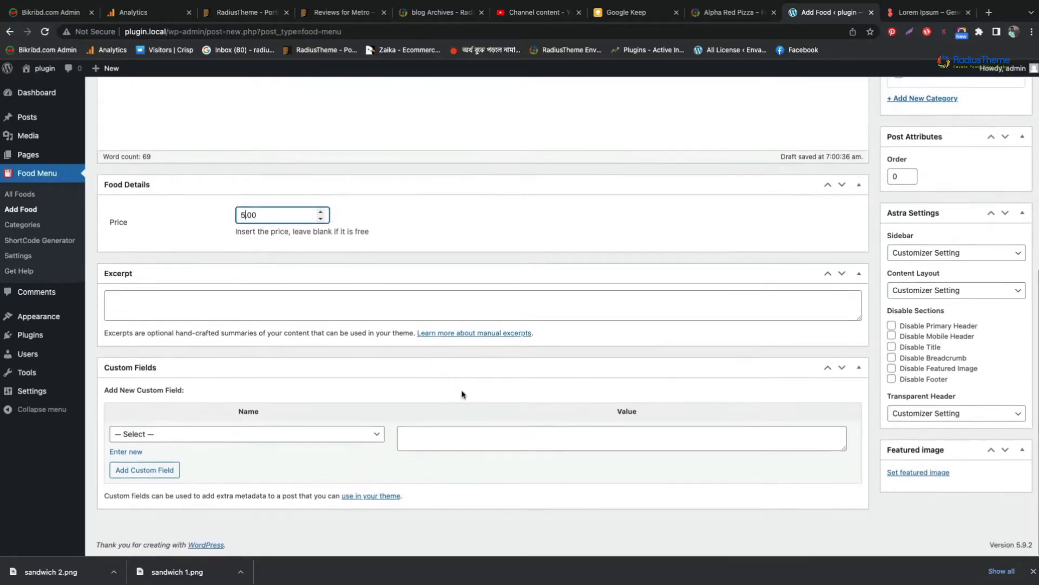
{"action": "type", "text": "Lorem ipsum dolor sit amet, consectetur adipiscing elit, sed do eiusmod tempor incididunt ut labore et dolore magna aliqua."}
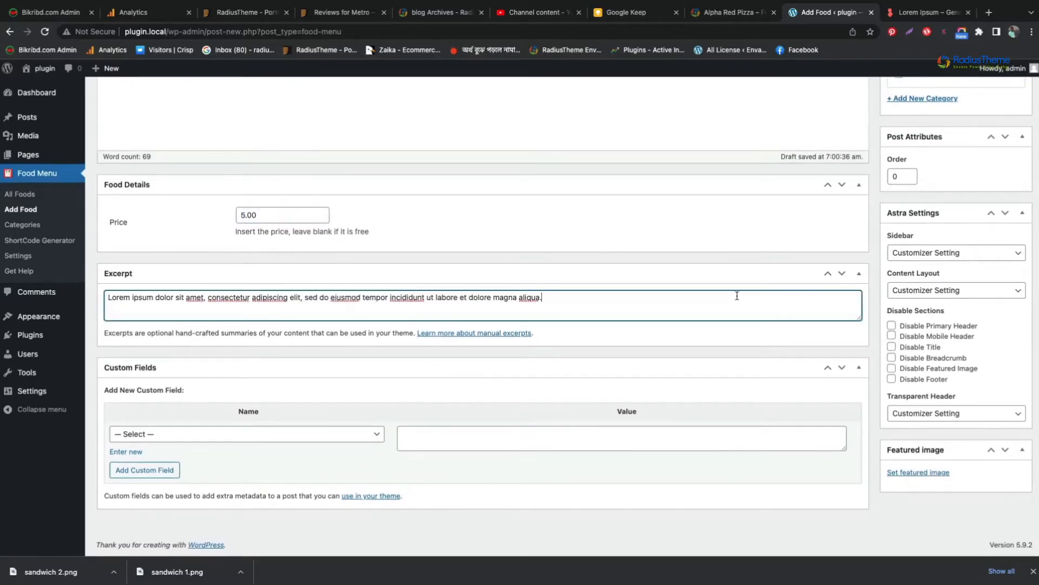
{"action": "scroll", "scroll_direction": "up", "scroll_amount": 3}
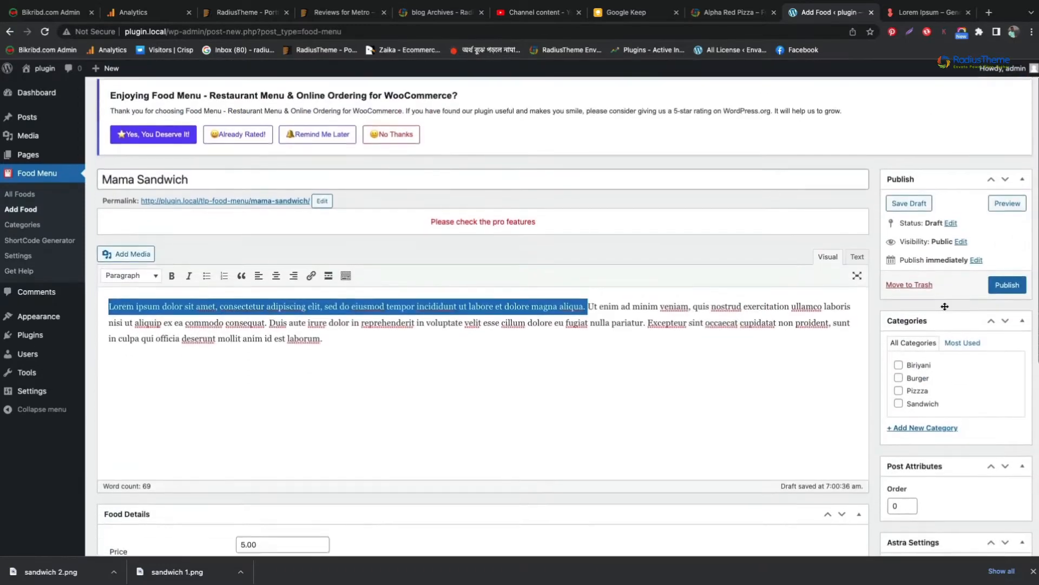
{"action": "left_click", "coordinate": [898, 331]}
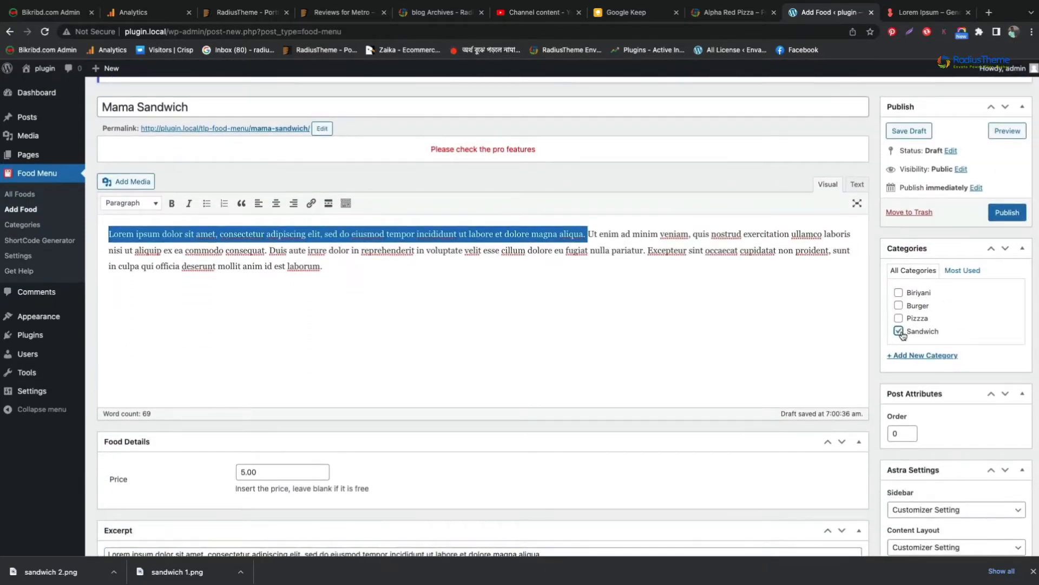
{"action": "scroll", "scroll_direction": "down", "scroll_amount": 3}
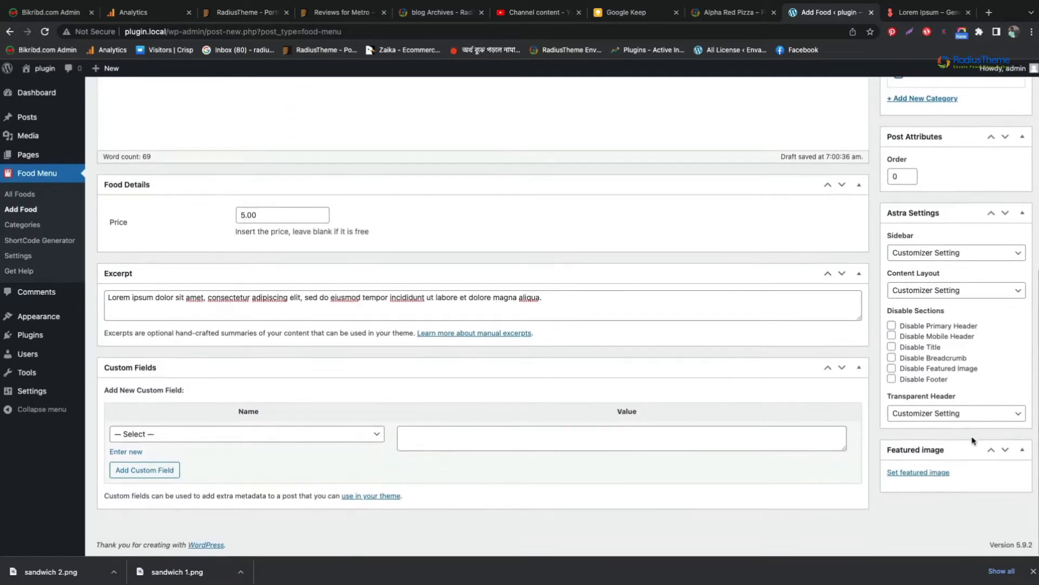
{"action": "left_click", "coordinate": [919, 472]}
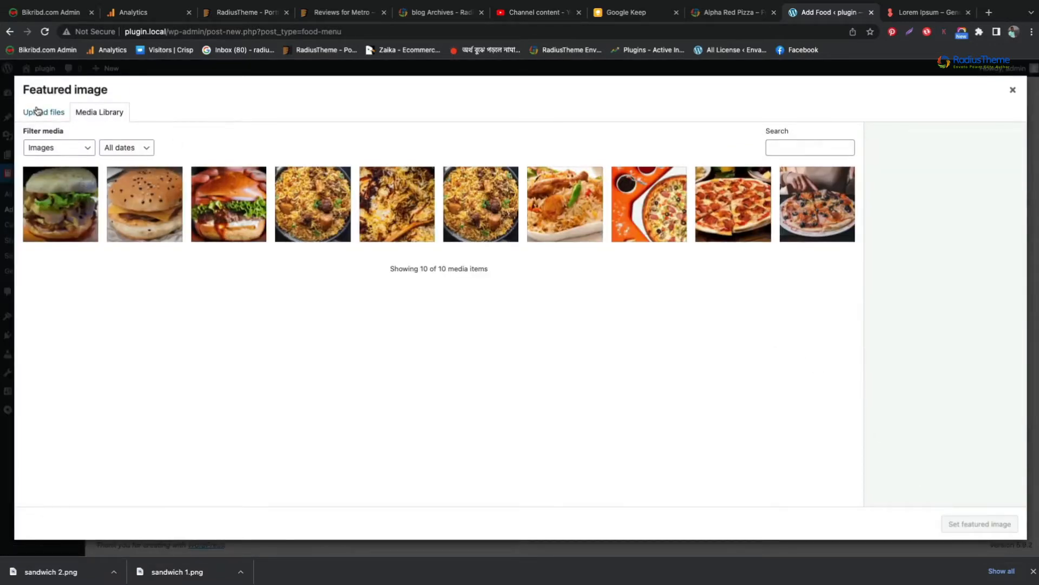
Upload sandwich 1.png as Mama Sandwich's featured image and publish the item.
{"action": "left_click", "coordinate": [44, 112]}
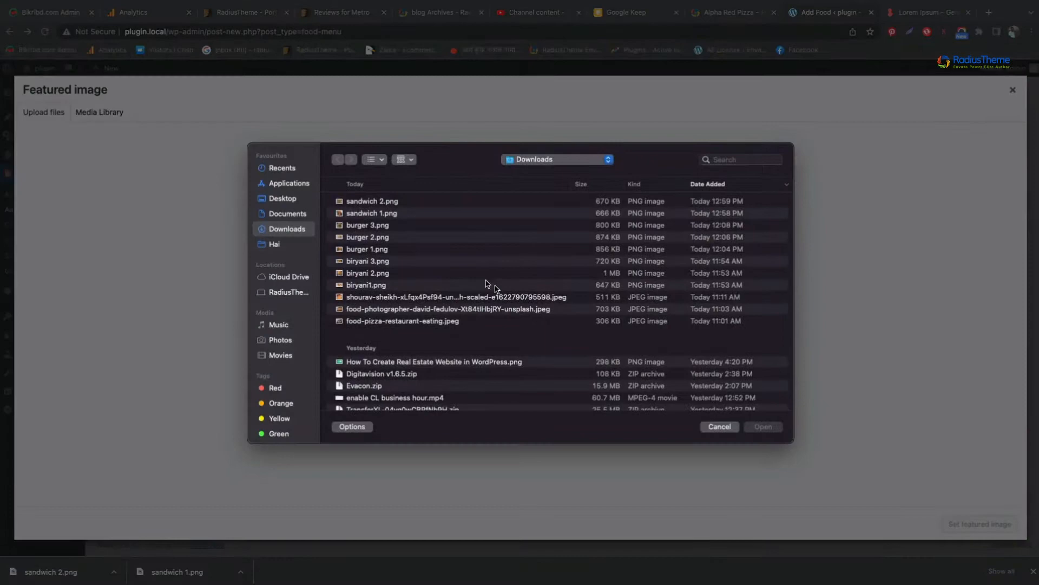
{"action": "left_click", "coordinate": [371, 213]}
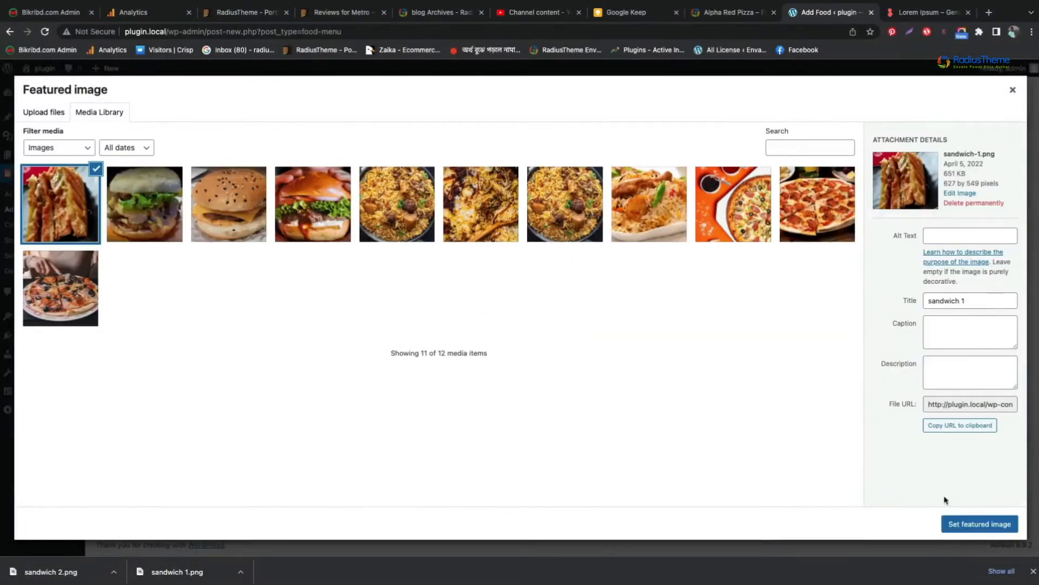
{"action": "left_click", "coordinate": [978, 523]}
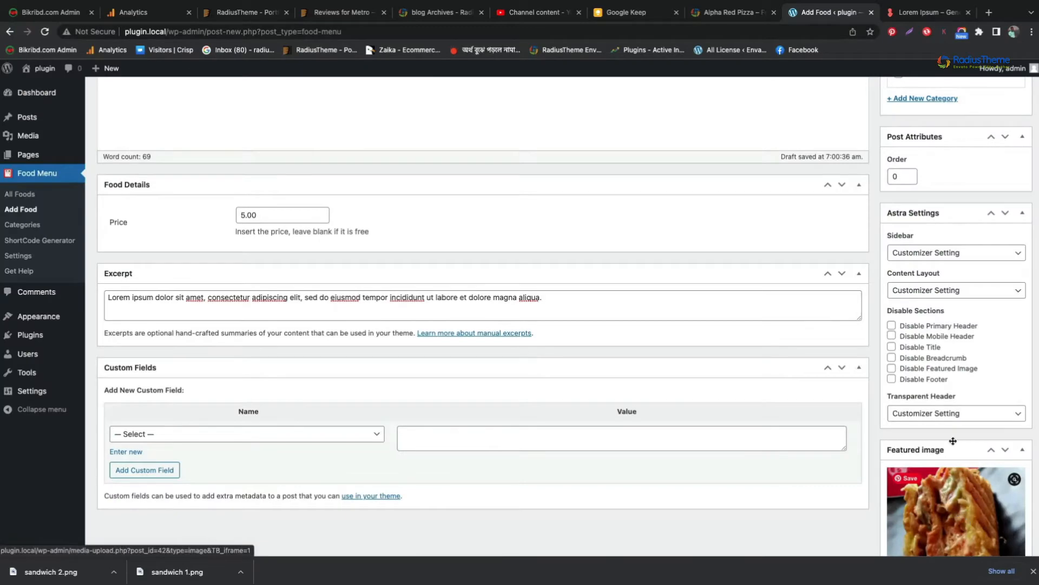
{"action": "scroll", "scroll_direction": "up", "scroll_amount": 3}
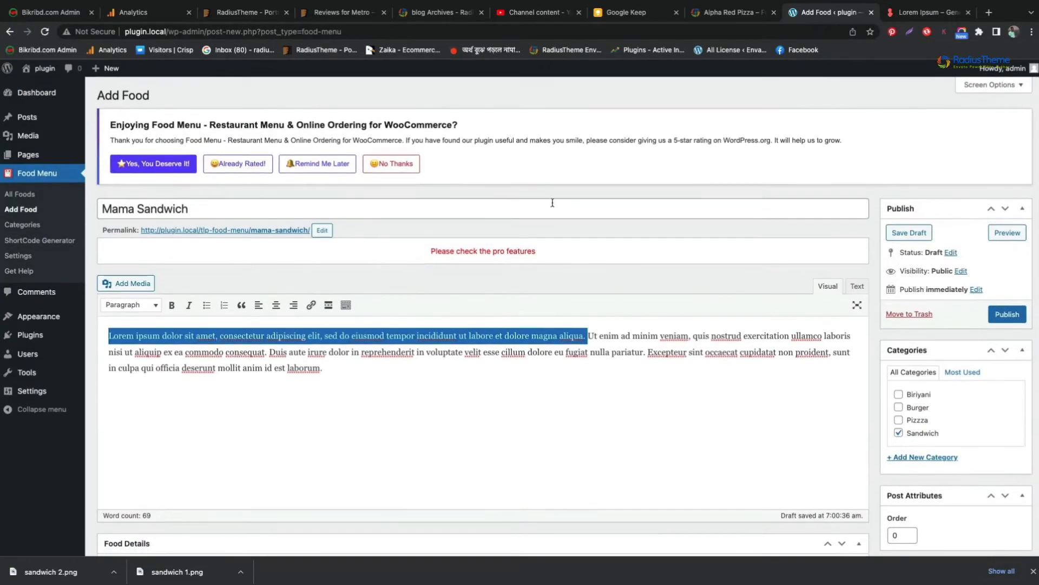
{"action": "left_click", "coordinate": [1007, 313]}
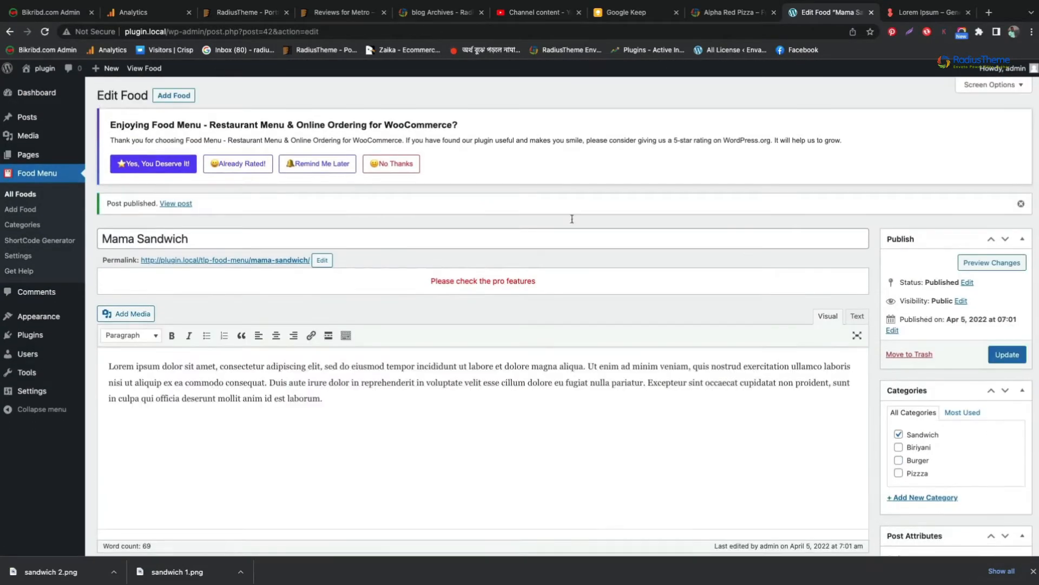
Start a new food item titled 'Best Sandwich' with a lorem ipsum description.
{"action": "left_click", "coordinate": [21, 209]}
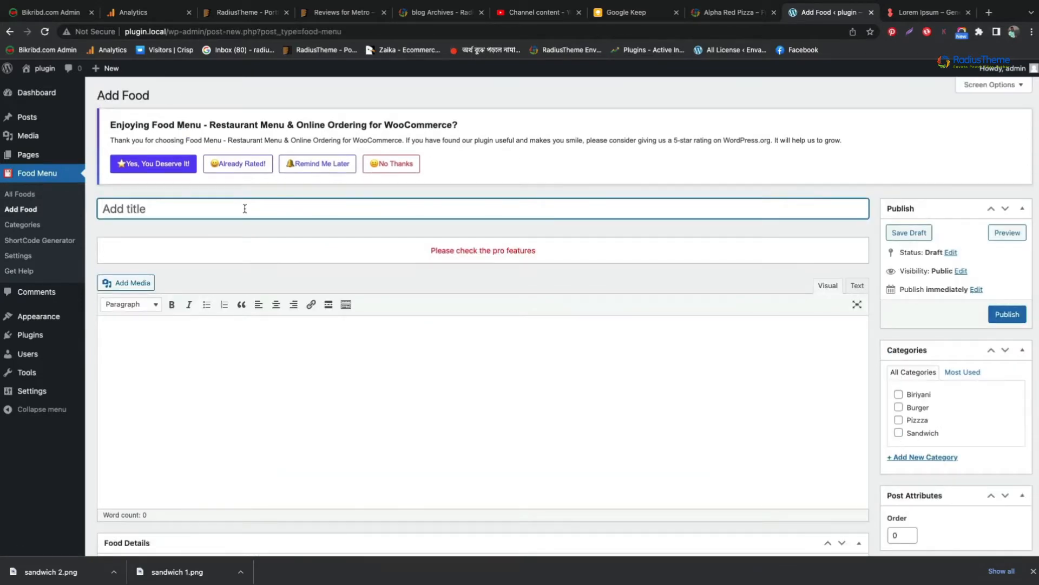
{"action": "type", "text": "Best S"}
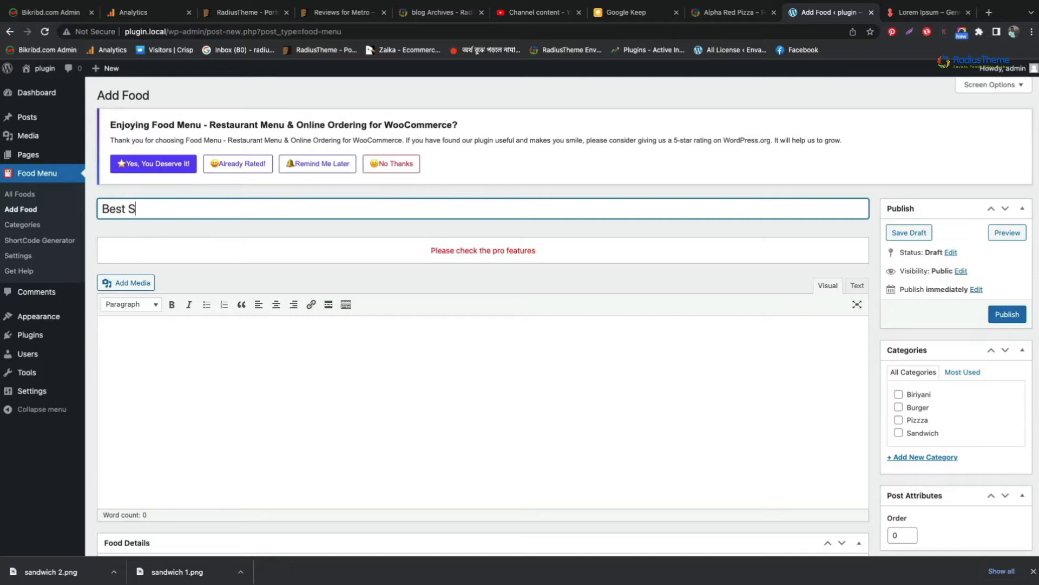
{"action": "type", "text": "andwi"}
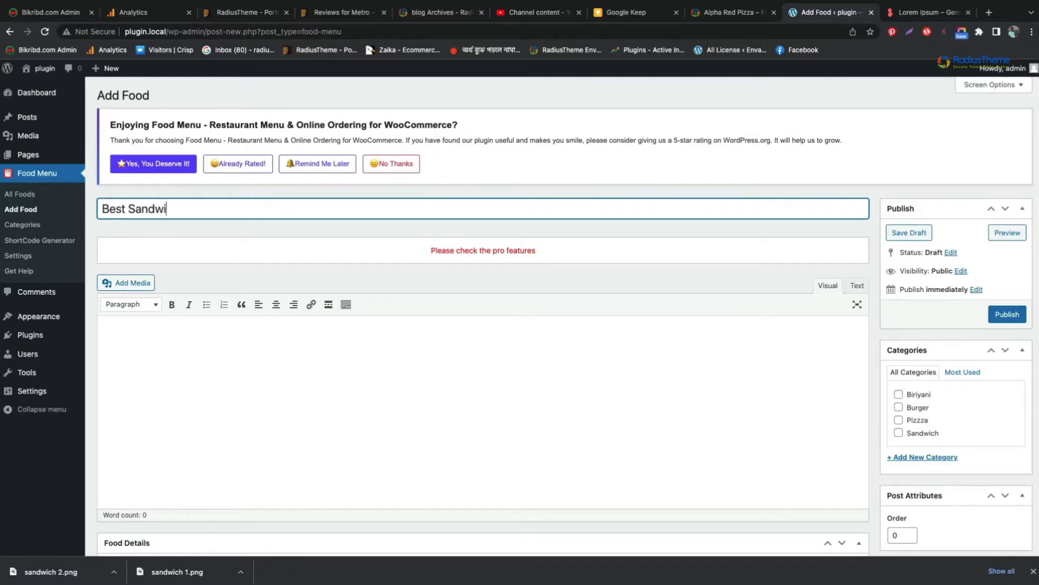
{"action": "type", "text": "ch"}
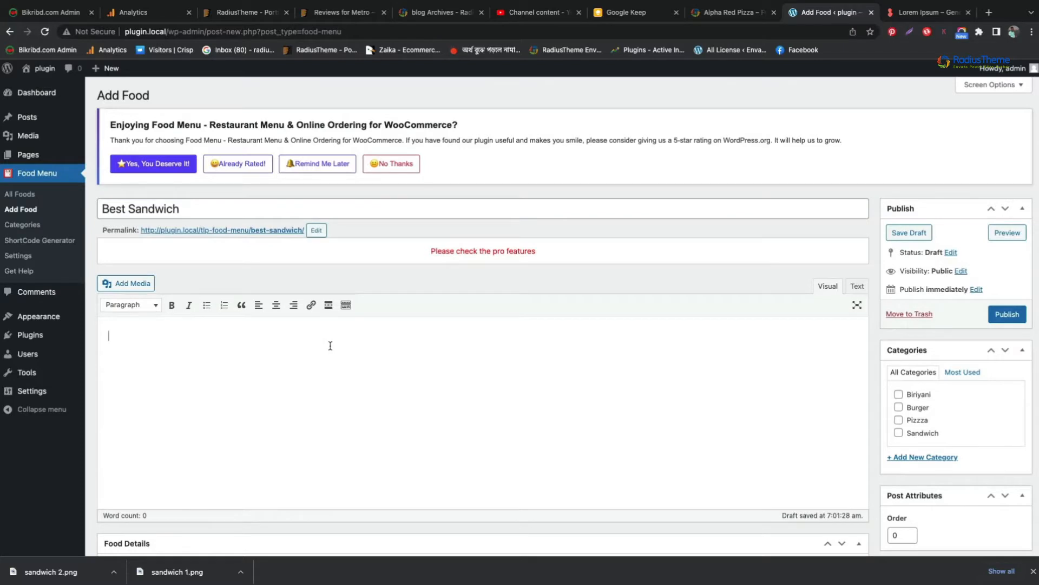
{"action": "type", "text": "Lorem ipsum dolor sit amet, consectetur adipiscing elit, sed do eiusmod tempor incididunt ut labore et dolore magna aliqua."}
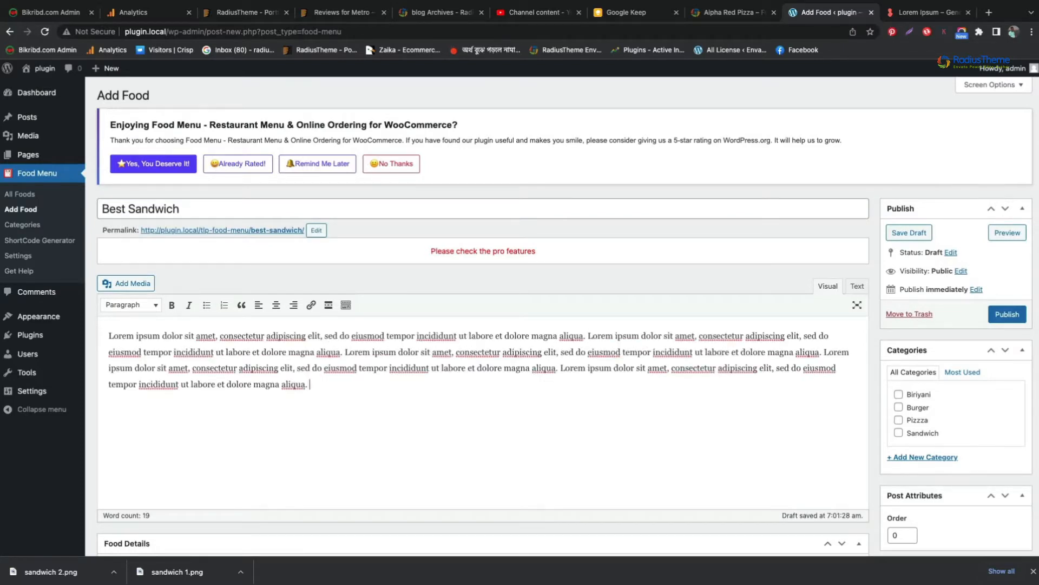
Give Best Sandwich a 10.00 price and the Sandwich category.
{"action": "scroll", "scroll_direction": "down", "scroll_amount": 3}
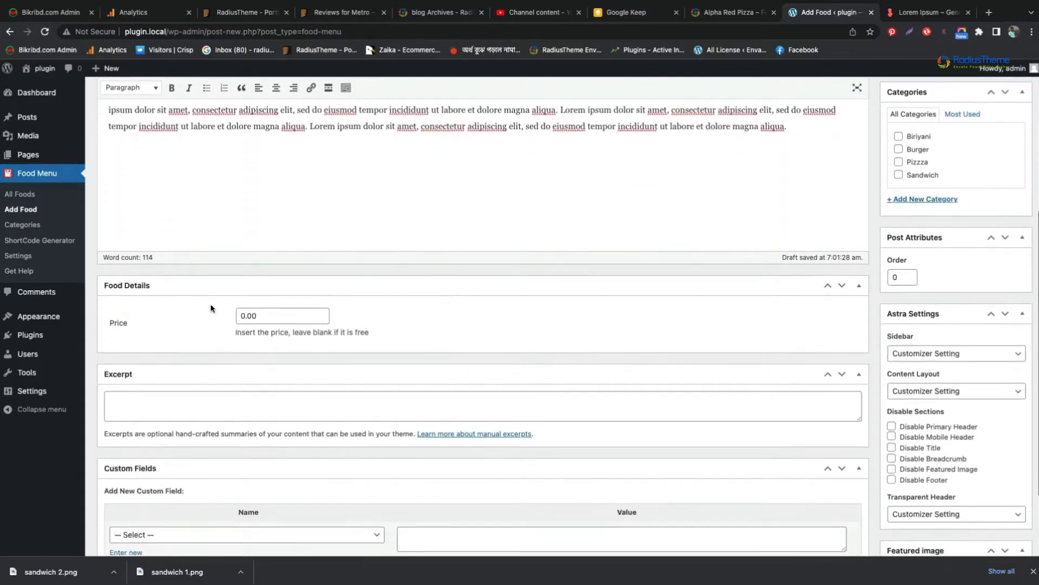
{"action": "left_click", "coordinate": [281, 316]}
{"action": "type", "text": "10"}
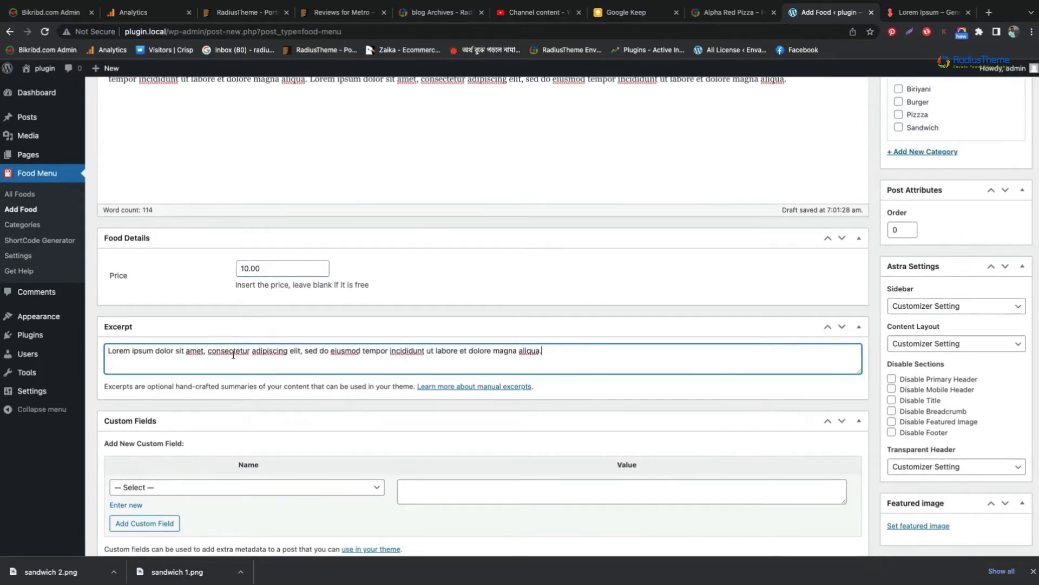
{"action": "scroll", "scroll_direction": "up", "scroll_amount": 3}
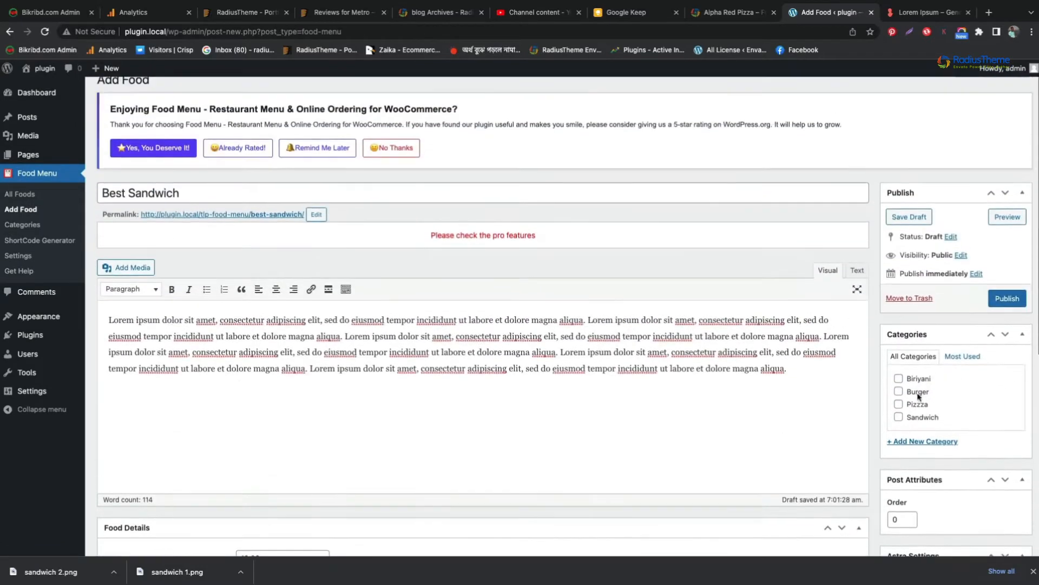
{"action": "left_click", "coordinate": [899, 416]}
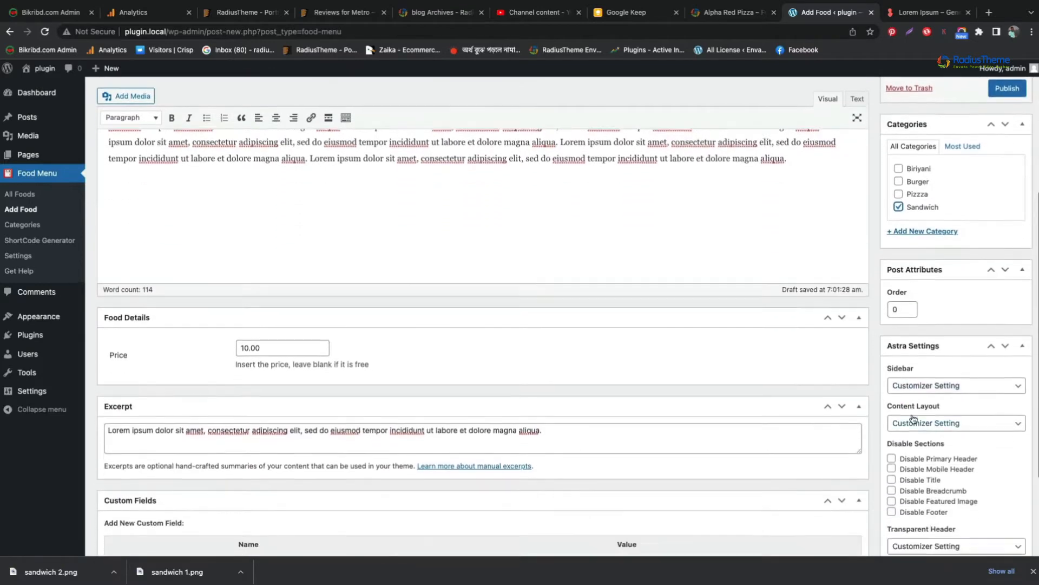
{"action": "scroll", "scroll_direction": "down", "scroll_amount": 3}
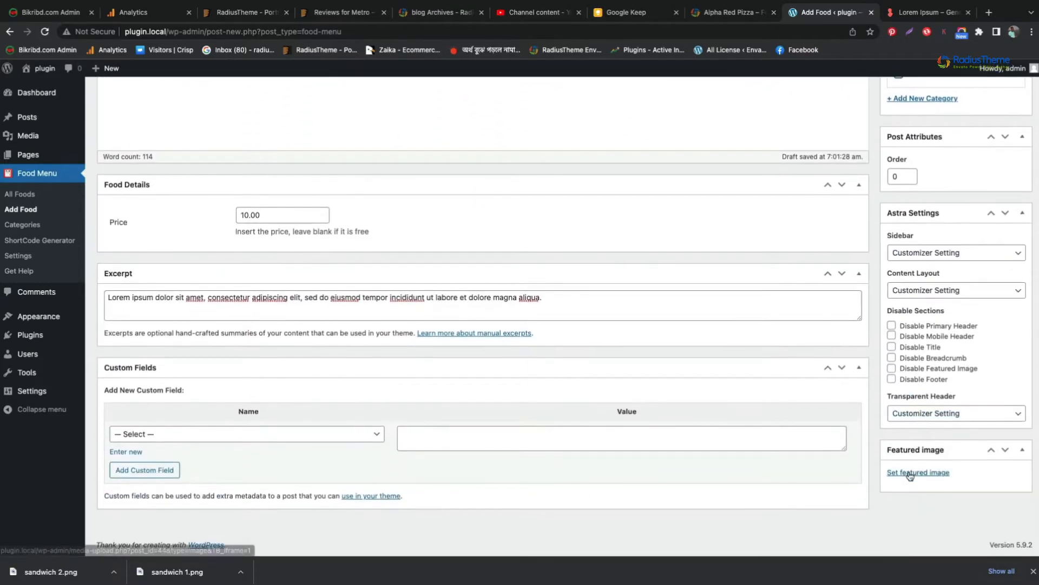
Upload sandwich 2.png and set it as Best Sandwich's featured image.
{"action": "left_click", "coordinate": [917, 472]}
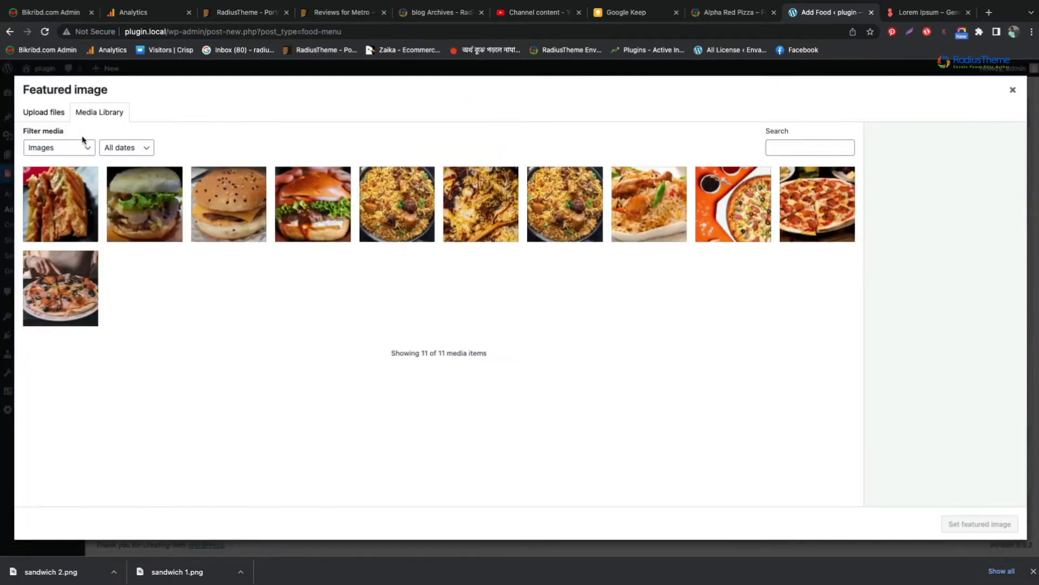
{"action": "left_click", "coordinate": [44, 112]}
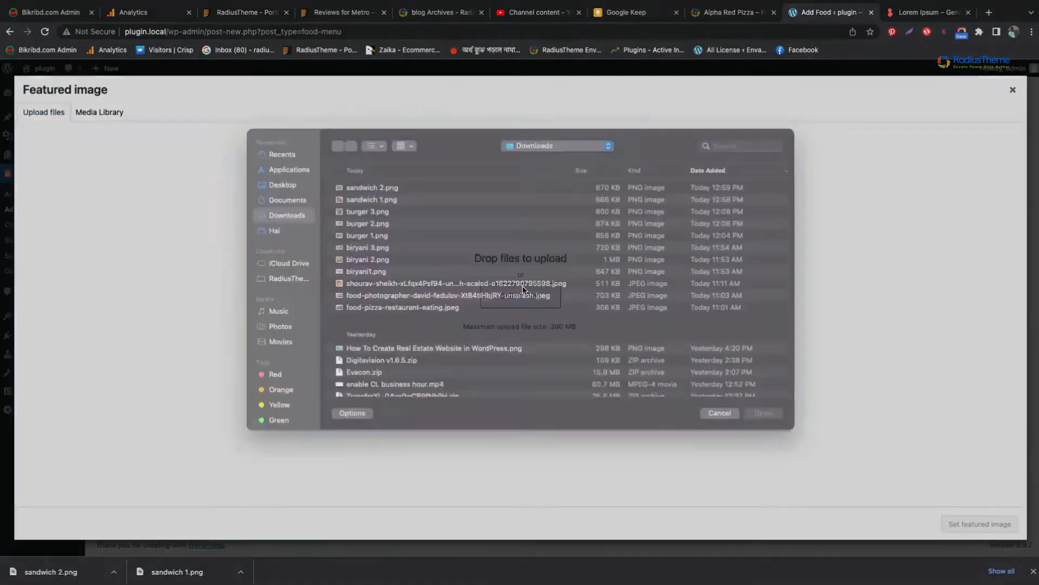
{"action": "left_click", "coordinate": [372, 201]}
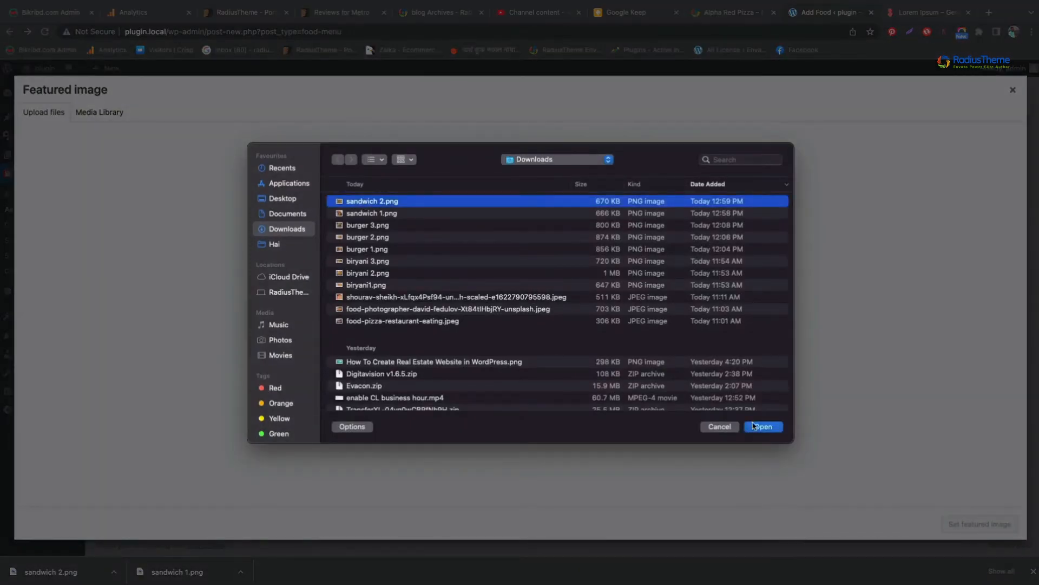
{"action": "left_click", "coordinate": [762, 426]}
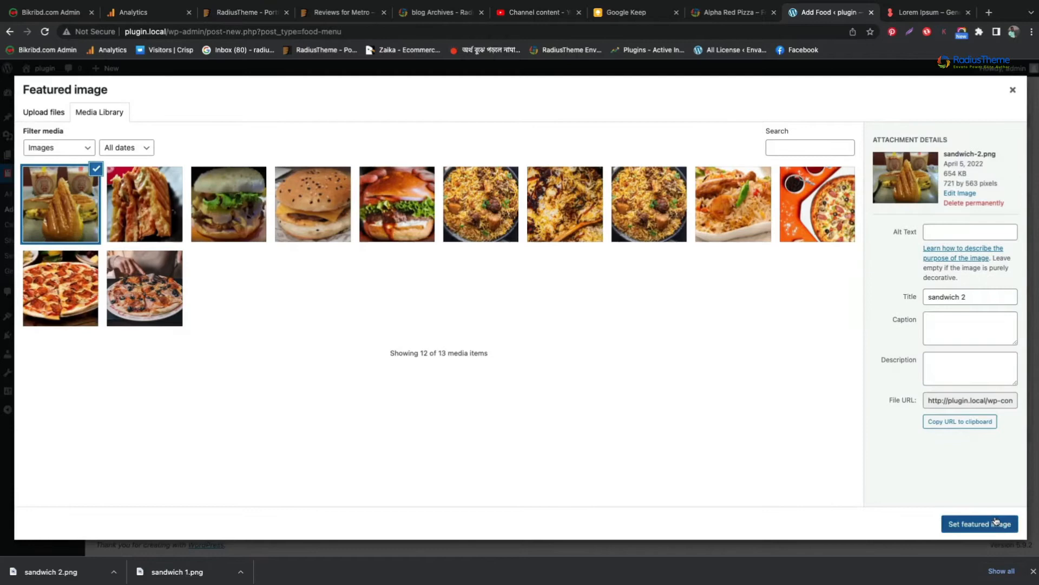
{"action": "left_click", "coordinate": [979, 524]}
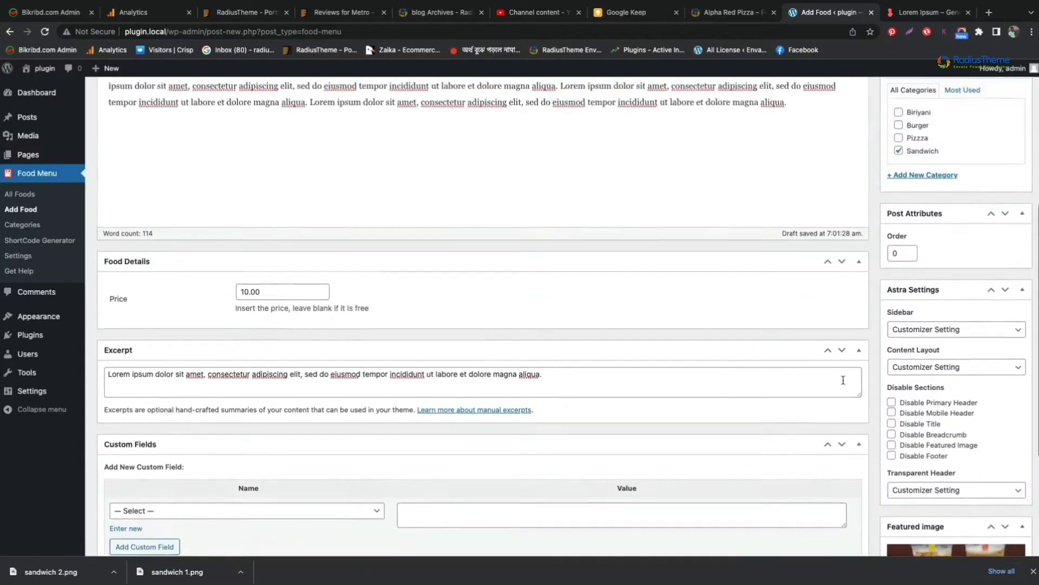
{"action": "scroll", "scroll_direction": "up", "scroll_amount": 3}
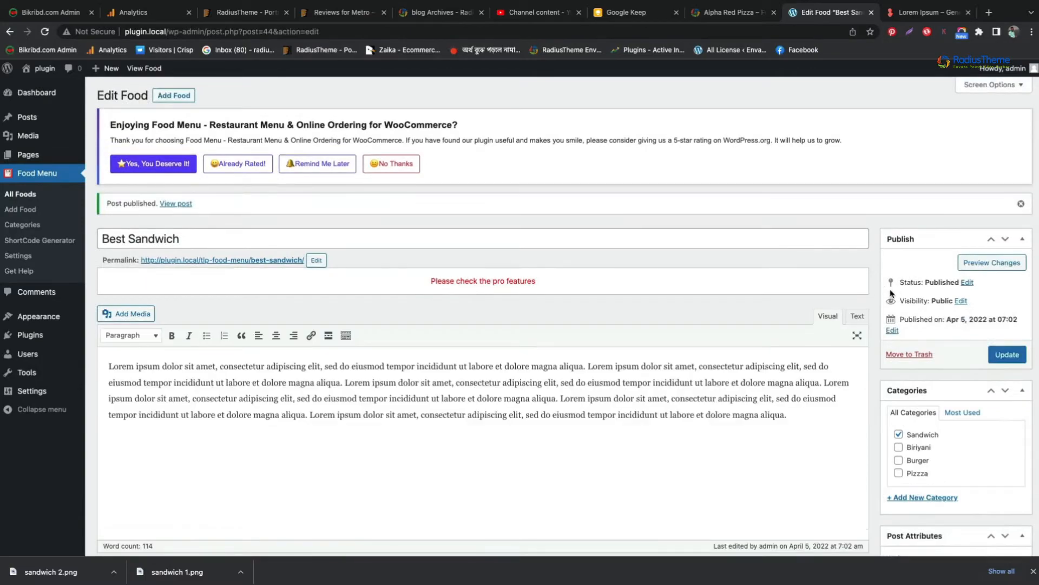
{"action": "left_click", "coordinate": [36, 92]}
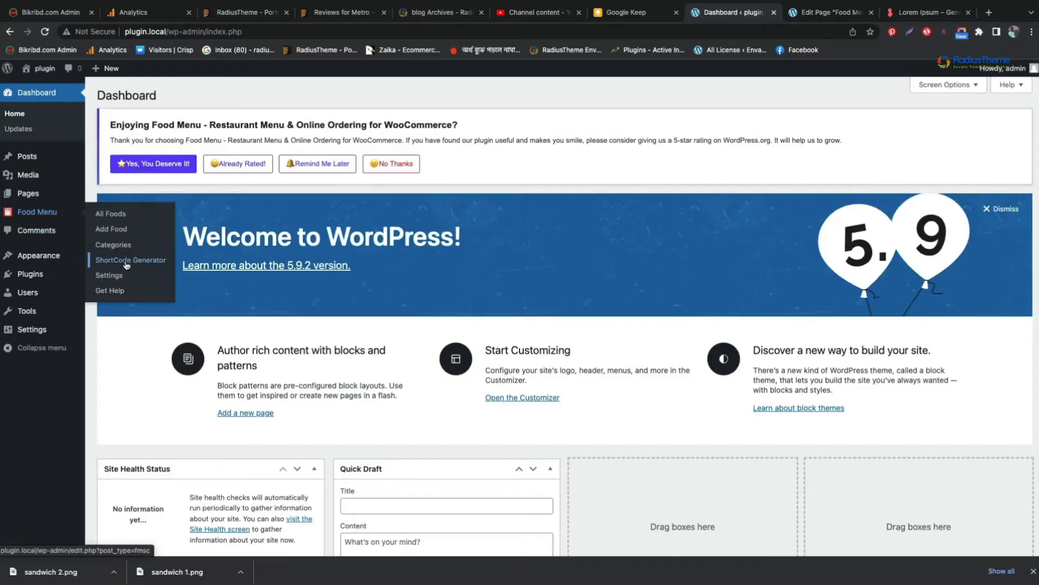
Start a new shortcode with the desktop layout set to 2 columns.
{"action": "left_click", "coordinate": [129, 259]}
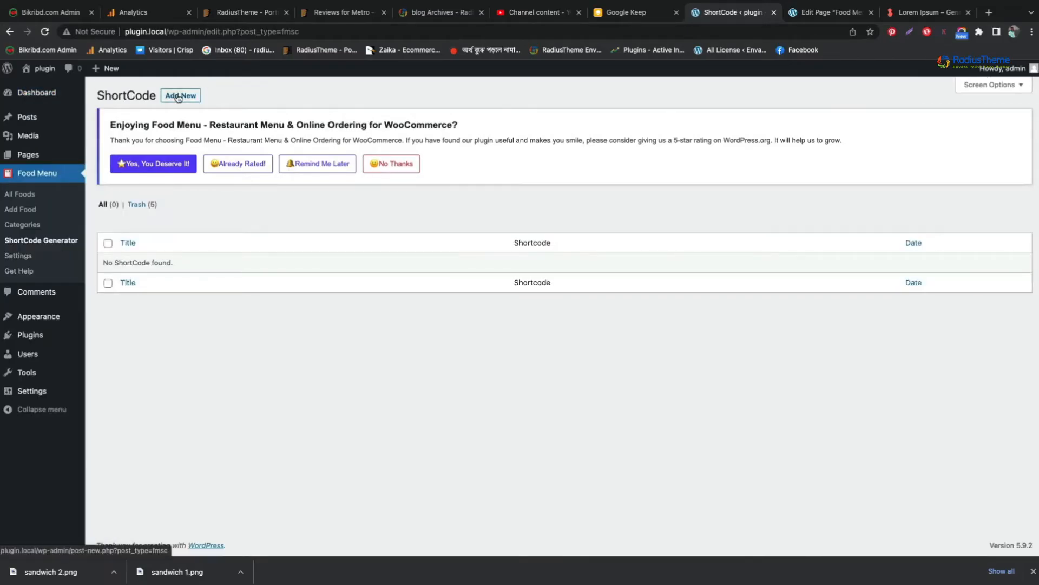
{"action": "left_click", "coordinate": [180, 95]}
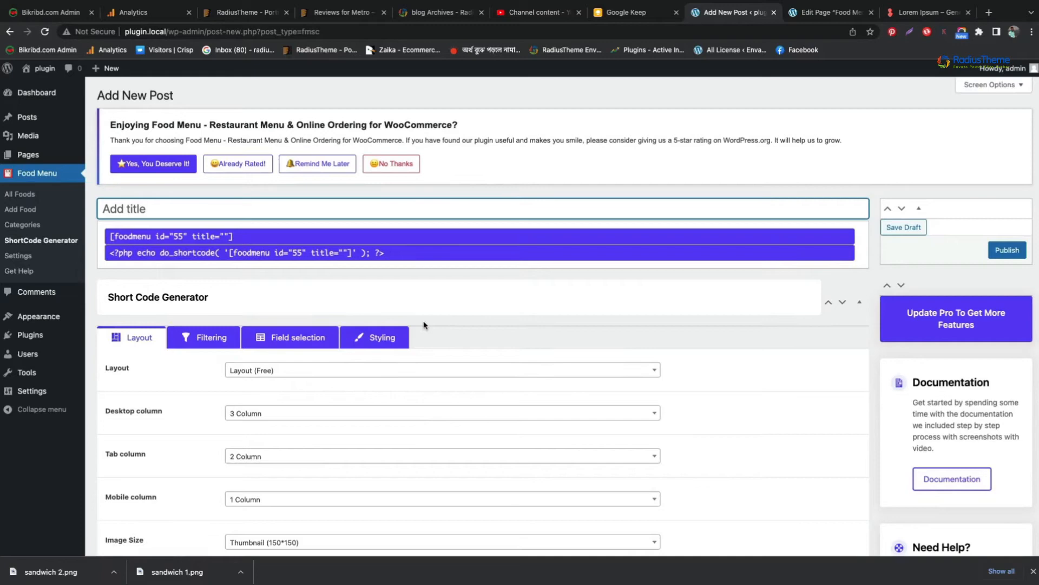
{"action": "scroll", "scroll_direction": "down", "scroll_amount": 3}
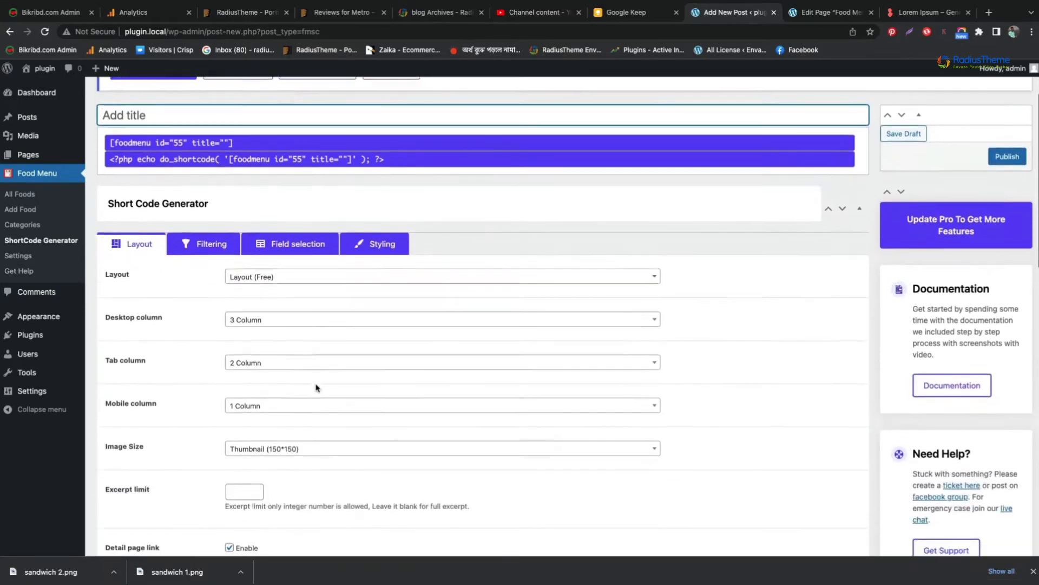
{"action": "left_click", "coordinate": [441, 319]}
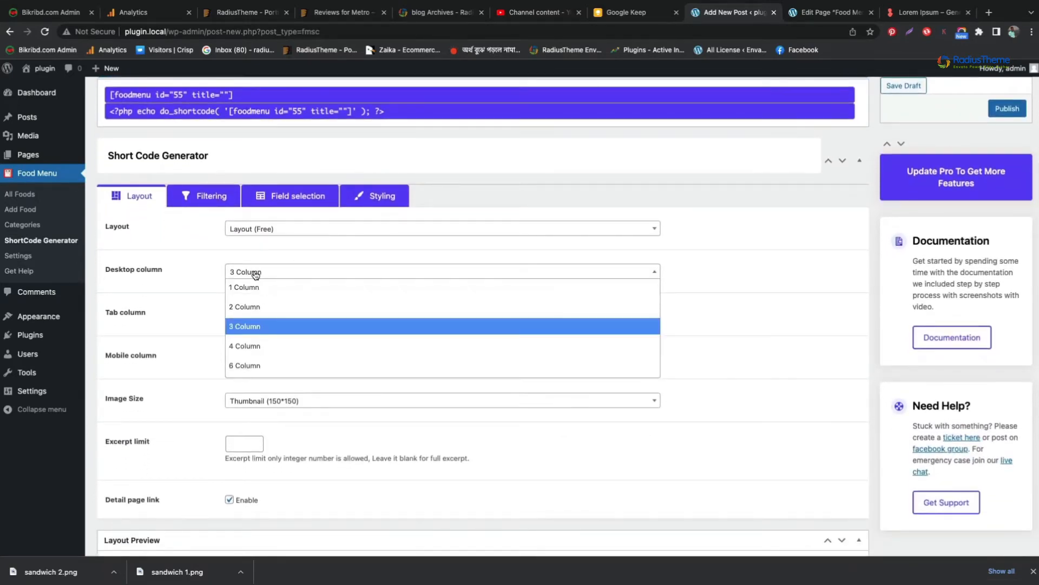
{"action": "left_click", "coordinate": [244, 306]}
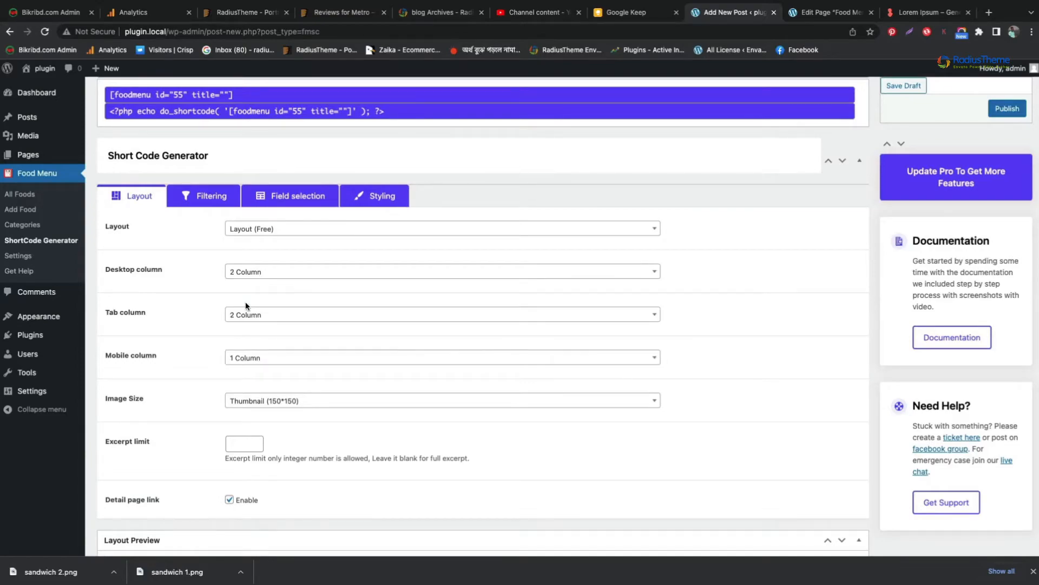
Title the shortcode 'Food Menu' and publish it.
{"action": "scroll", "scroll_direction": "down", "scroll_amount": 3}
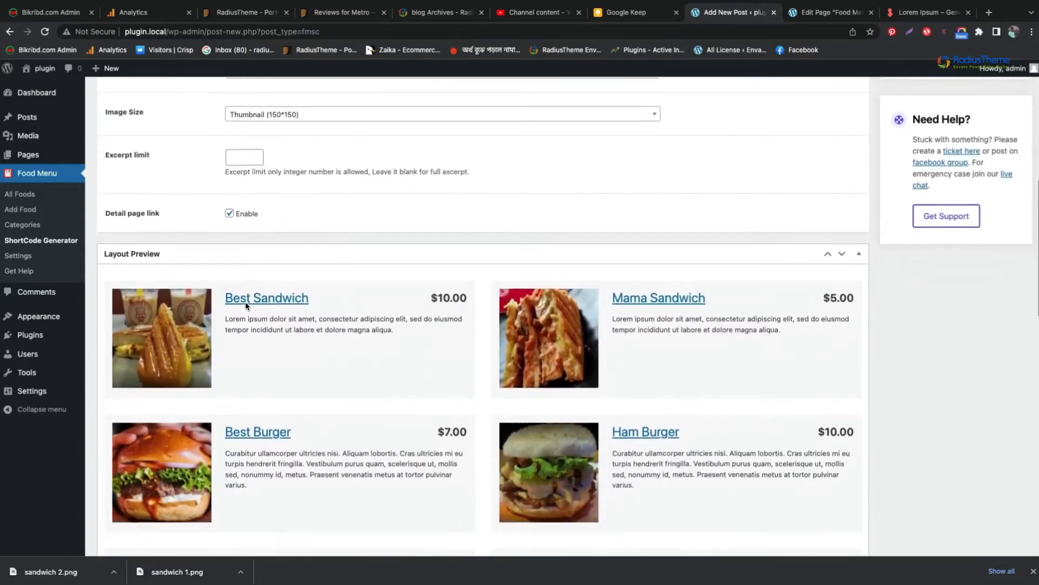
{"action": "scroll", "scroll_direction": "down", "scroll_amount": 3}
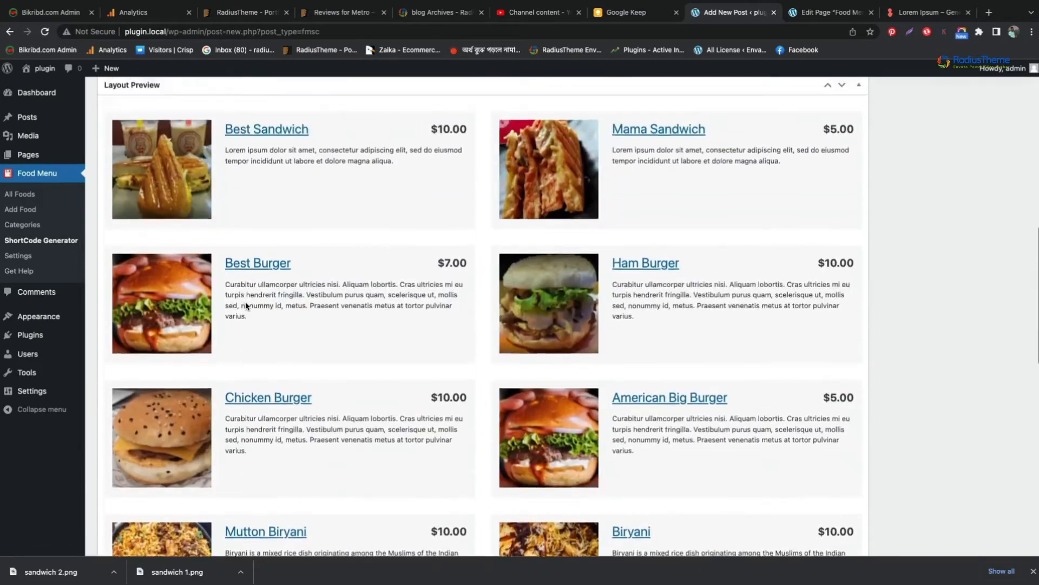
{"action": "scroll", "scroll_direction": "up", "scroll_amount": 3}
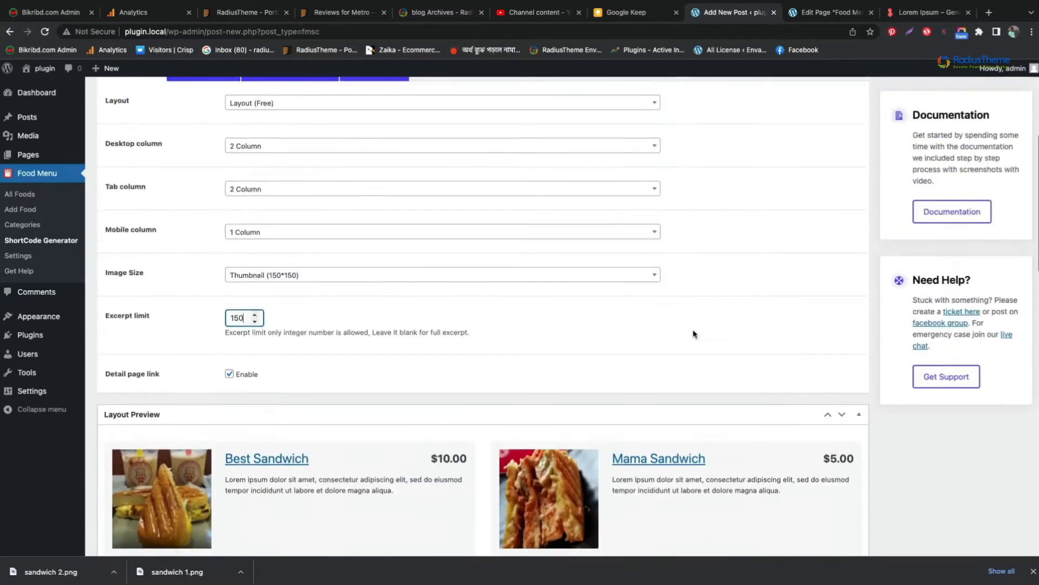
{"action": "scroll", "scroll_direction": "up", "scroll_amount": 3}
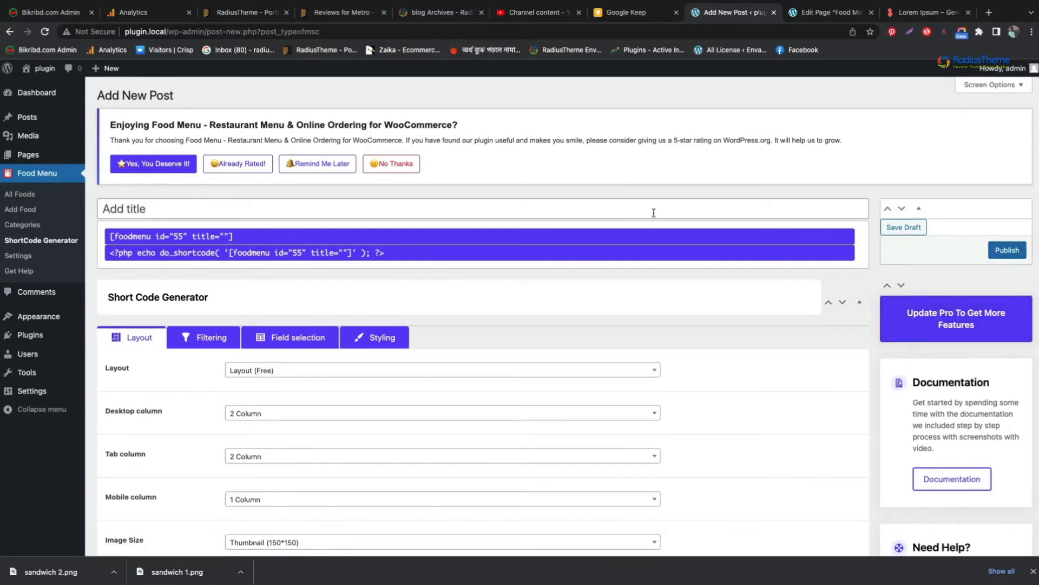
{"action": "type", "text": "Food"}
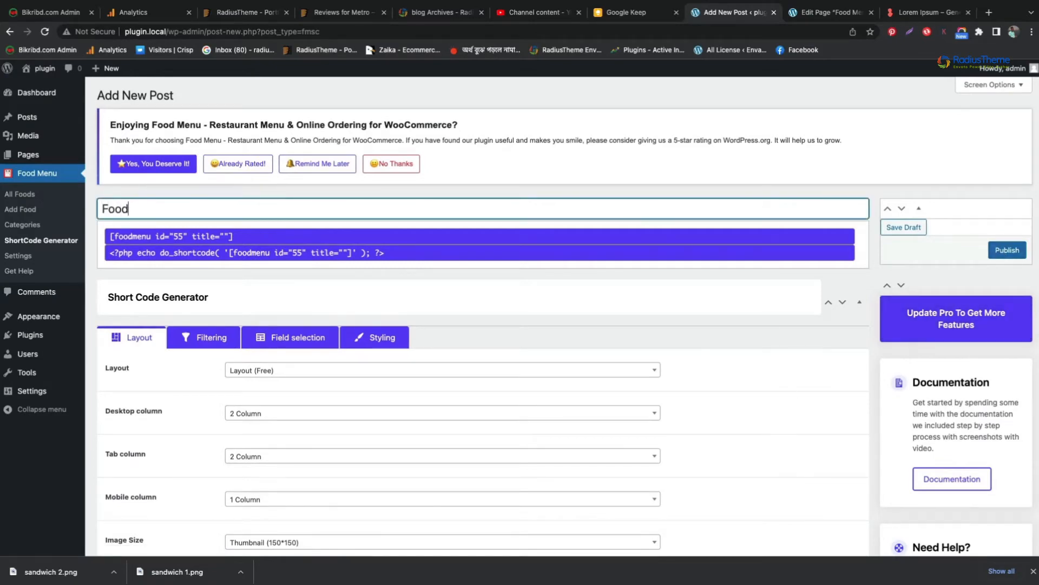
{"action": "type", "text": "Medu"}
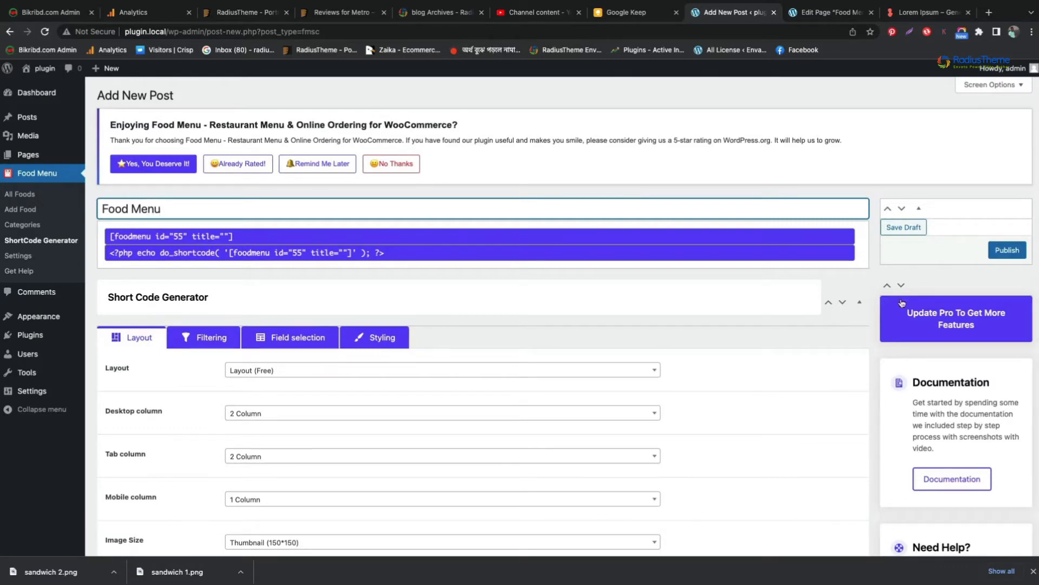
{"action": "left_click", "coordinate": [1007, 250]}
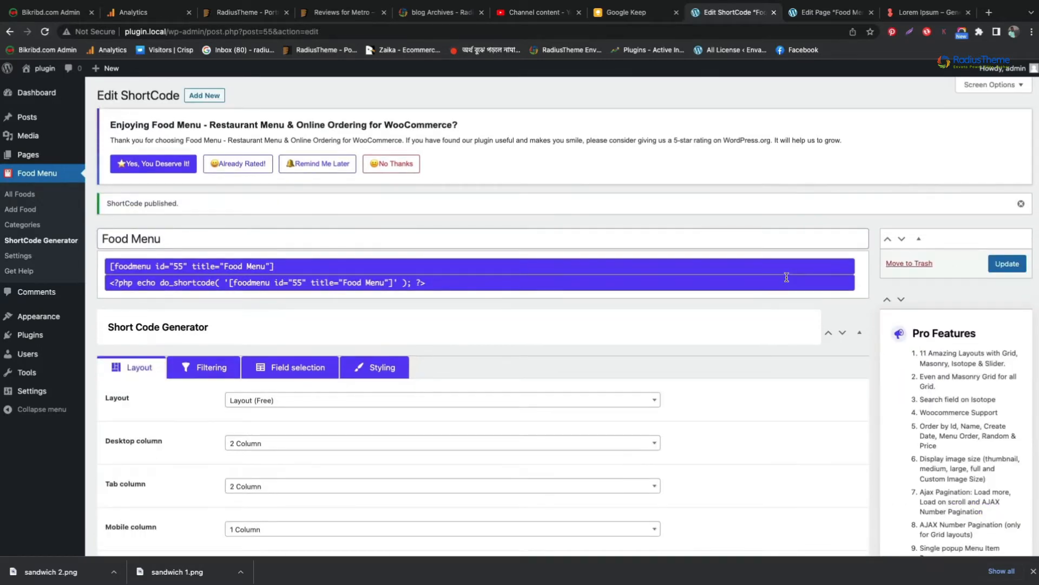
Paste the Food Menu shortcode into the Our Food Menu section and update the page.
{"action": "left_click", "coordinate": [831, 12]}
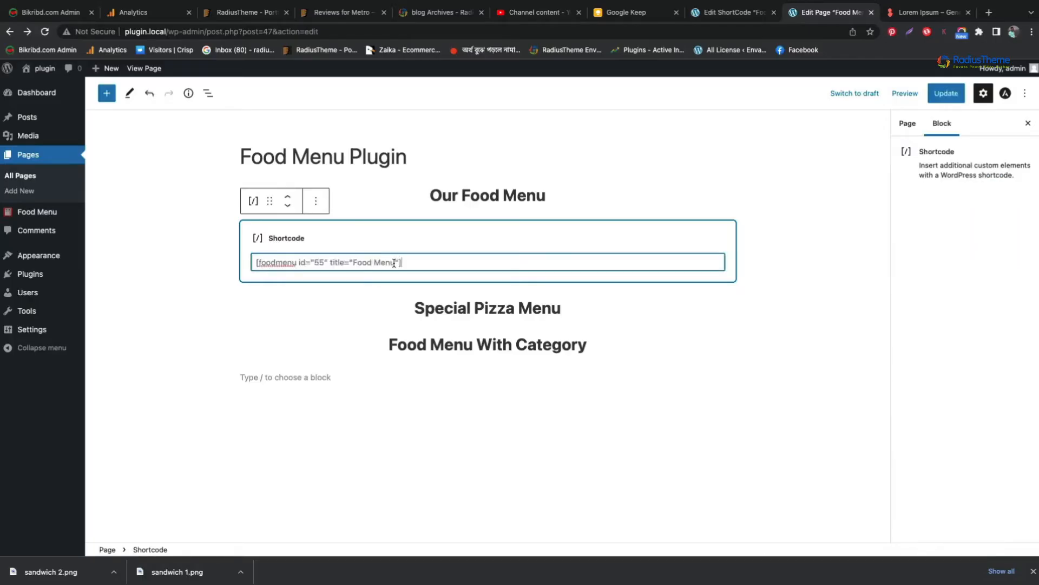
{"action": "left_click", "coordinate": [946, 92]}
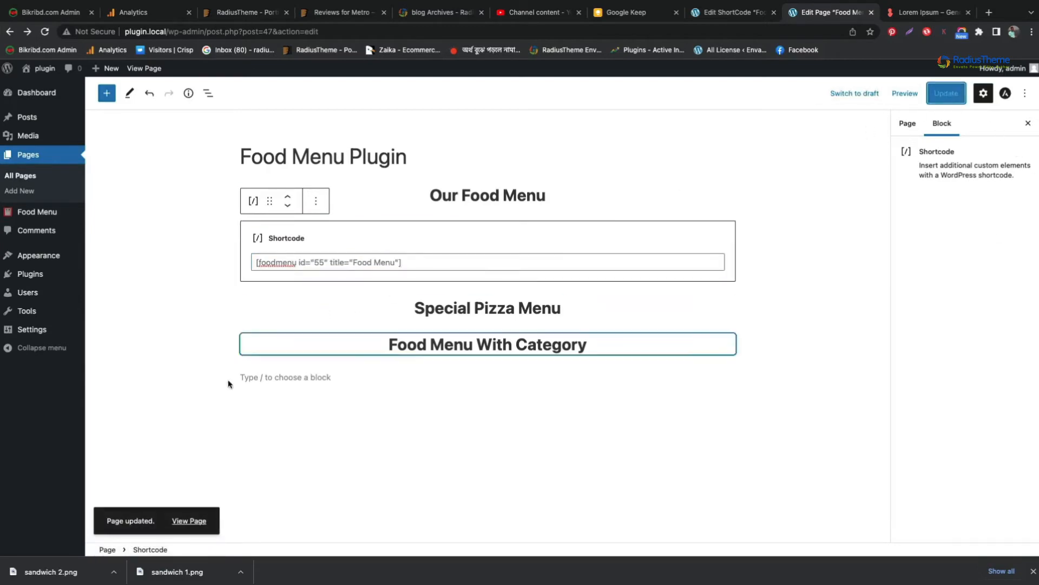
Preview the live page's two-column food menu, then return to the shortcode draft.
{"action": "left_click", "coordinate": [188, 520]}
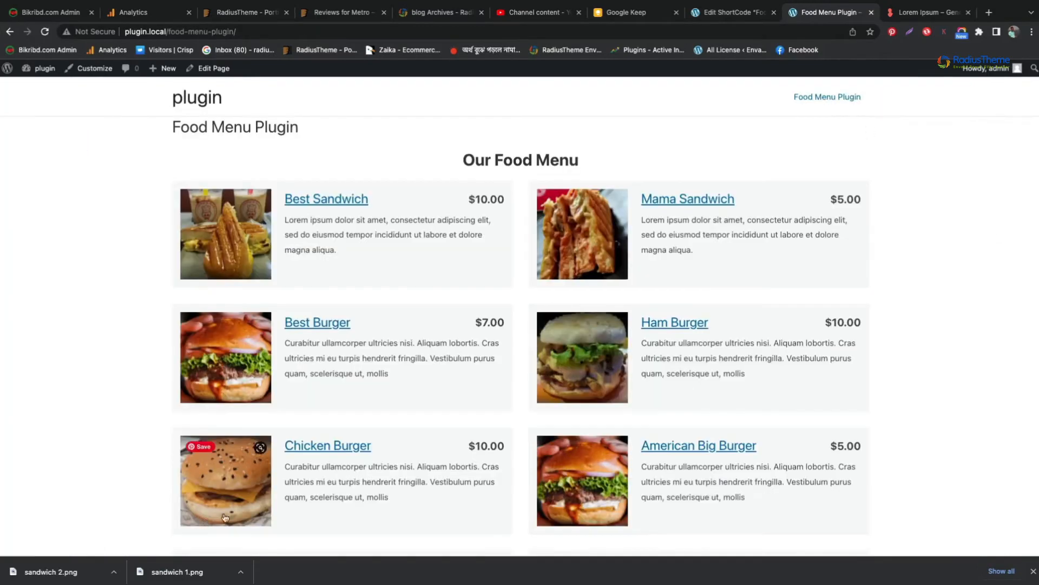
{"action": "scroll", "scroll_direction": "down", "scroll_amount": 3}
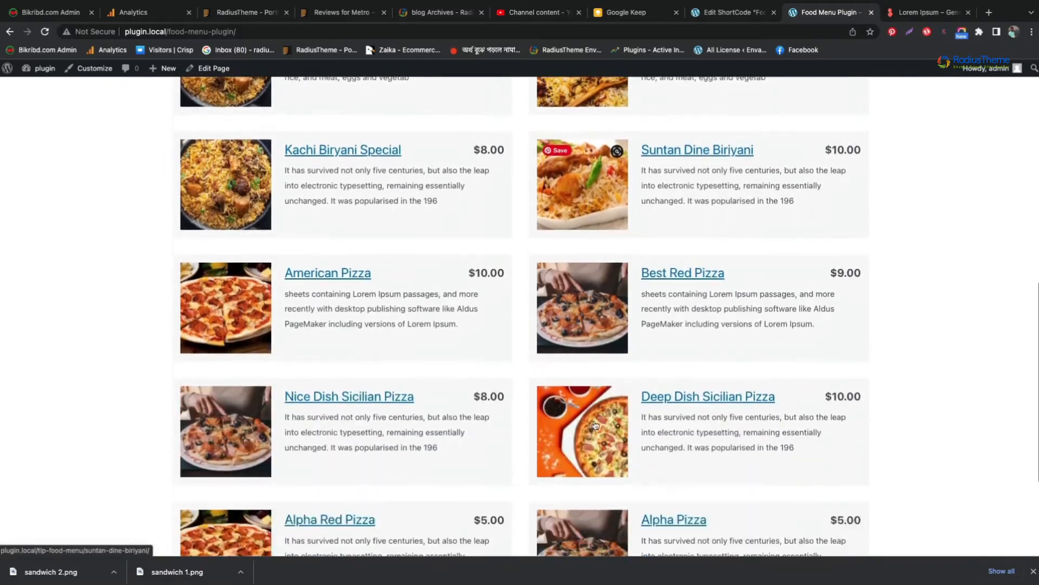
{"action": "scroll", "scroll_direction": "up", "scroll_amount": 3}
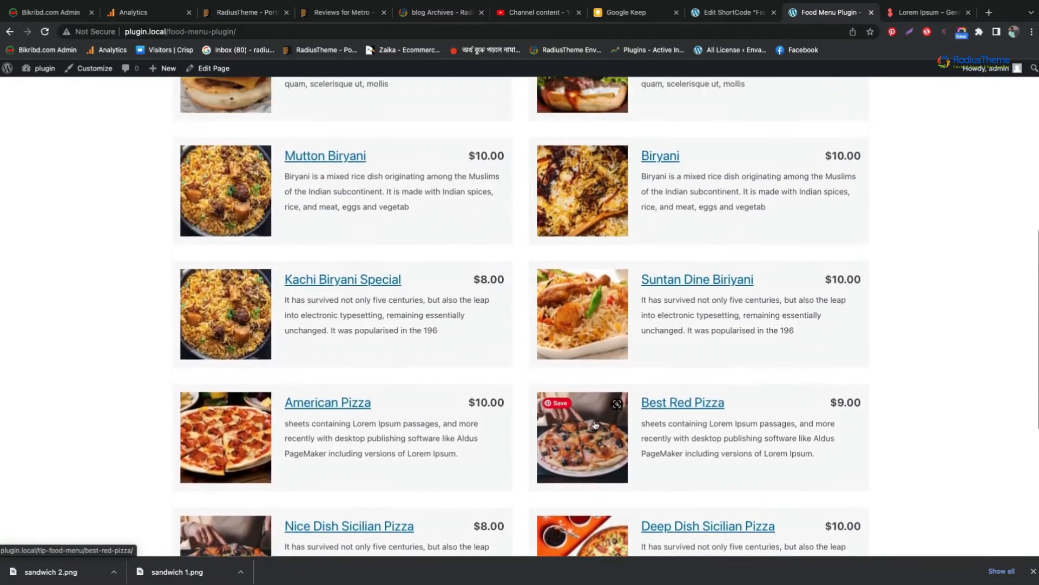
{"action": "scroll", "scroll_direction": "up", "scroll_amount": 3}
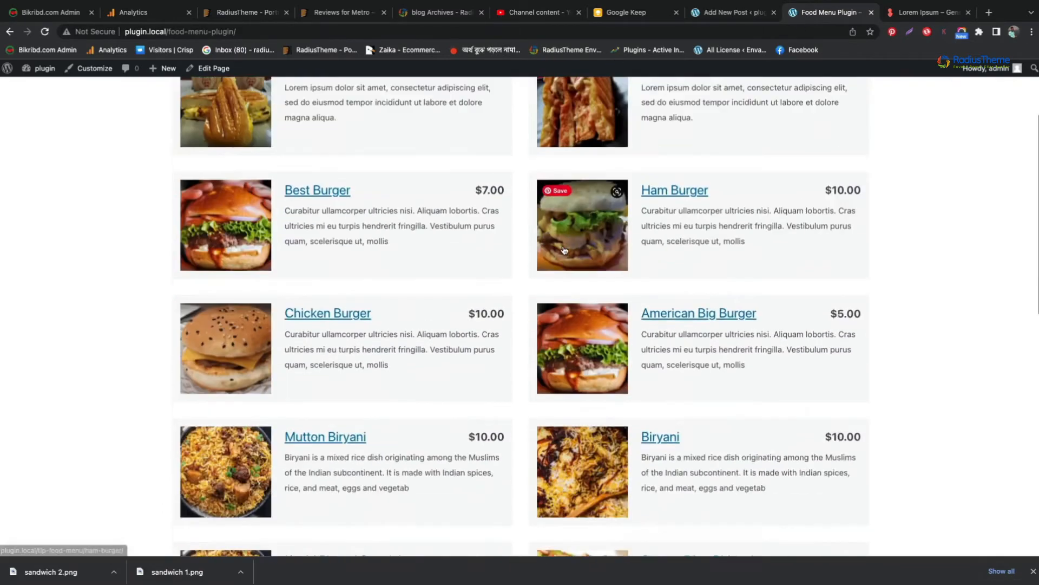
{"action": "scroll", "scroll_direction": "down", "scroll_amount": 3}
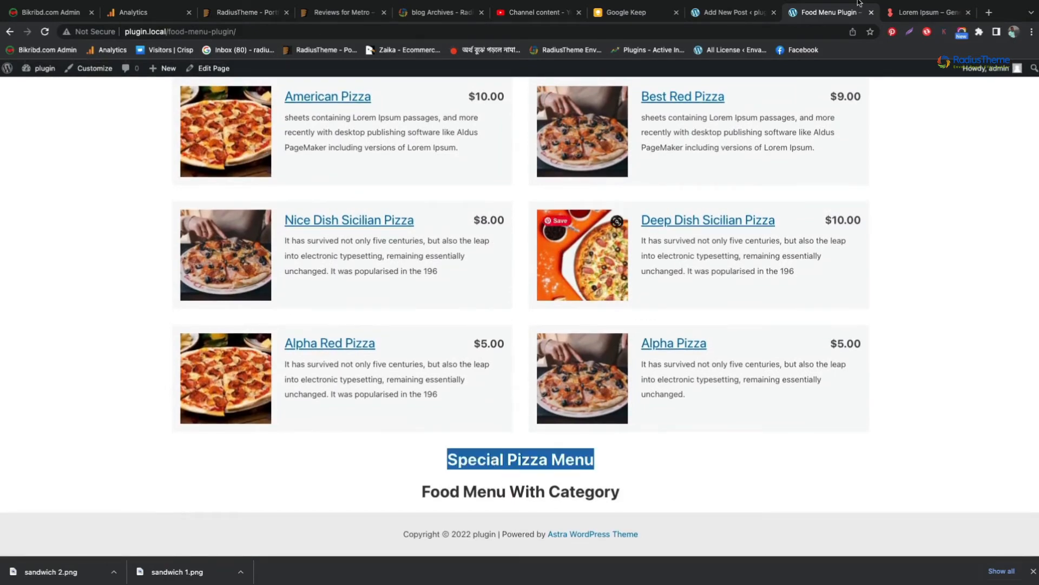
{"action": "left_click", "coordinate": [729, 11]}
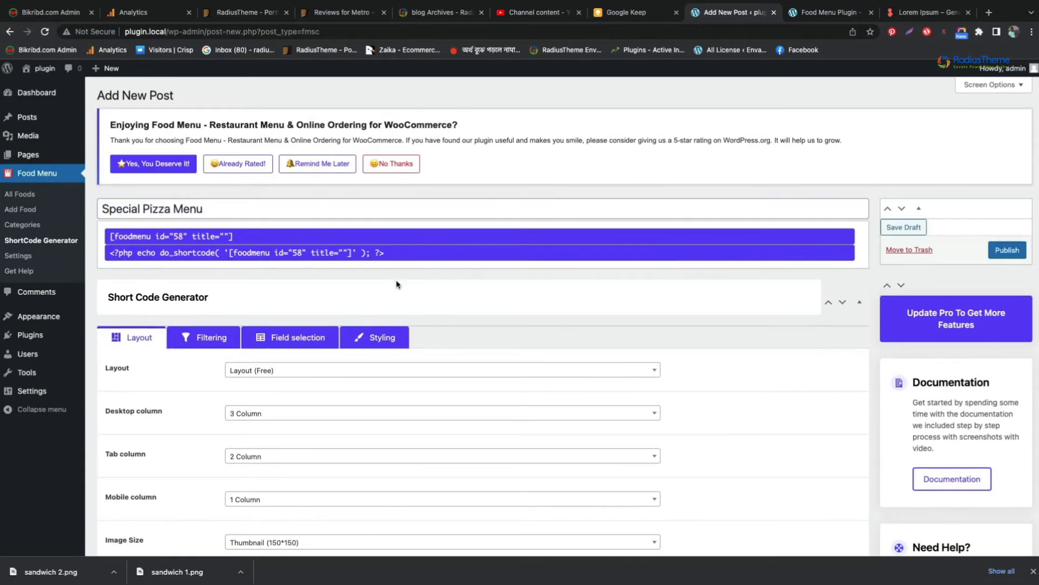
Filter the Special Pizza Menu shortcode to the Pizza category and publish it.
{"action": "scroll", "scroll_direction": "down", "scroll_amount": 3}
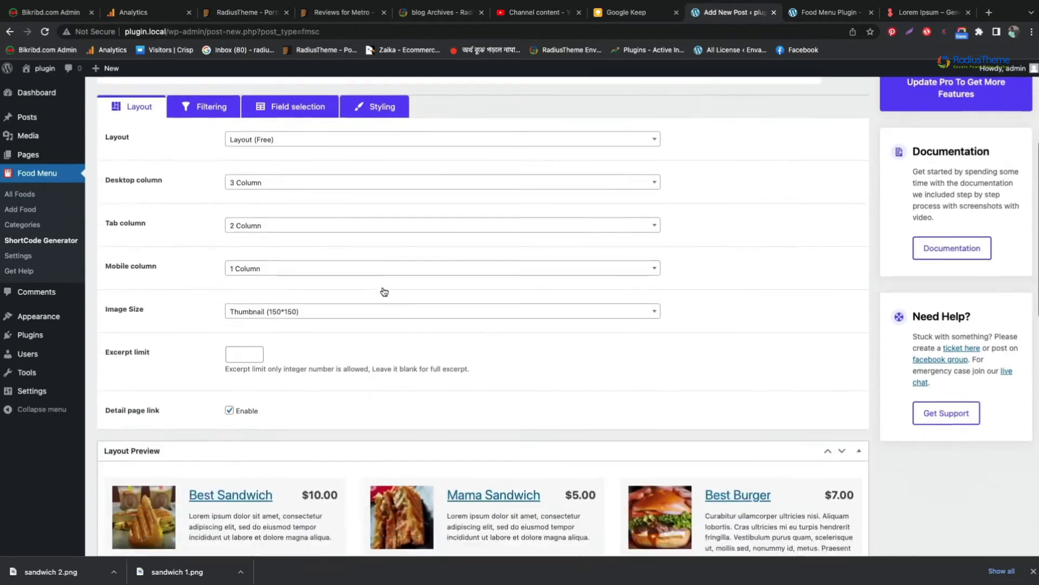
{"action": "scroll", "scroll_direction": "up", "scroll_amount": 3}
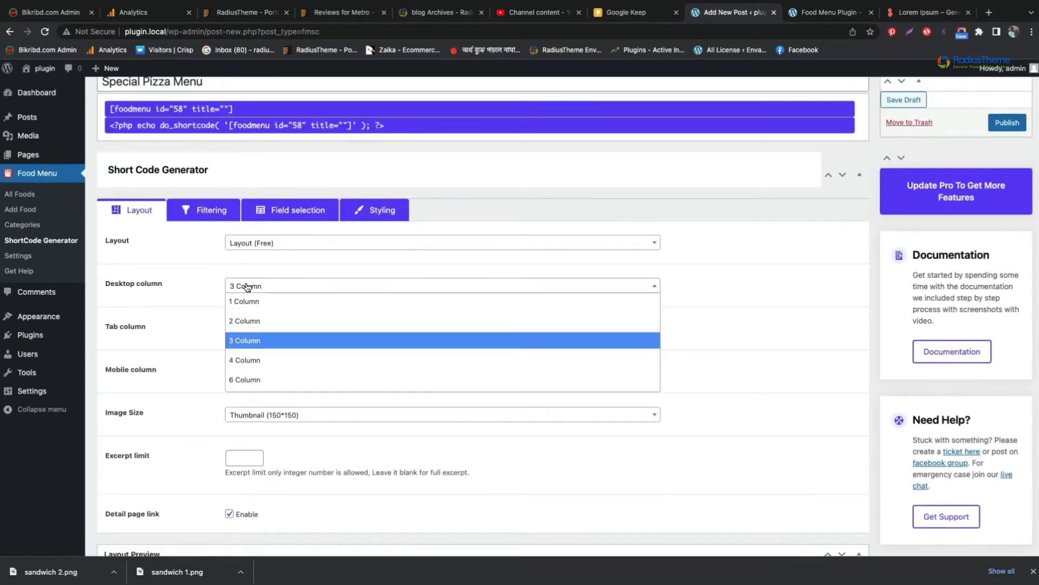
{"action": "left_click", "coordinate": [211, 210]}
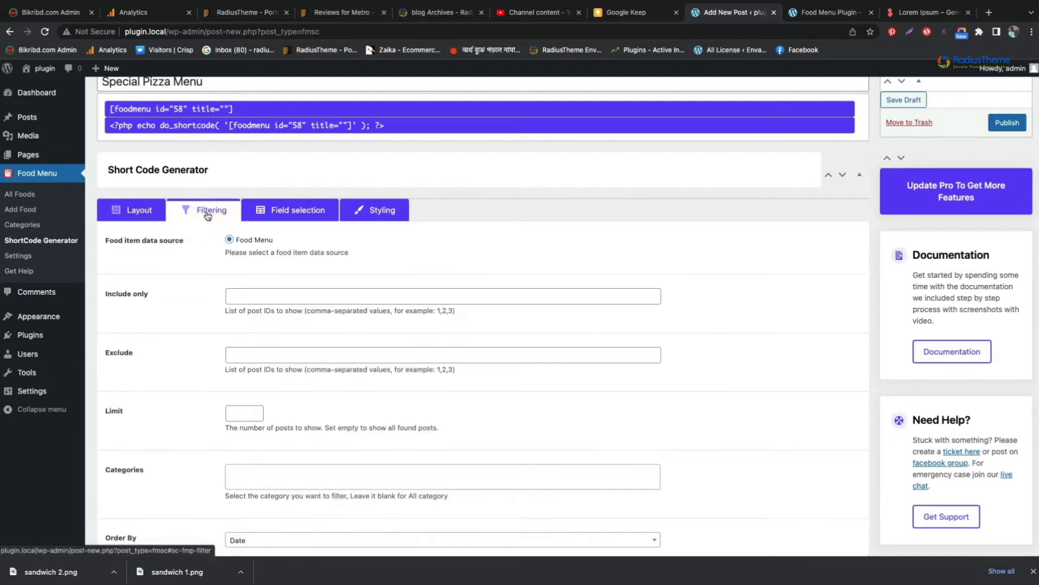
{"action": "mouse_move", "coordinate": [172, 477]}
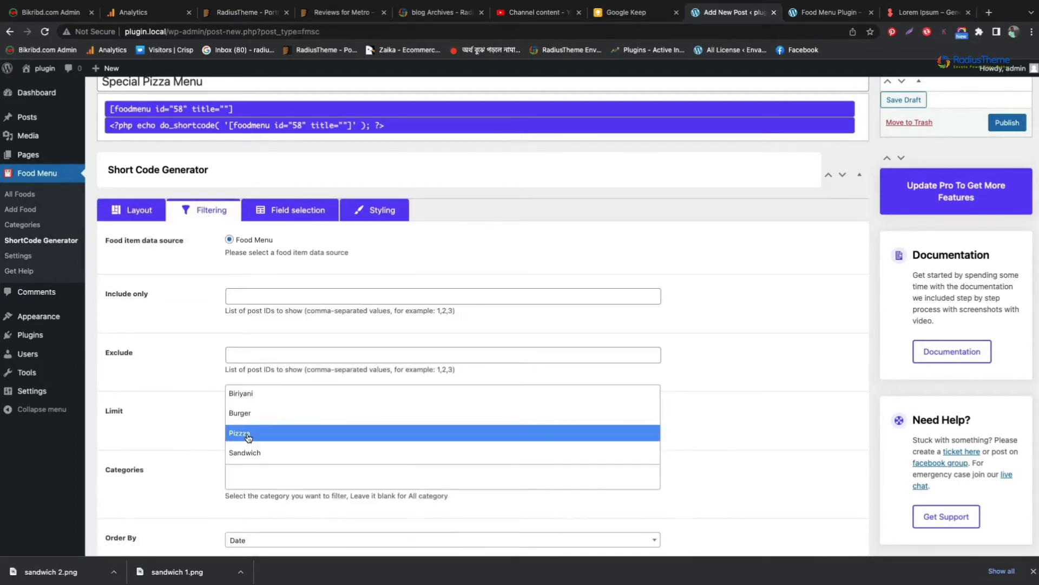
{"action": "left_click", "coordinate": [240, 433]}
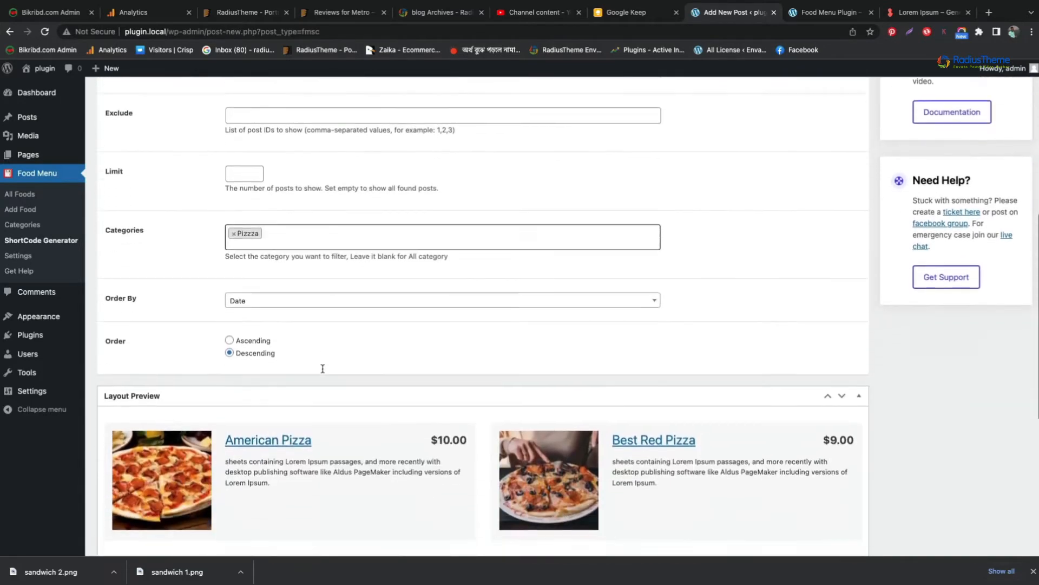
{"action": "scroll", "scroll_direction": "down", "scroll_amount": 3}
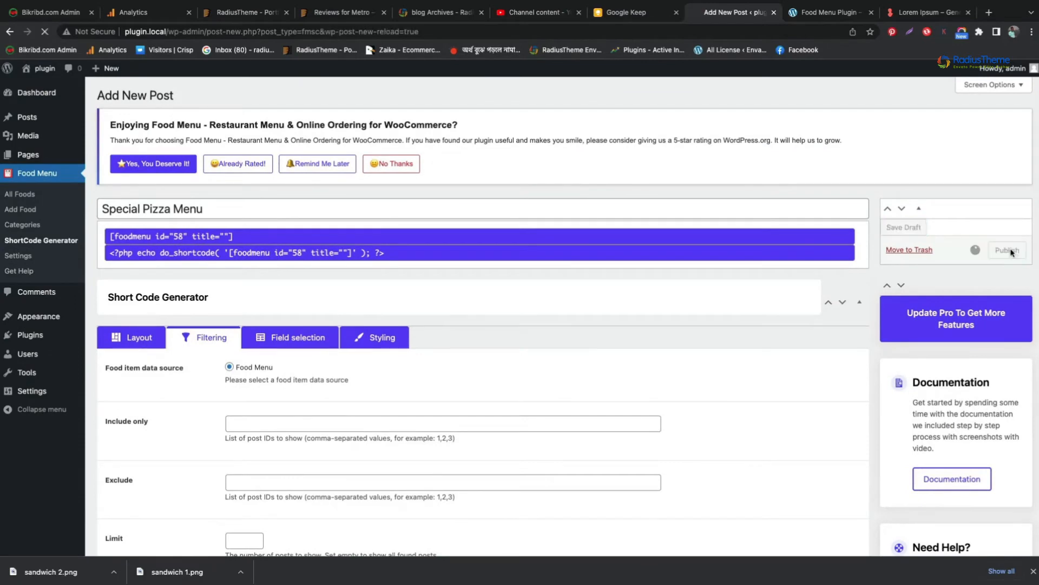
{"action": "left_click", "coordinate": [1007, 251]}
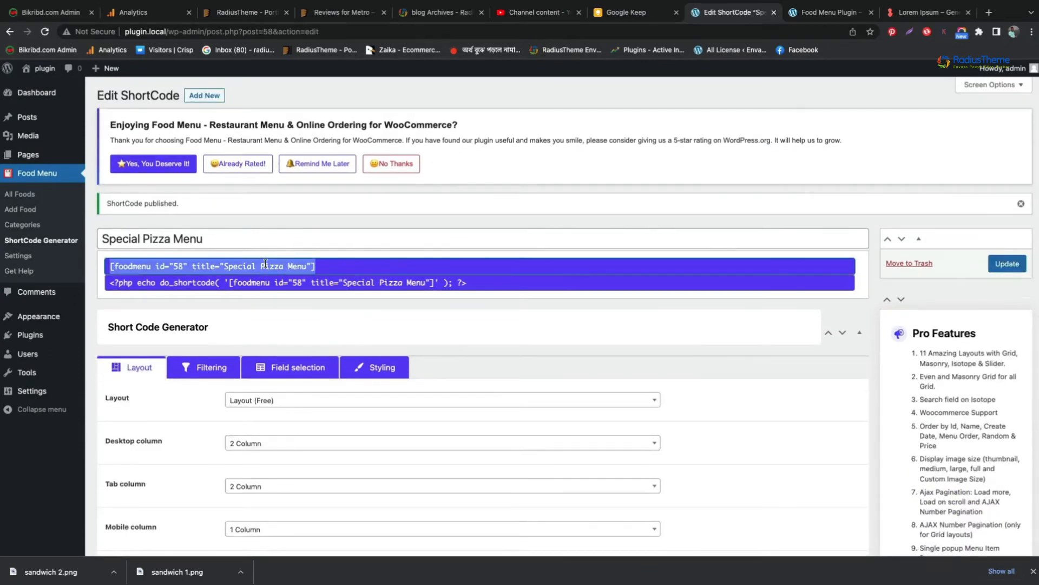
Add a Shortcode block with [foodmenu id="58" title="Special Pizza Menu"] under its heading.
{"action": "left_click", "coordinate": [825, 40]}
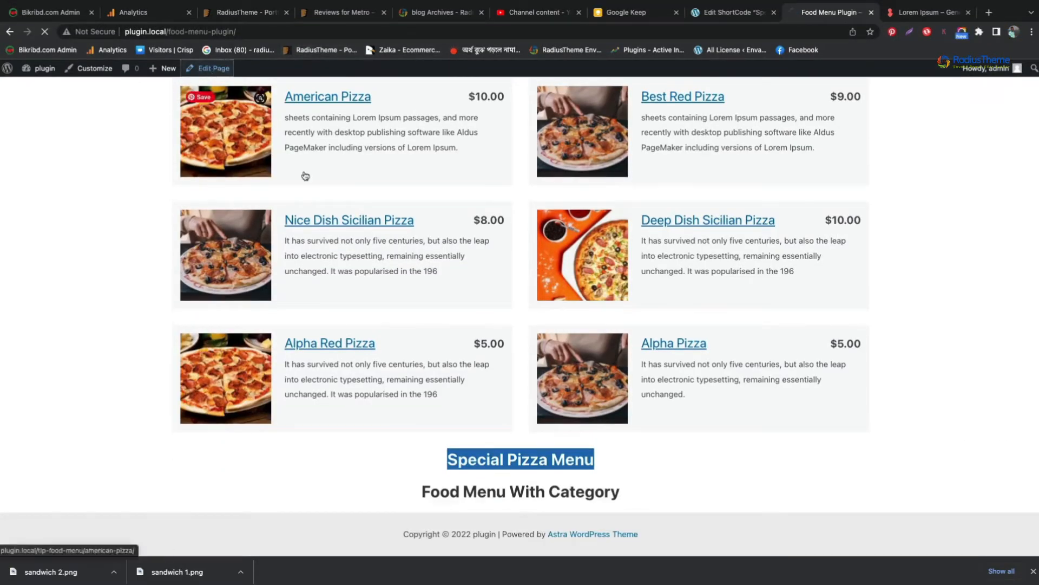
{"action": "left_click", "coordinate": [211, 68]}
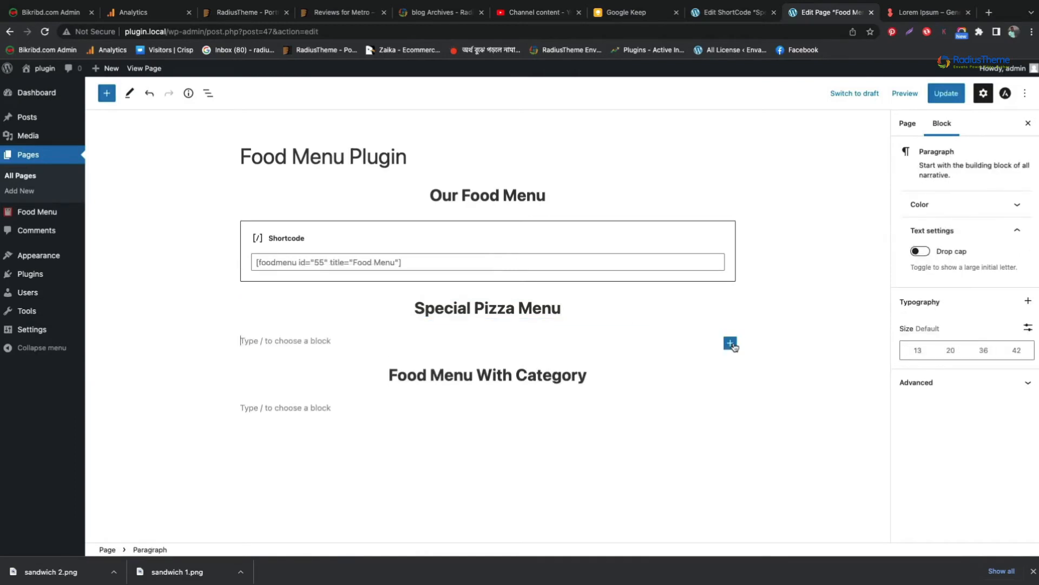
{"action": "left_click", "coordinate": [730, 344]}
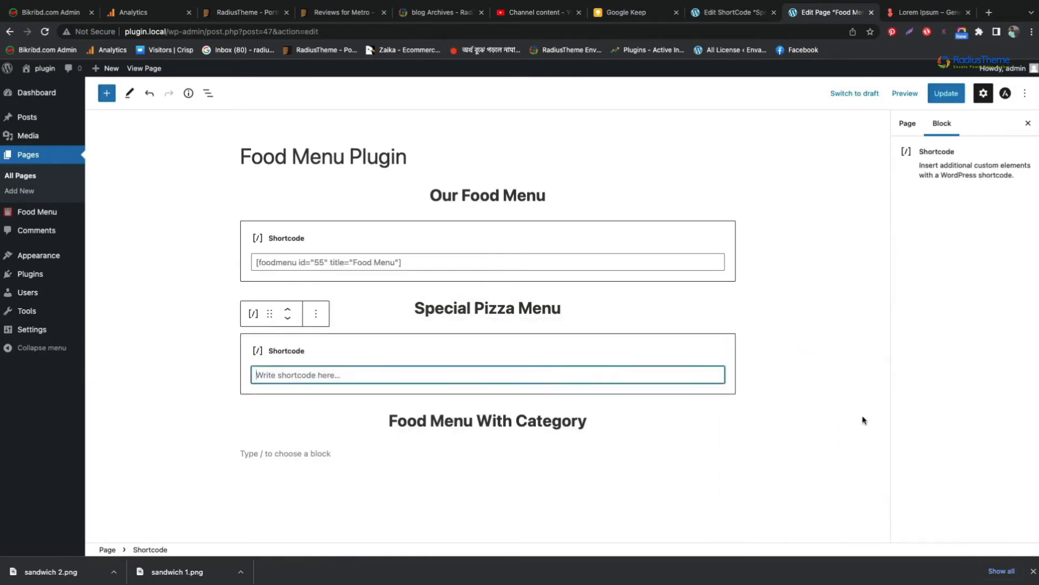
{"action": "type", "text": "[foodmenu id=\"58\" title=\"Special Pizza Menu\"]"}
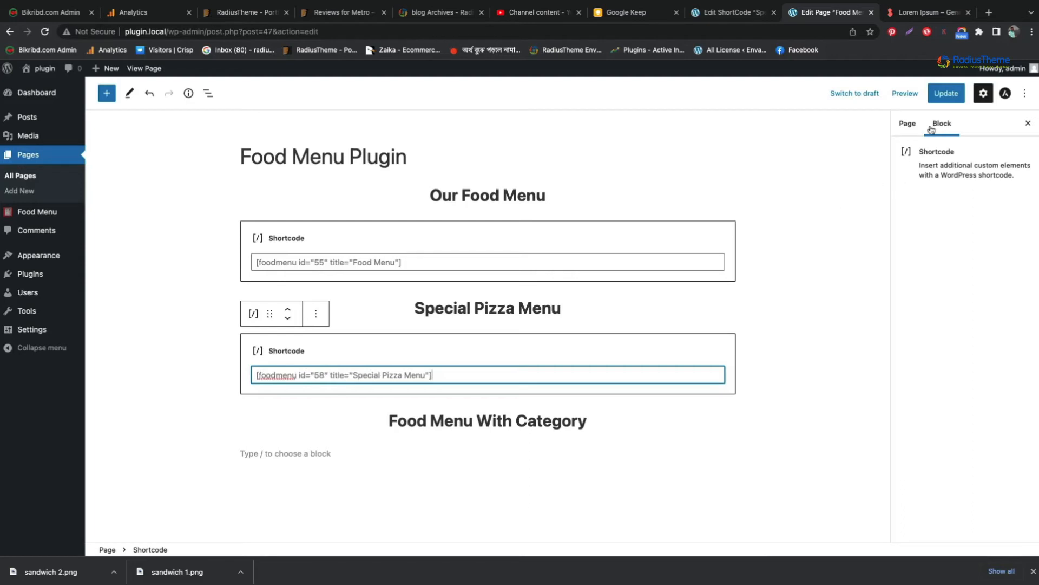
Update the Food Menu page and view the live page.
{"action": "left_click", "coordinate": [946, 93]}
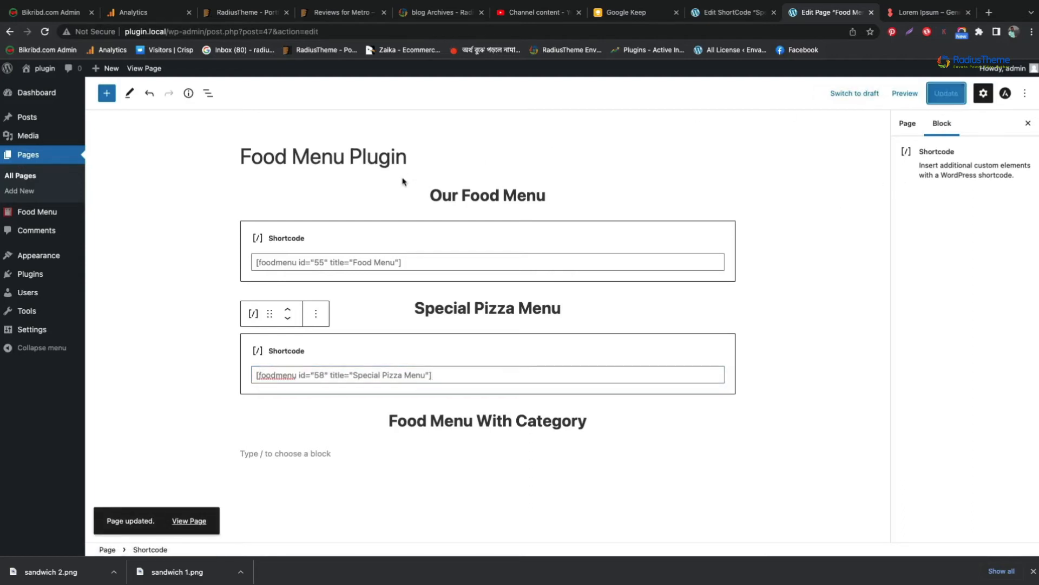
{"action": "left_click", "coordinate": [189, 520]}
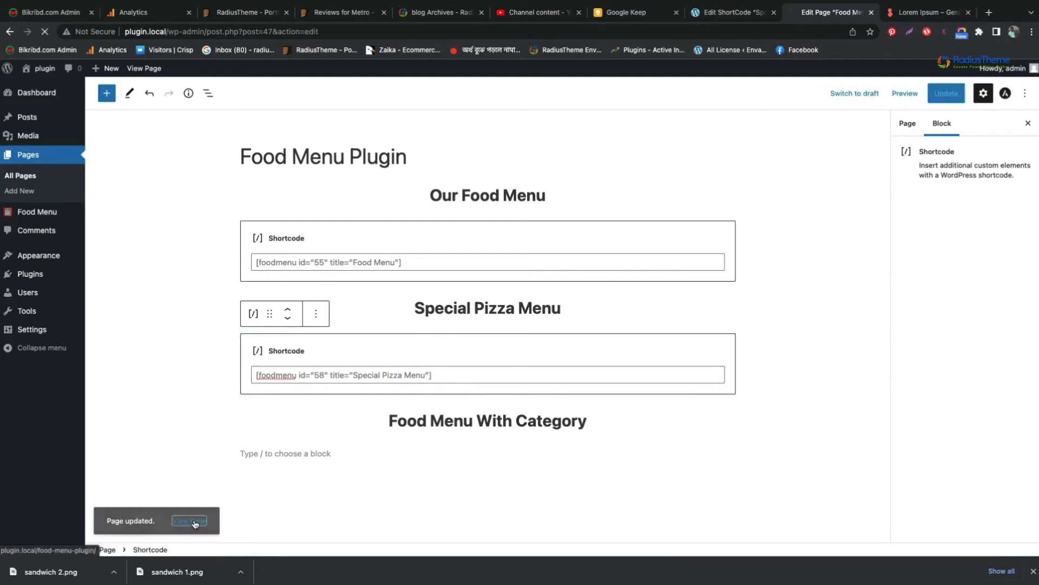
{"action": "left_click", "coordinate": [189, 520]}
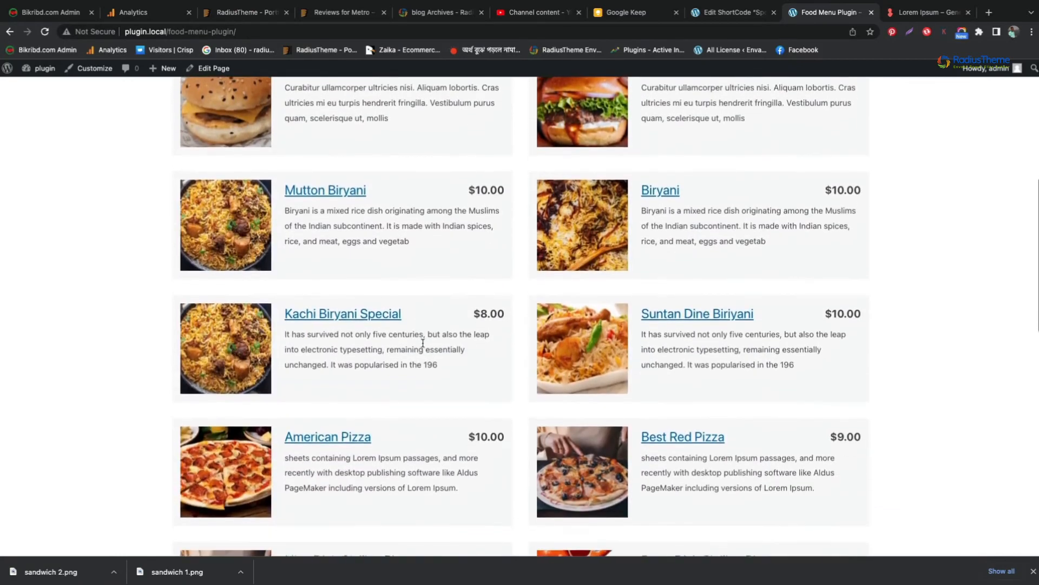
Scroll the live page to the Special Pizza Menu, then return to the shortcode editor.
{"action": "scroll", "scroll_direction": "down", "scroll_amount": 3}
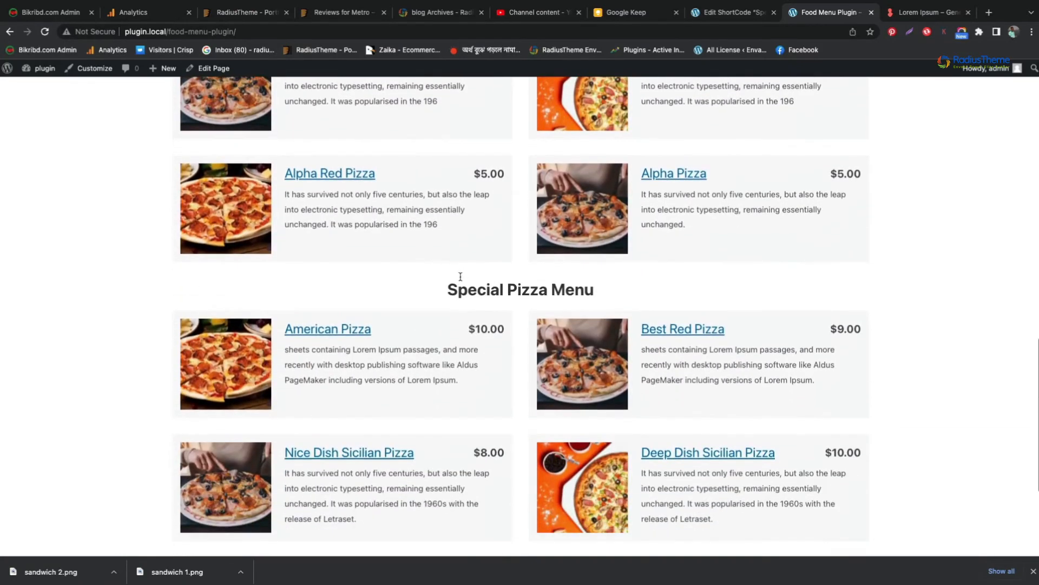
{"action": "mouse_move", "coordinate": [588, 333]}
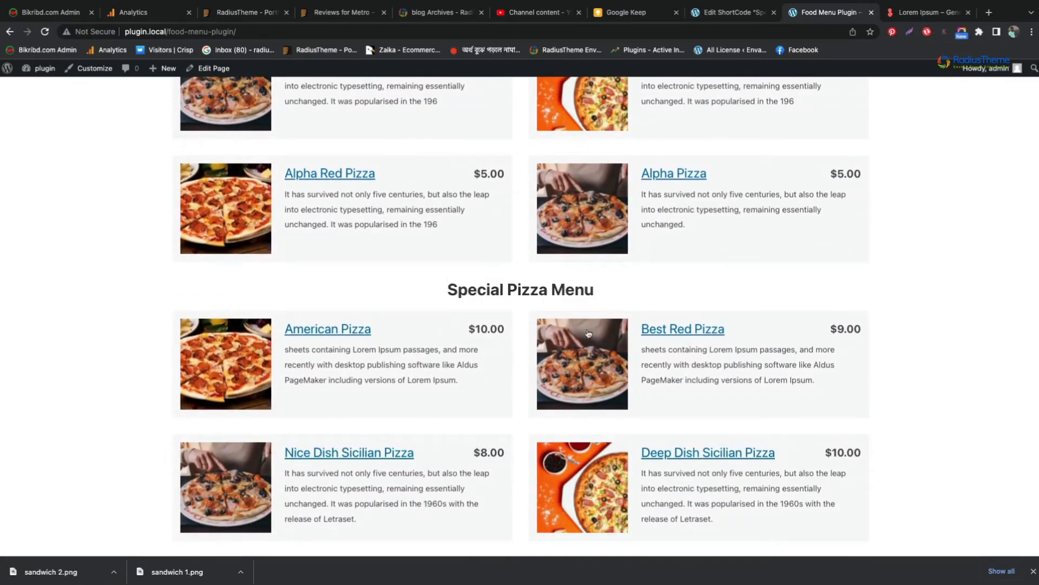
{"action": "scroll", "scroll_direction": "down", "scroll_amount": 3}
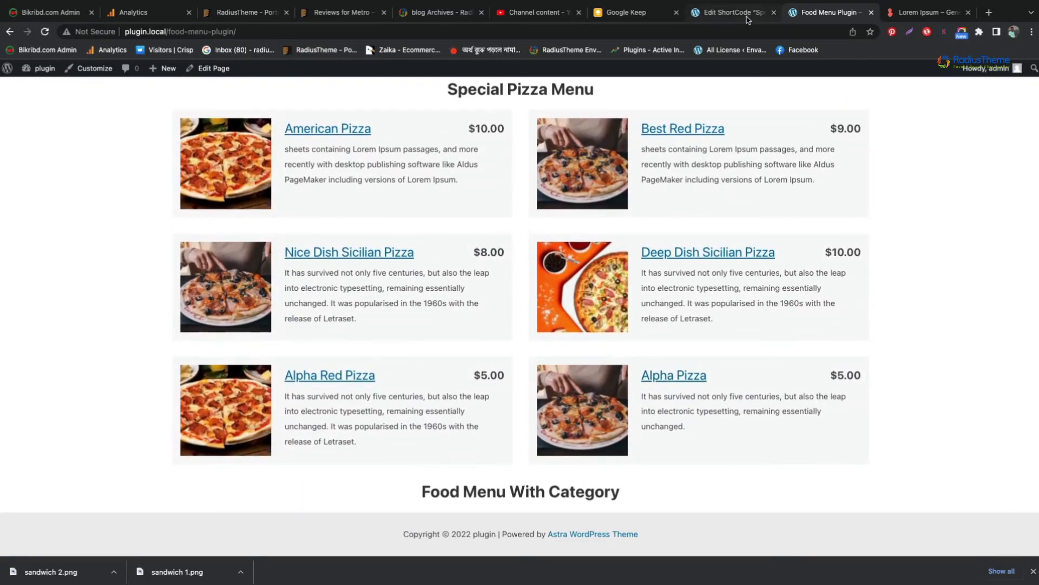
{"action": "left_click", "coordinate": [729, 12]}
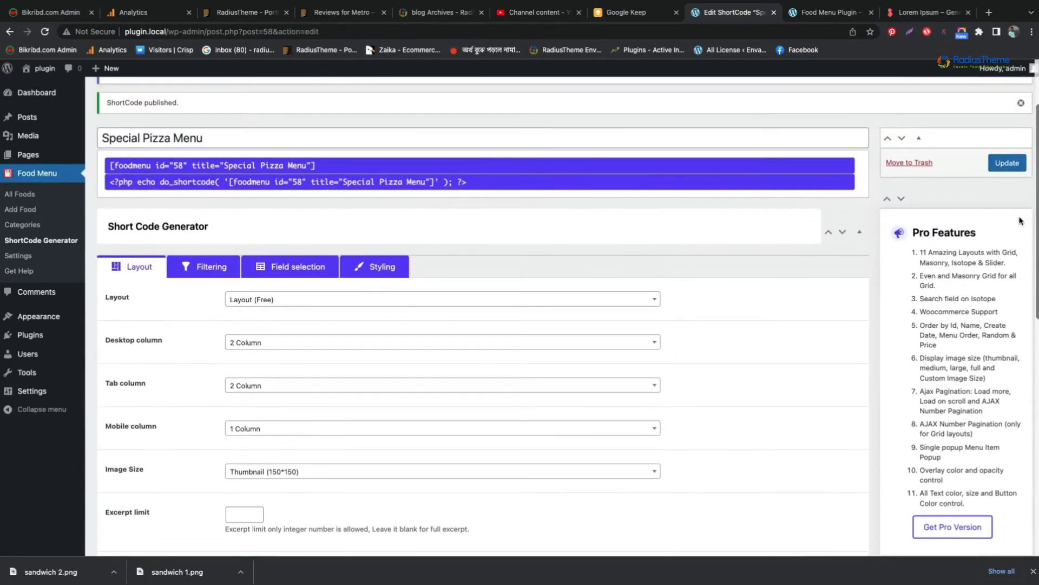
Update the Special Pizza Menu shortcode, check the unlinked pizza names, and return to the editor.
{"action": "left_click", "coordinate": [831, 12]}
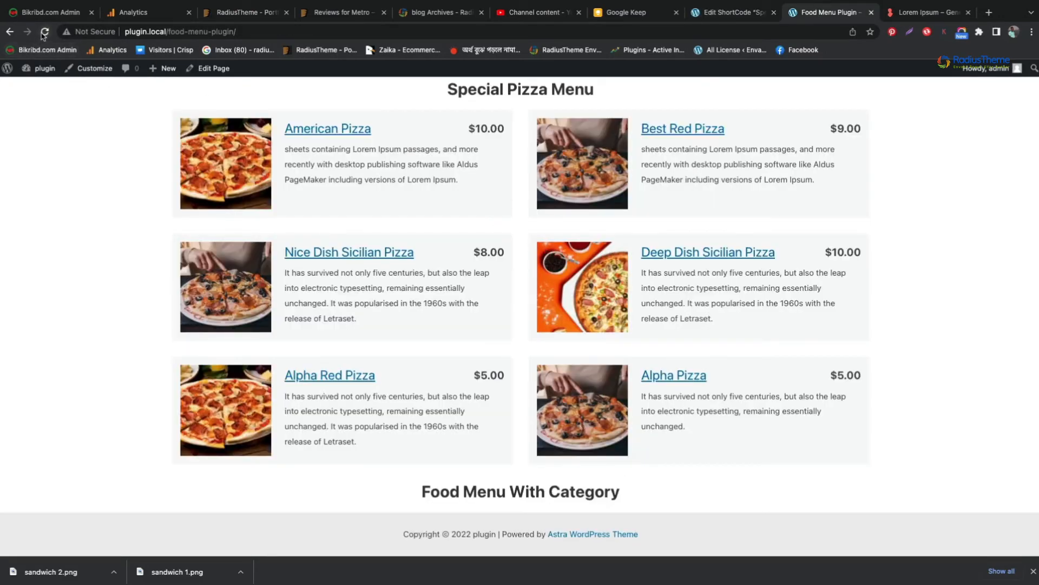
{"action": "scroll", "scroll_direction": "down", "scroll_amount": 3}
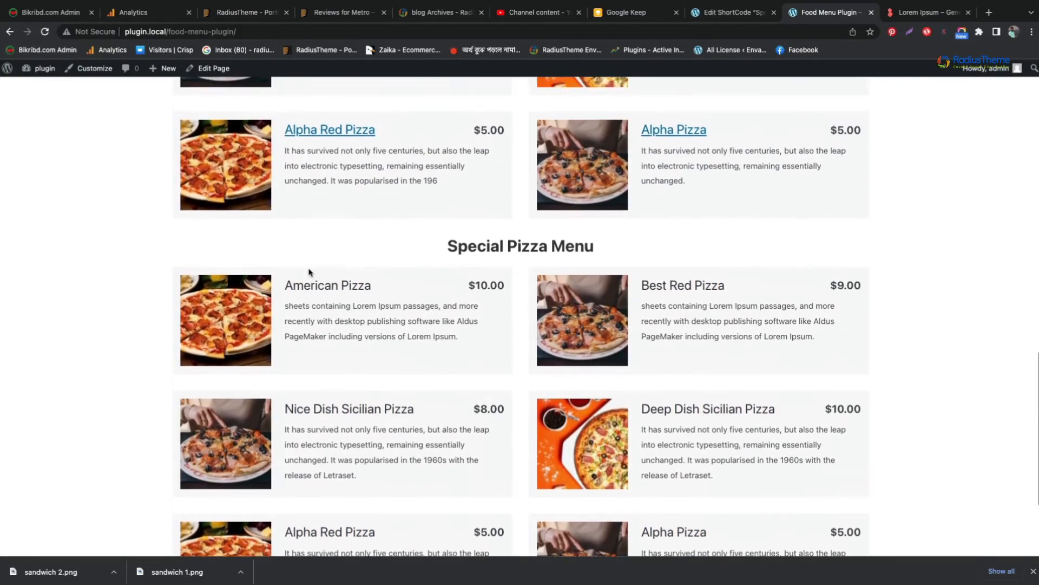
{"action": "scroll", "scroll_direction": "down", "scroll_amount": 3}
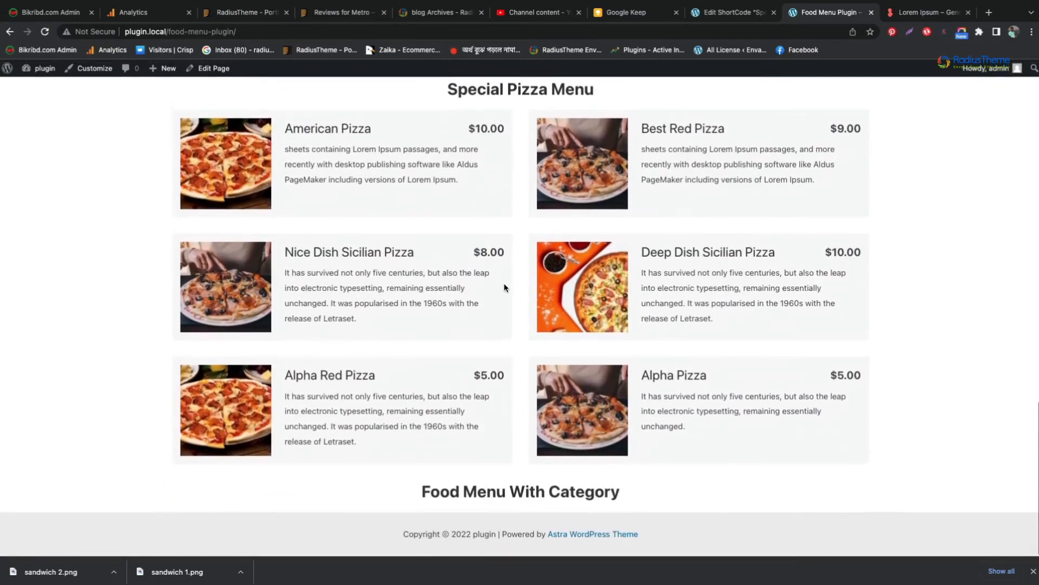
{"action": "mouse_move", "coordinate": [464, 497]}
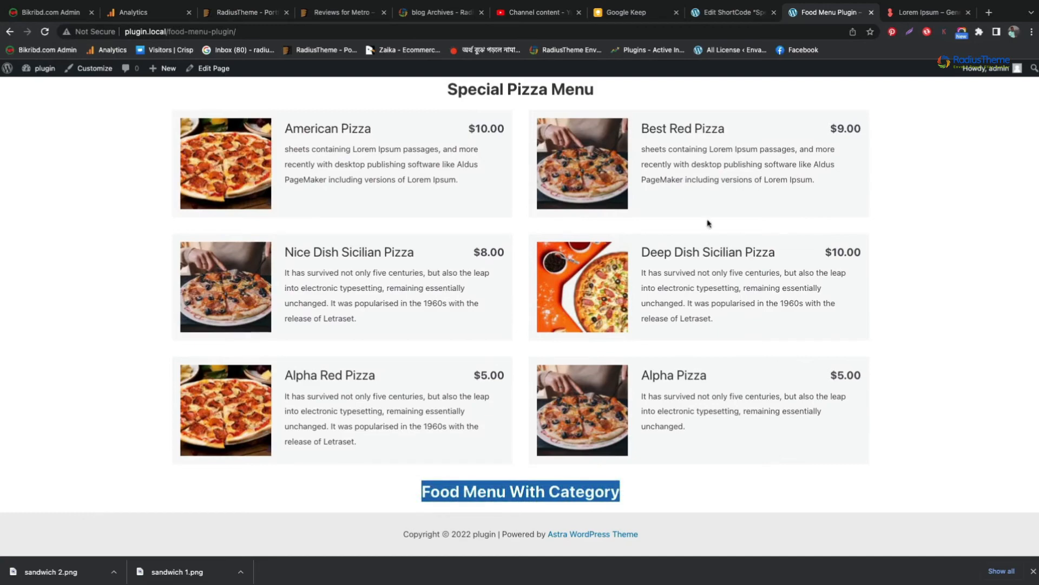
{"action": "left_click", "coordinate": [729, 12]}
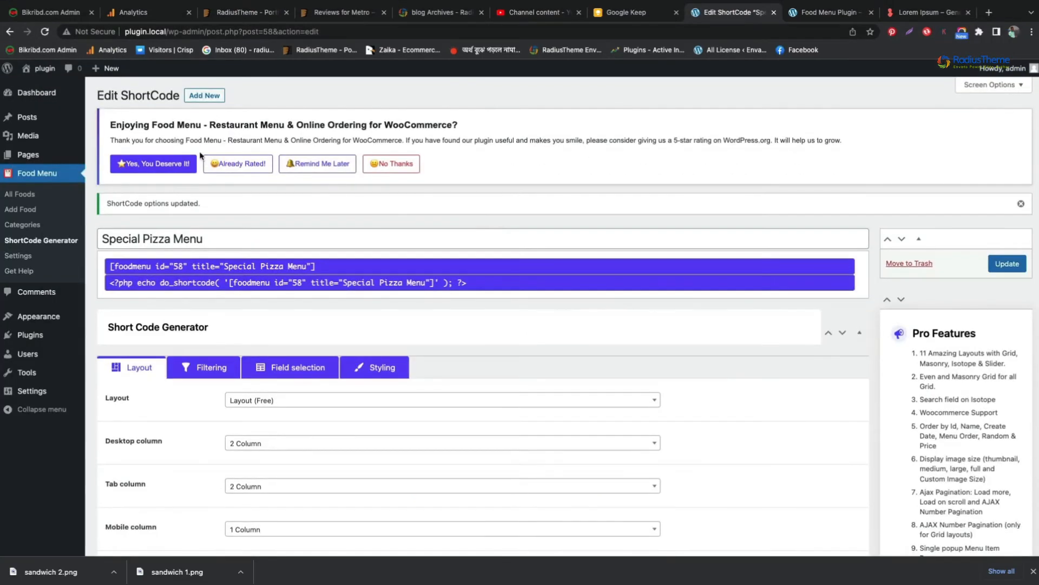
Create and publish a 'Food Menu With Category' shortcode using the Grid By Category layout.
{"action": "left_click", "coordinate": [204, 95]}
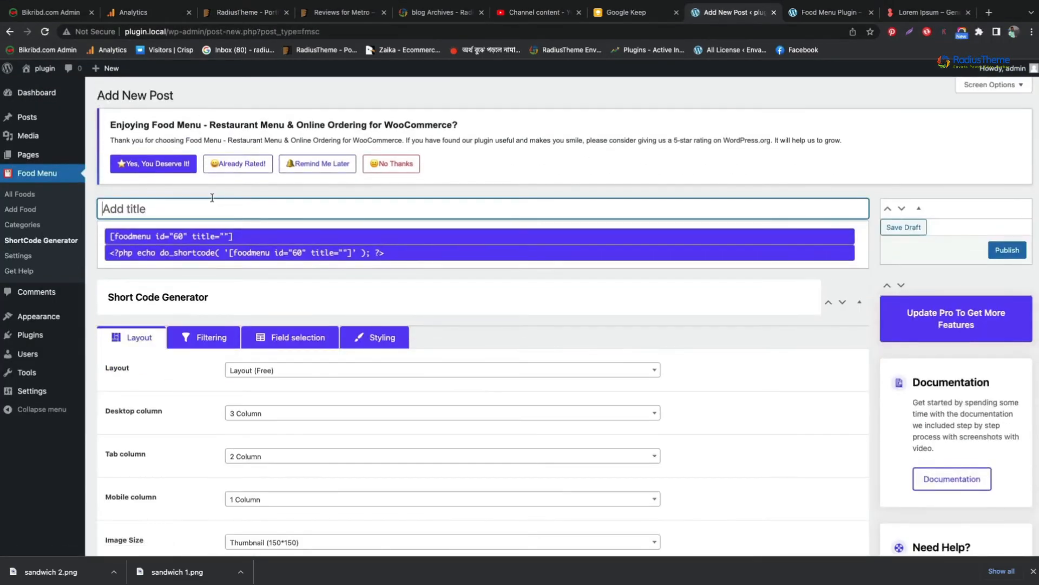
{"action": "type", "text": "Food Menu With Category"}
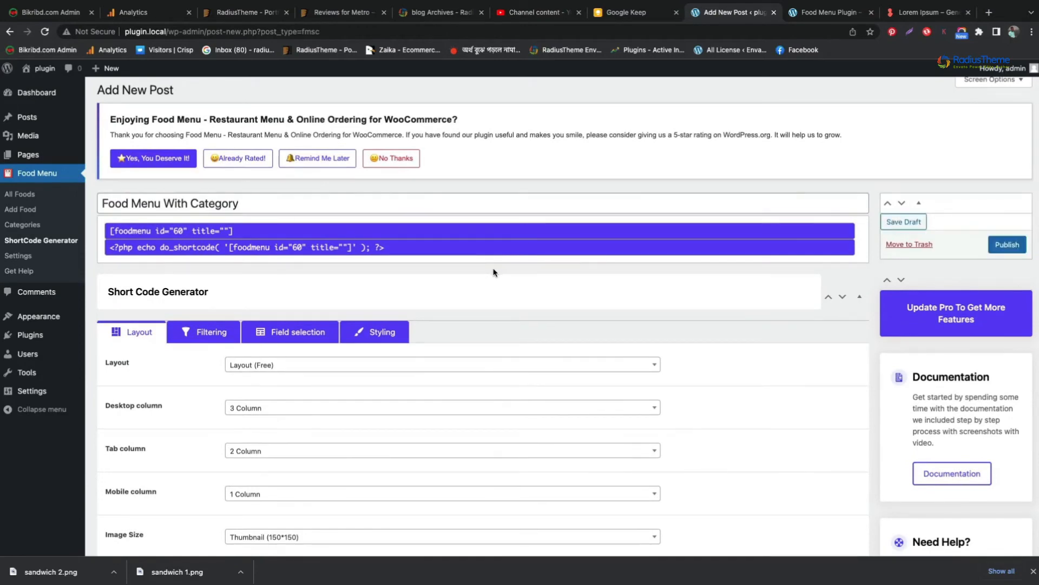
{"action": "scroll", "scroll_direction": "down", "scroll_amount": 3}
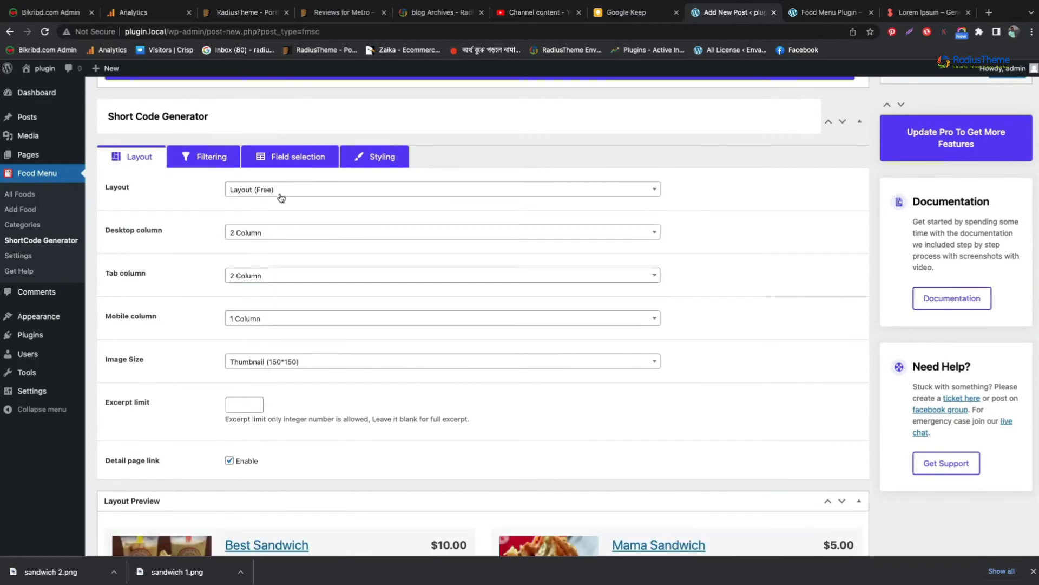
{"action": "left_click", "coordinate": [442, 189]}
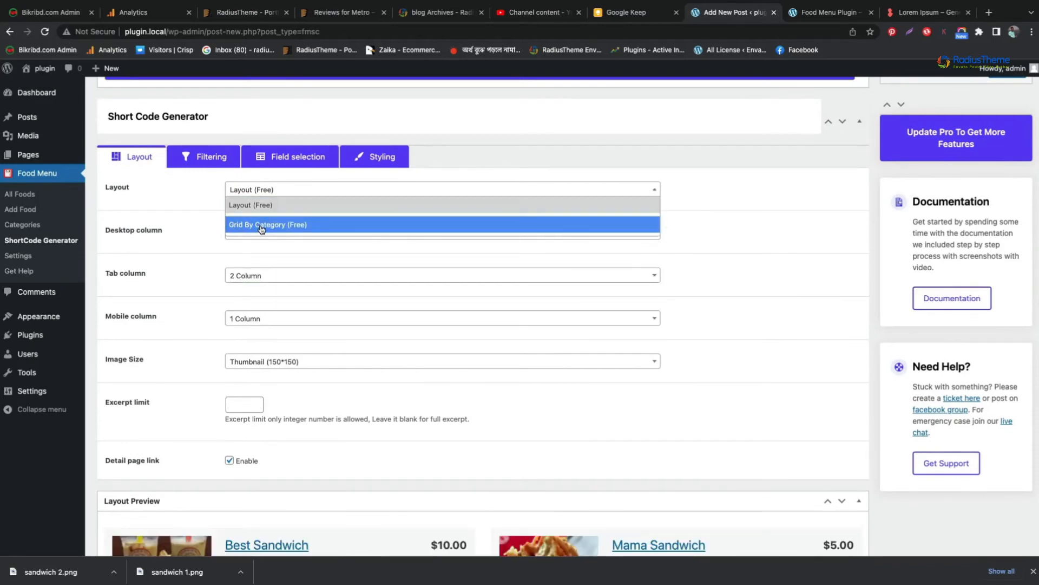
{"action": "left_click", "coordinate": [268, 225]}
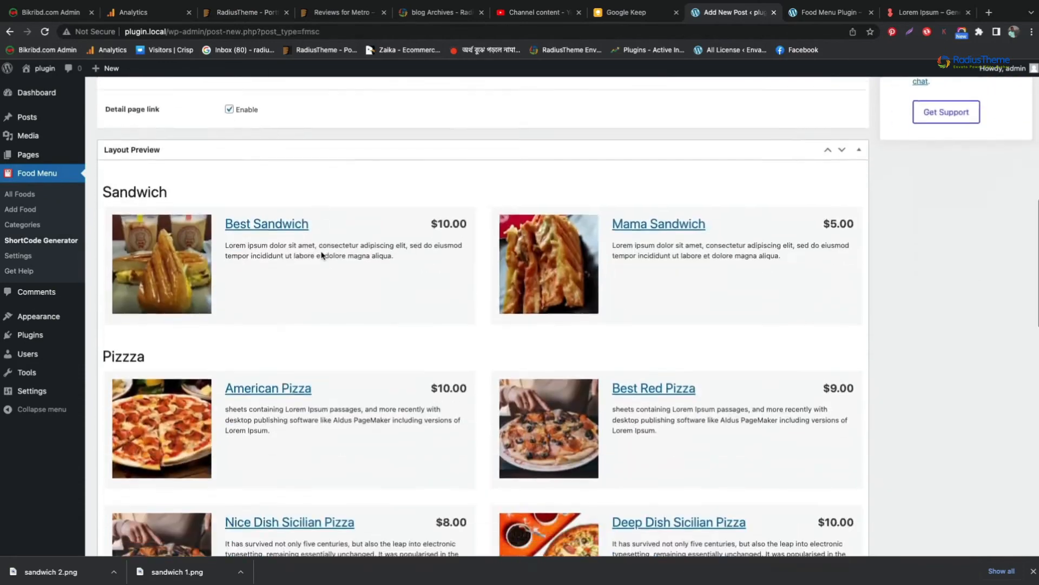
{"action": "scroll", "scroll_direction": "up", "scroll_amount": 3}
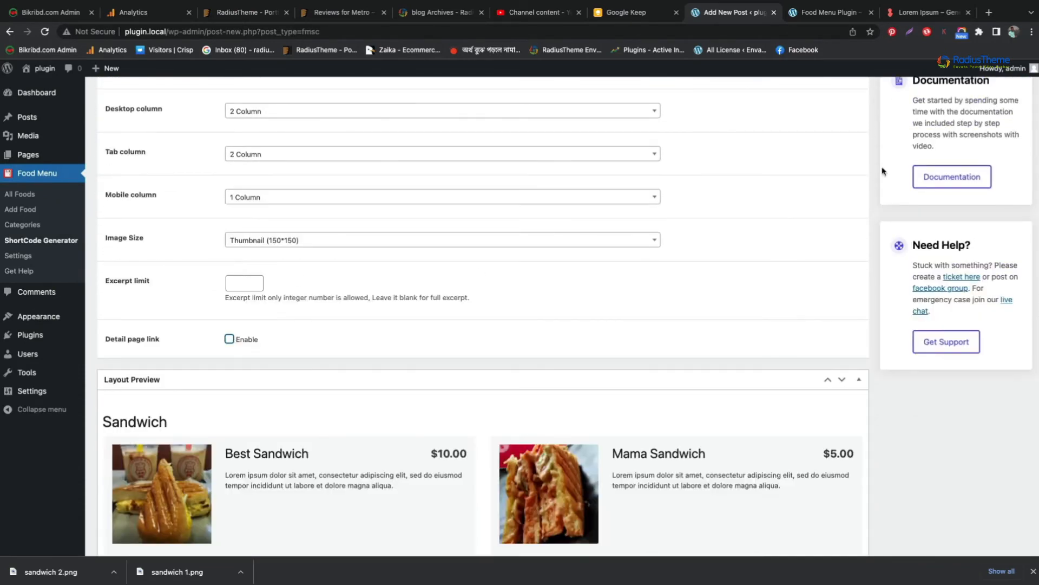
{"action": "scroll", "scroll_direction": "up", "scroll_amount": 3}
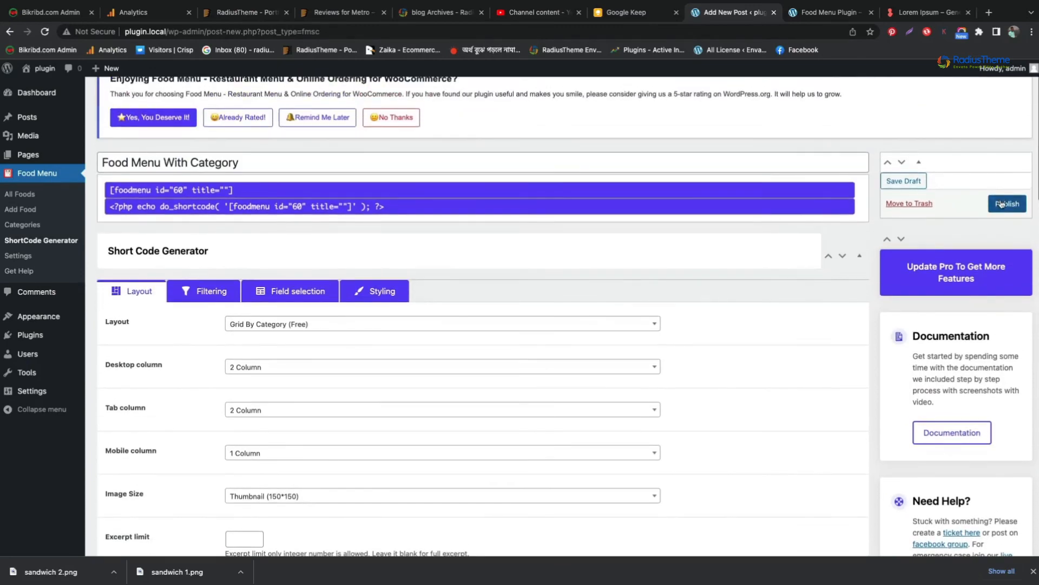
{"action": "left_click", "coordinate": [1007, 203]}
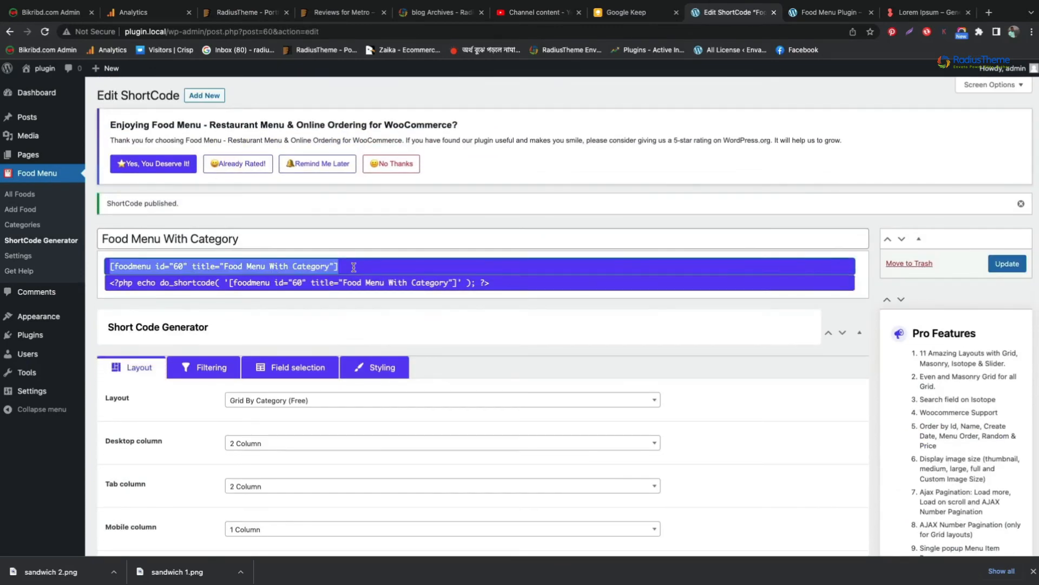
{"action": "left_click", "coordinate": [829, 40]}
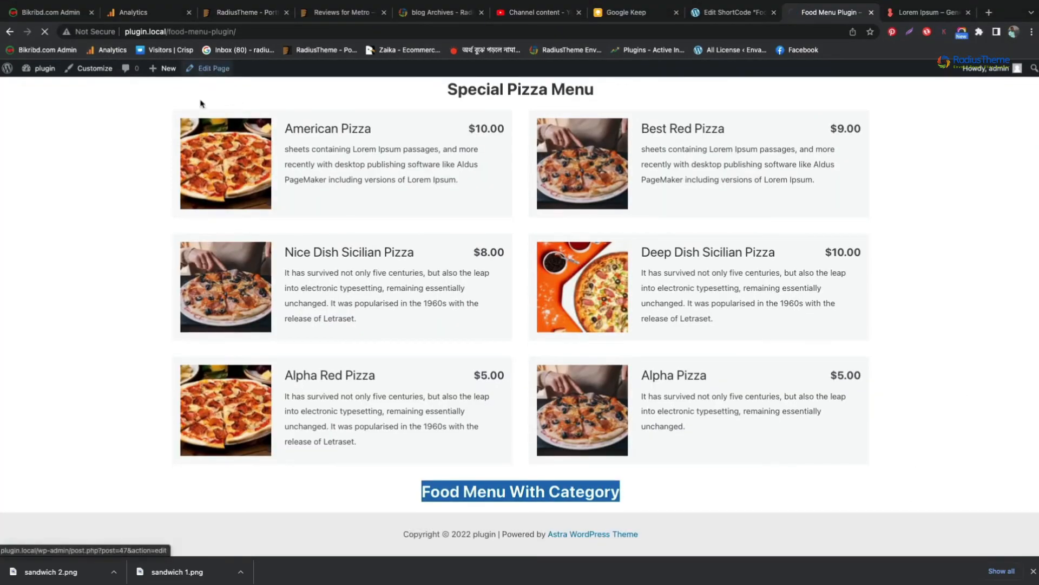
Insert [foodmenu id="60" title="Food Menu With Category"] below its heading and update the page.
{"action": "left_click", "coordinate": [213, 68]}
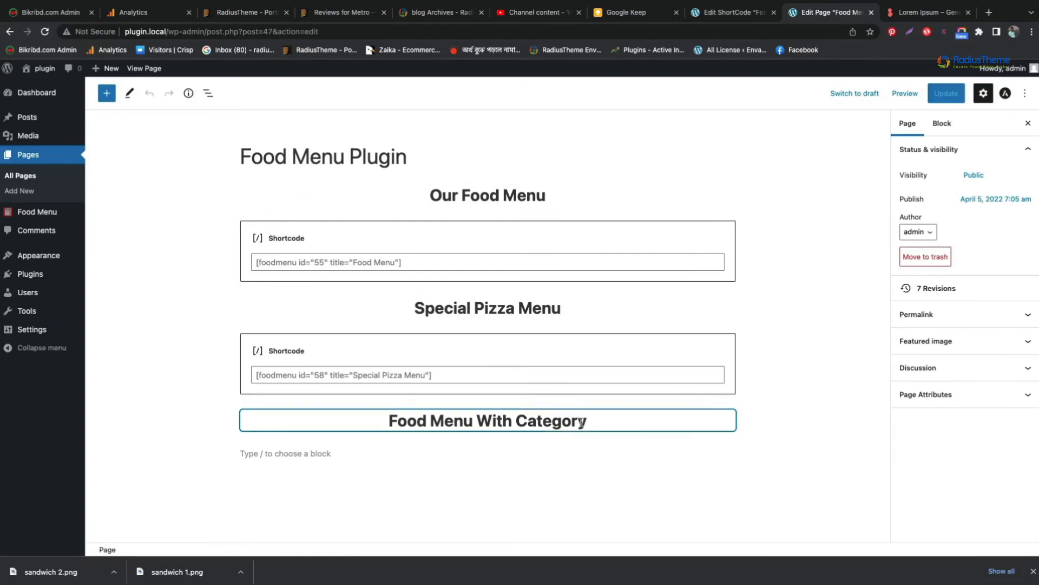
{"action": "left_click", "coordinate": [285, 454]}
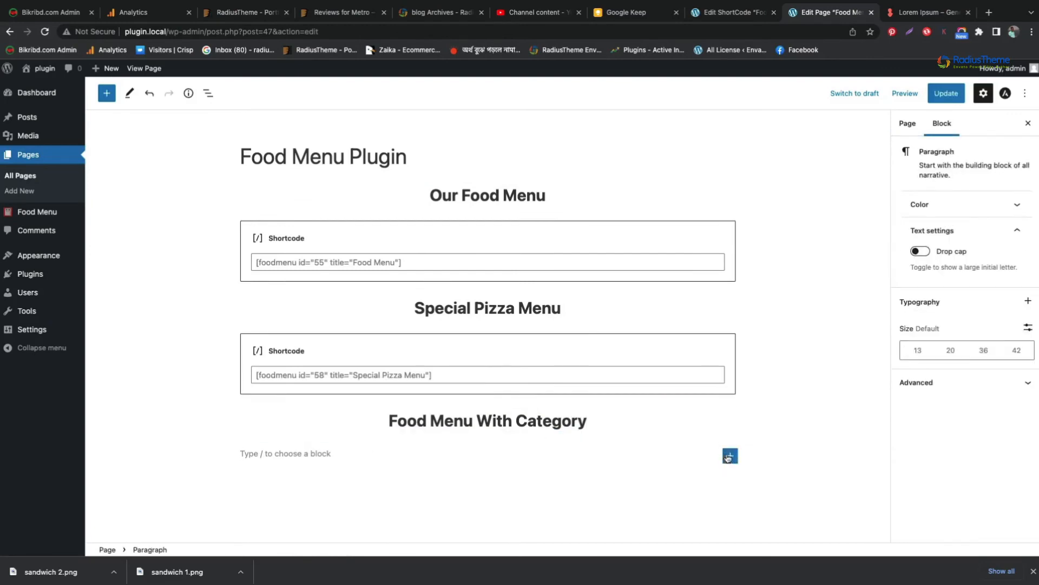
{"action": "left_click", "coordinate": [729, 456]}
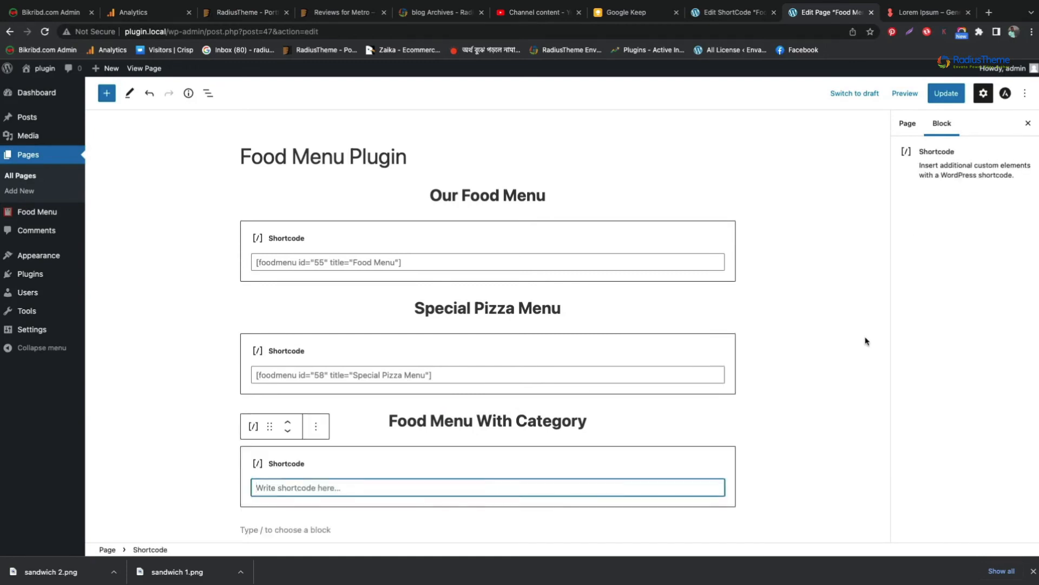
{"action": "type", "text": "[foodmenu id=\"60\" title=\"Food Menu With Category\"]"}
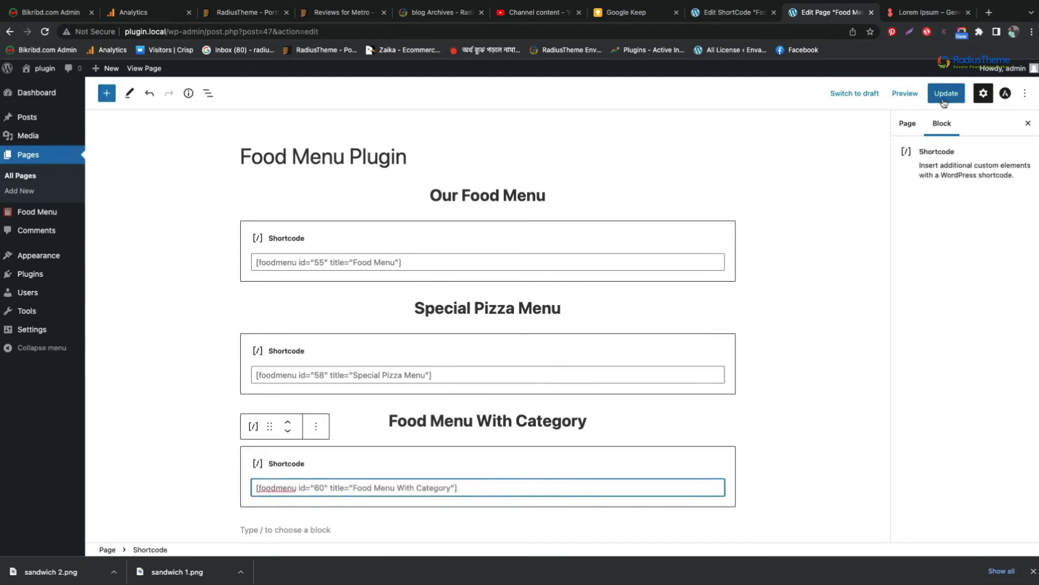
{"action": "left_click", "coordinate": [946, 93]}
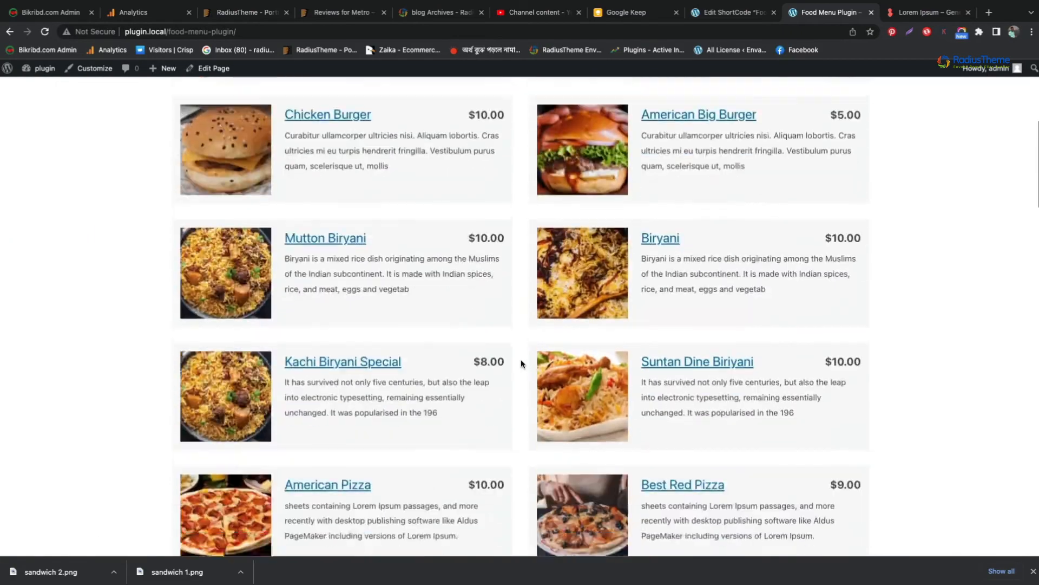
Scroll the live page and highlight the Sandwich category title.
{"action": "scroll", "scroll_direction": "down", "scroll_amount": 3}
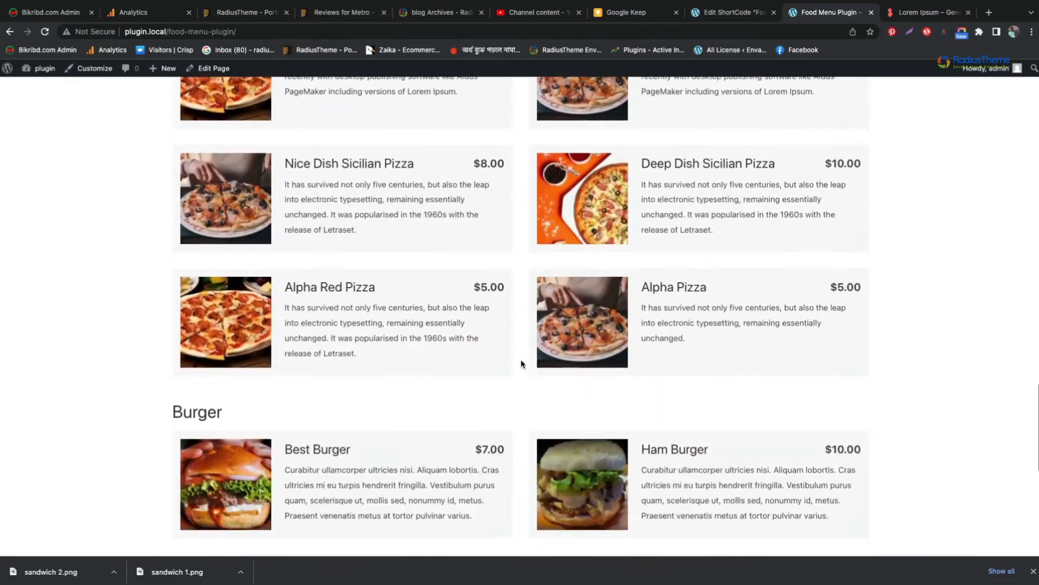
{"action": "scroll", "scroll_direction": "up", "scroll_amount": 3}
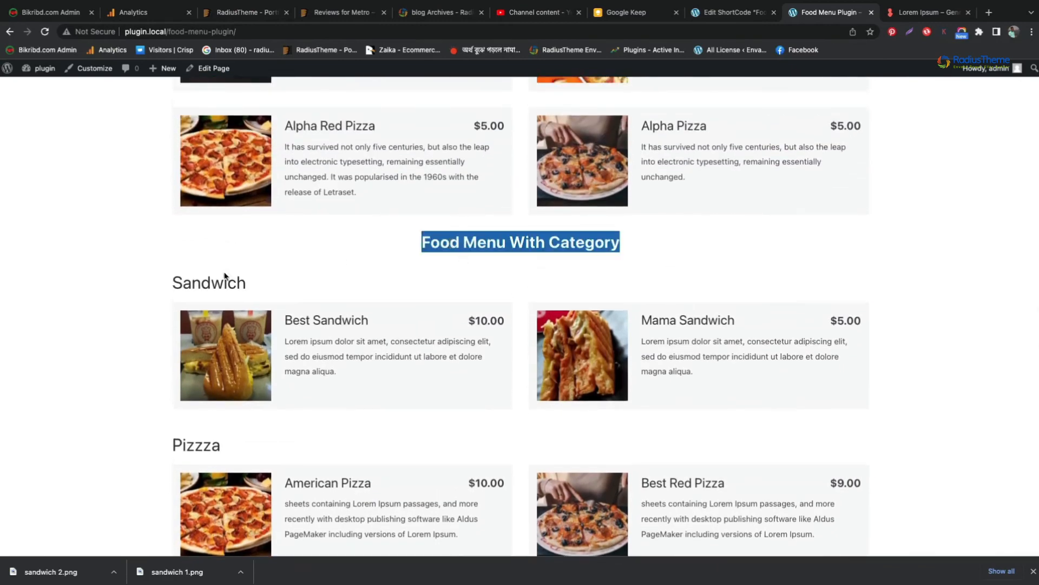
{"action": "double_click", "coordinate": [208, 282]}
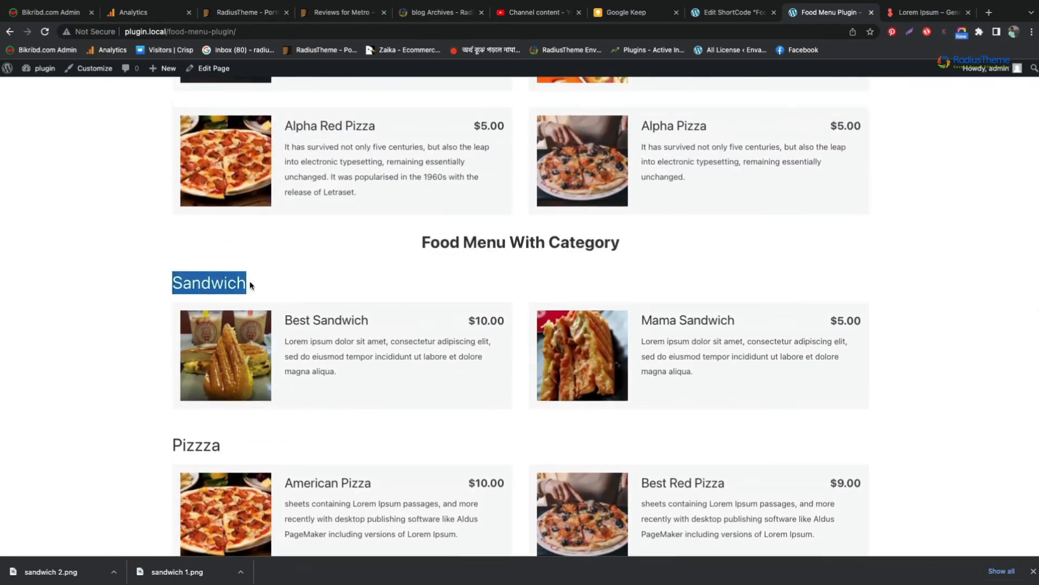
Scroll through the Pizzza, Burger and Biriyani sections and open the Chicken Burger detail page.
{"action": "scroll", "scroll_direction": "down", "scroll_amount": 3}
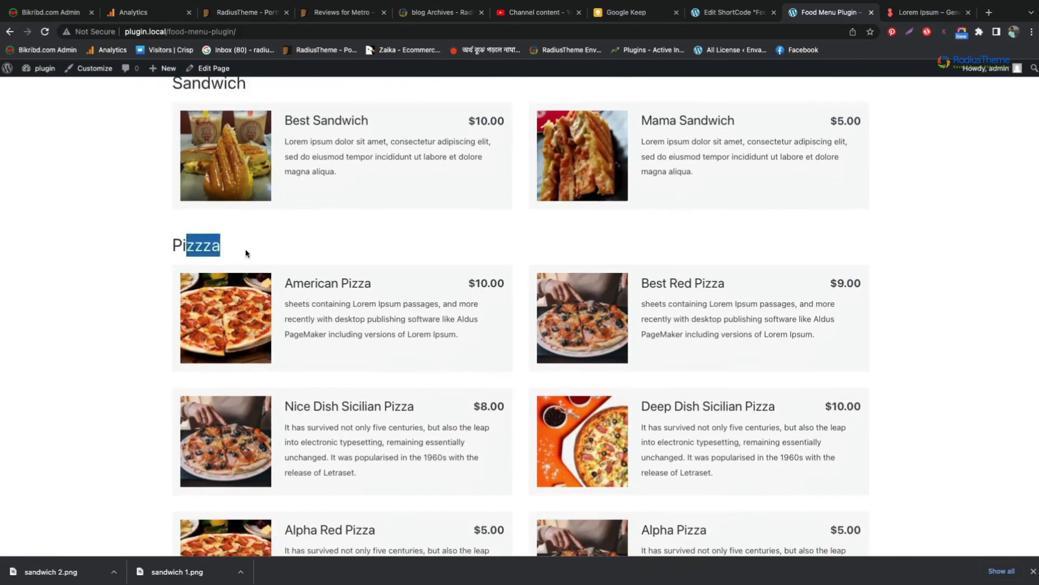
{"action": "scroll", "scroll_direction": "down", "scroll_amount": 3}
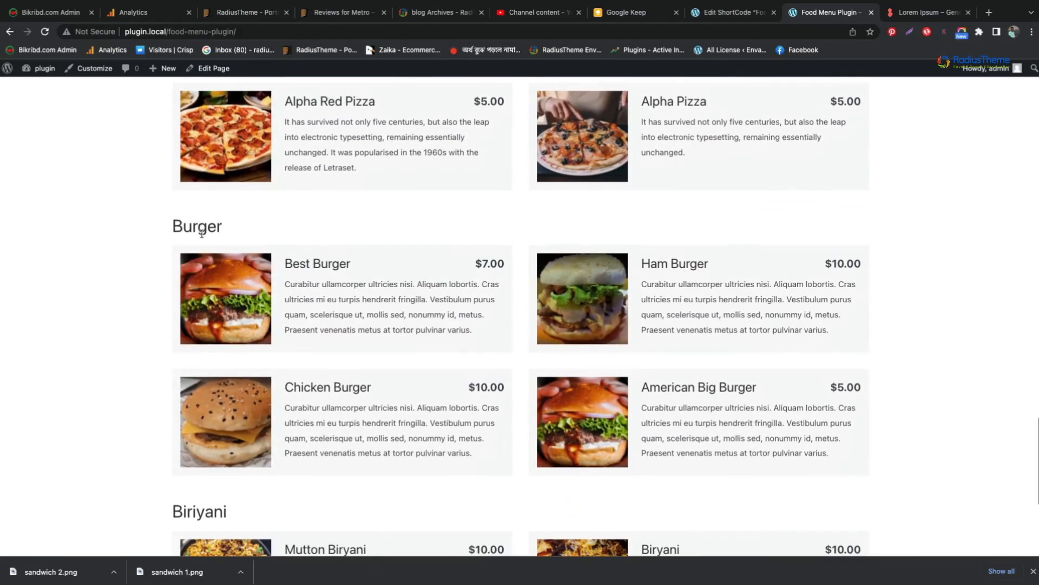
{"action": "scroll", "scroll_direction": "down", "scroll_amount": 3}
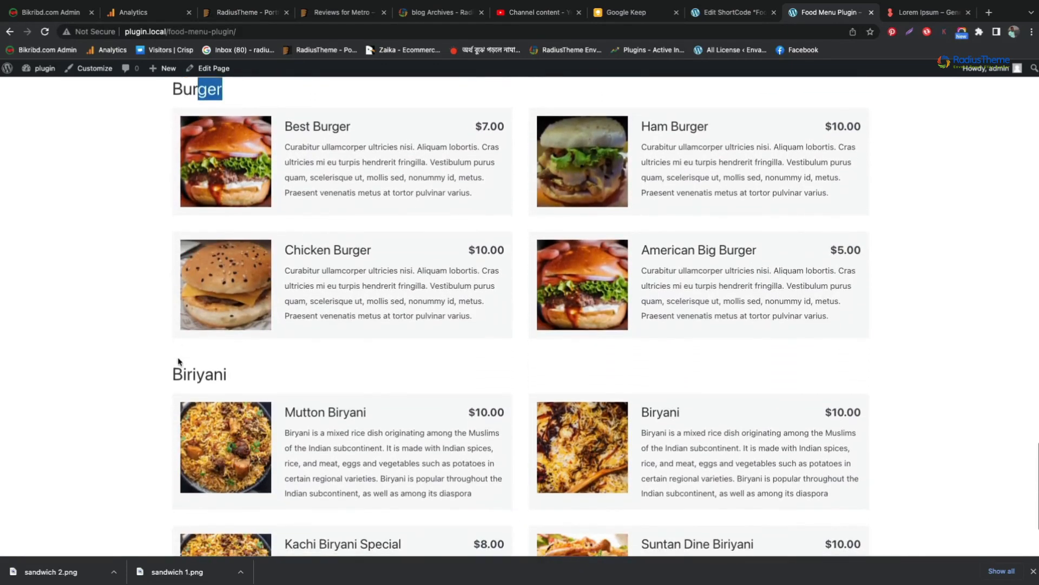
{"action": "scroll", "scroll_direction": "down", "scroll_amount": 3}
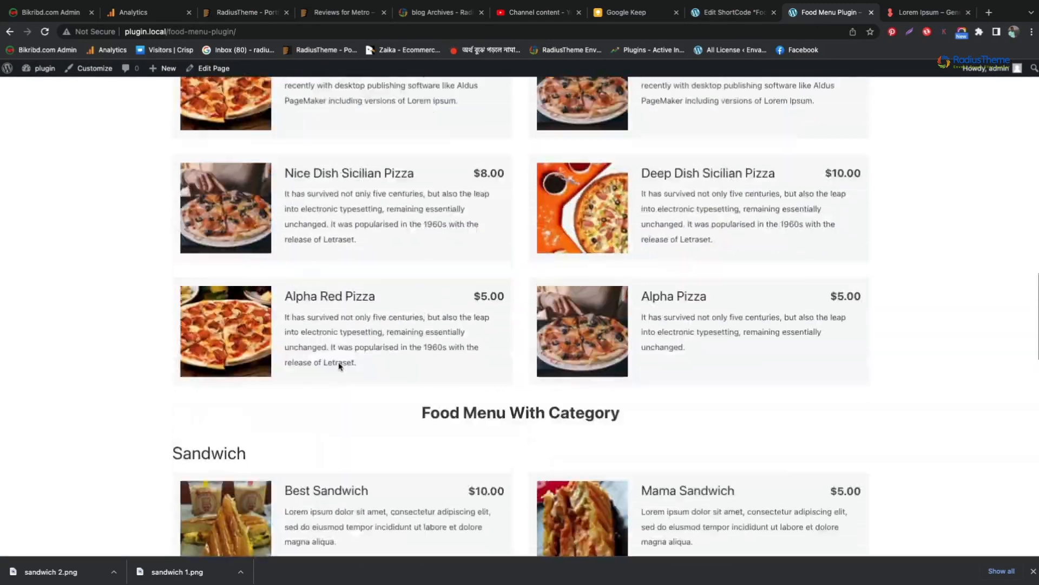
{"action": "scroll", "scroll_direction": "down", "scroll_amount": 3}
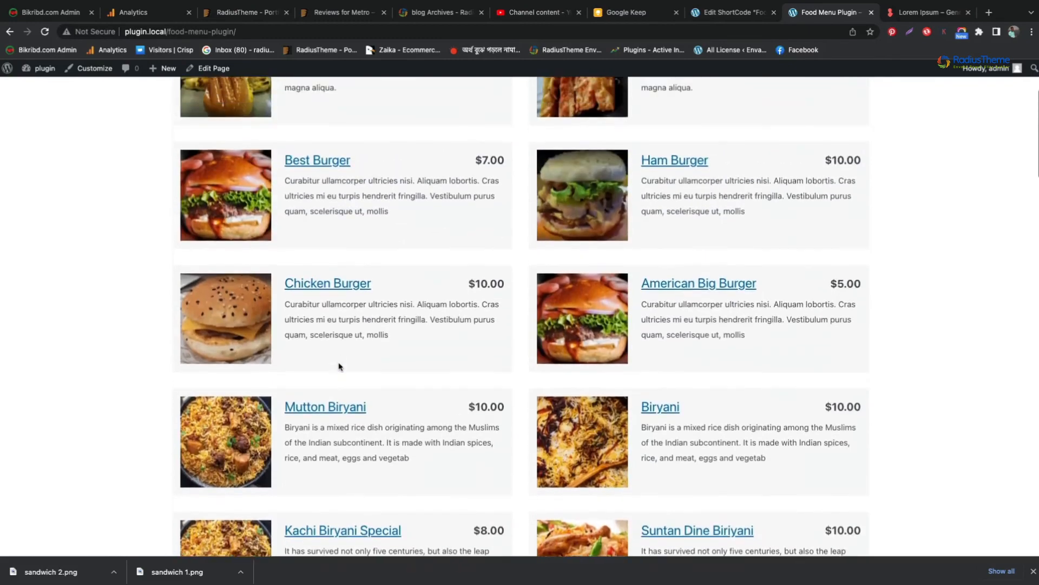
{"action": "scroll", "scroll_direction": "up", "scroll_amount": 3}
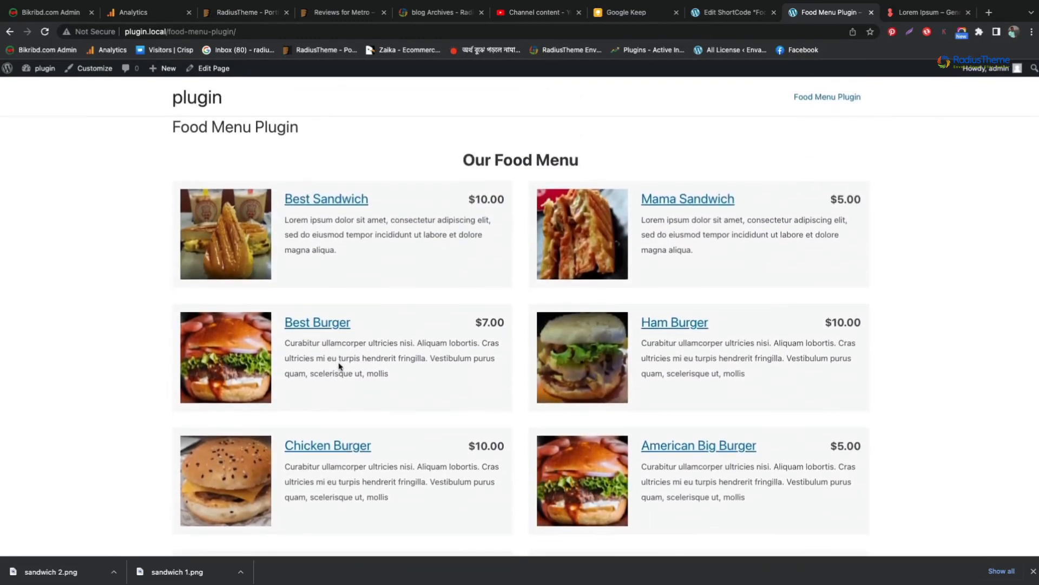
{"action": "scroll", "scroll_direction": "down", "scroll_amount": 3}
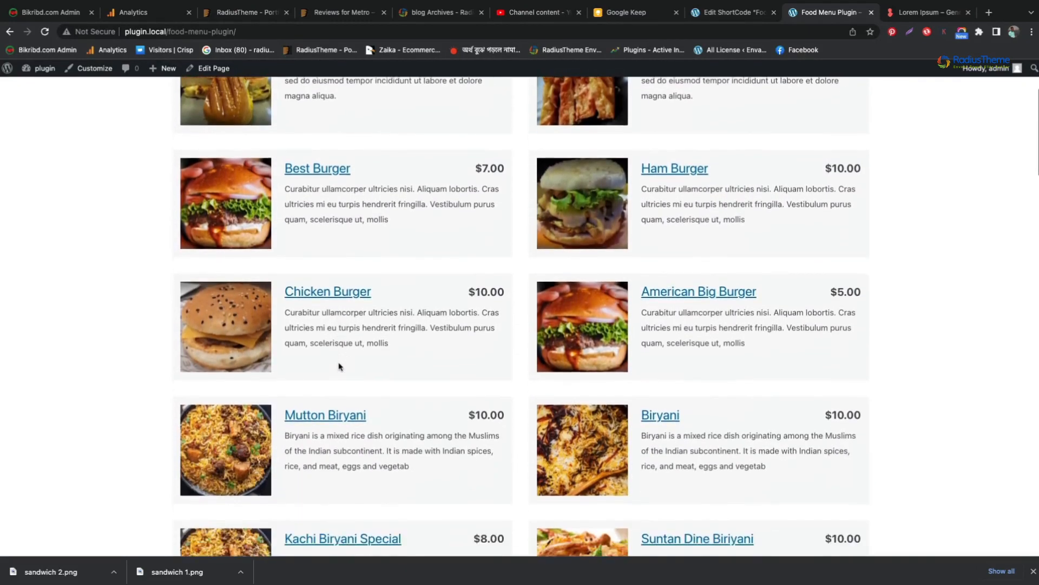
{"action": "left_click", "coordinate": [327, 291]}
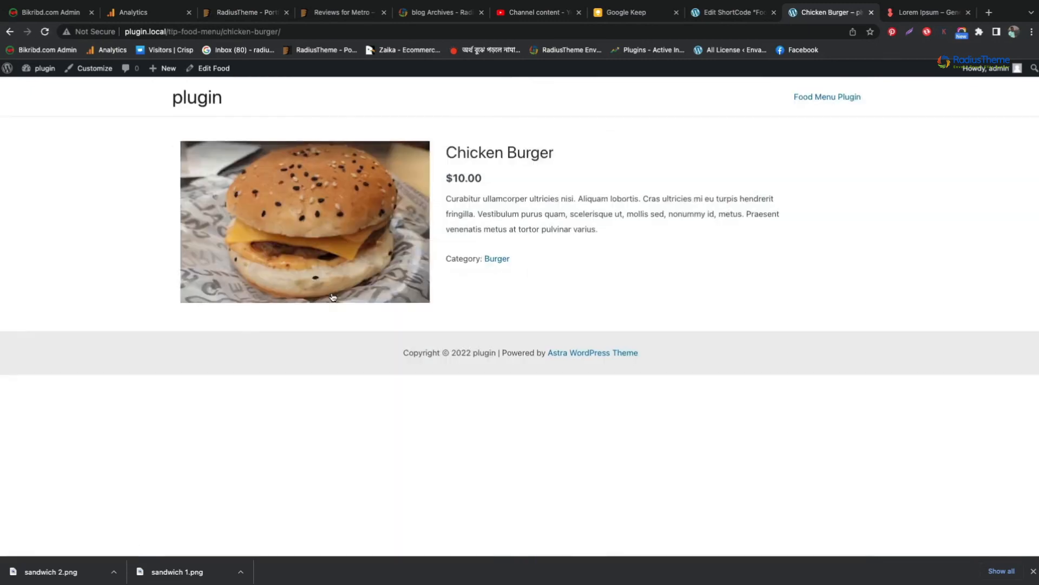